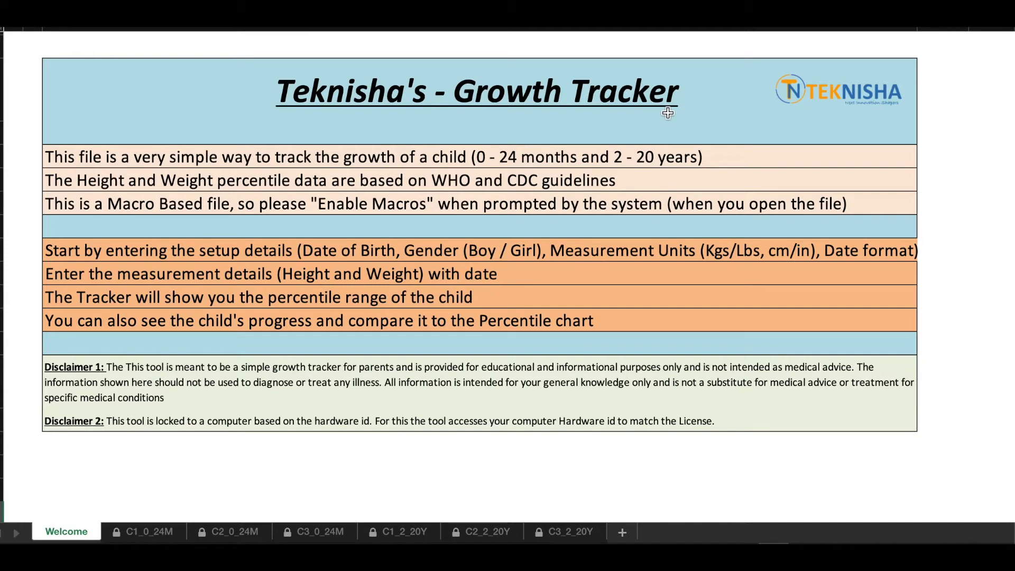
{"action": "mouse_move", "coordinate": [626, 136]}
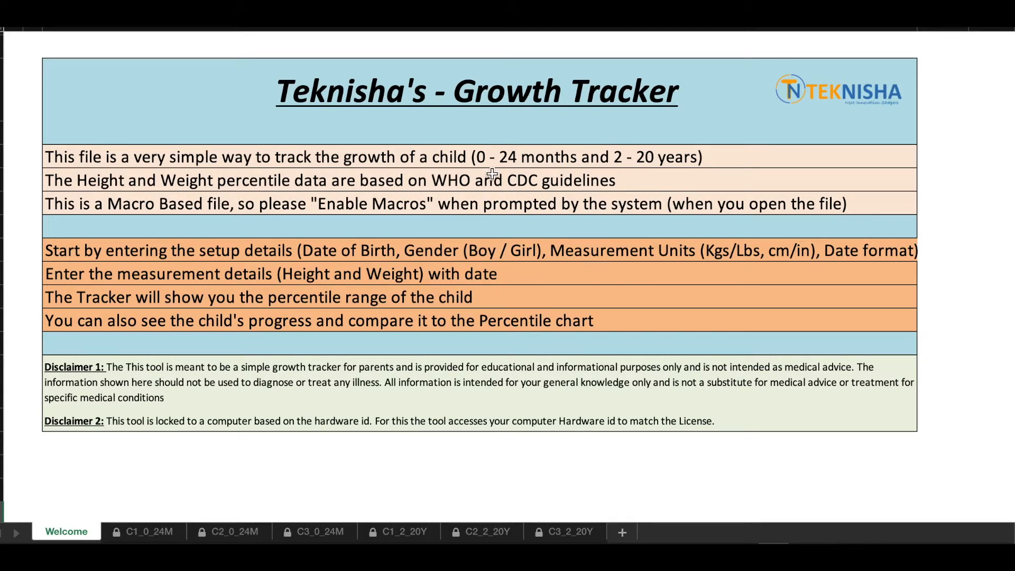
{"action": "mouse_move", "coordinate": [633, 178]}
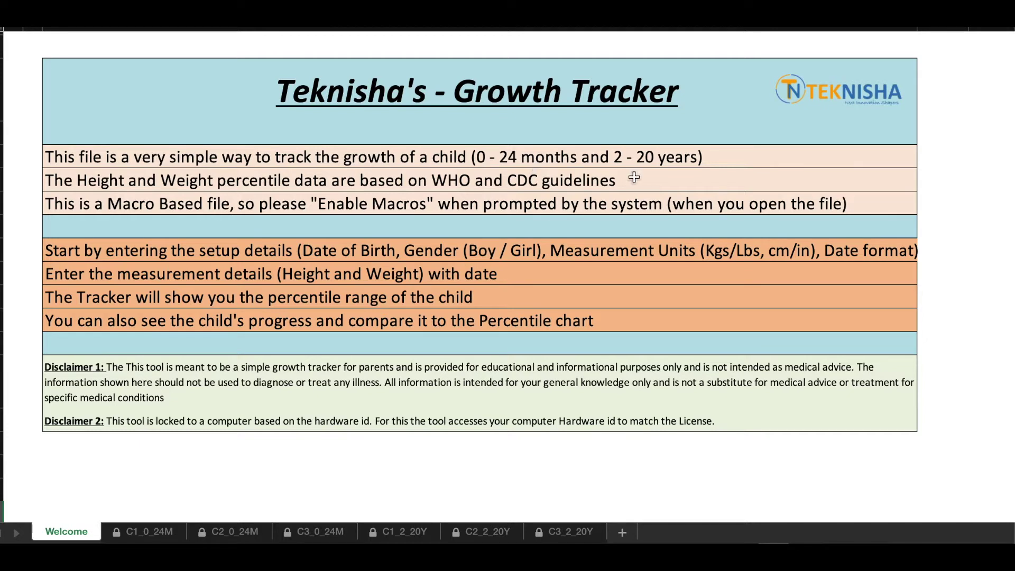
{"action": "mouse_move", "coordinate": [296, 350]}
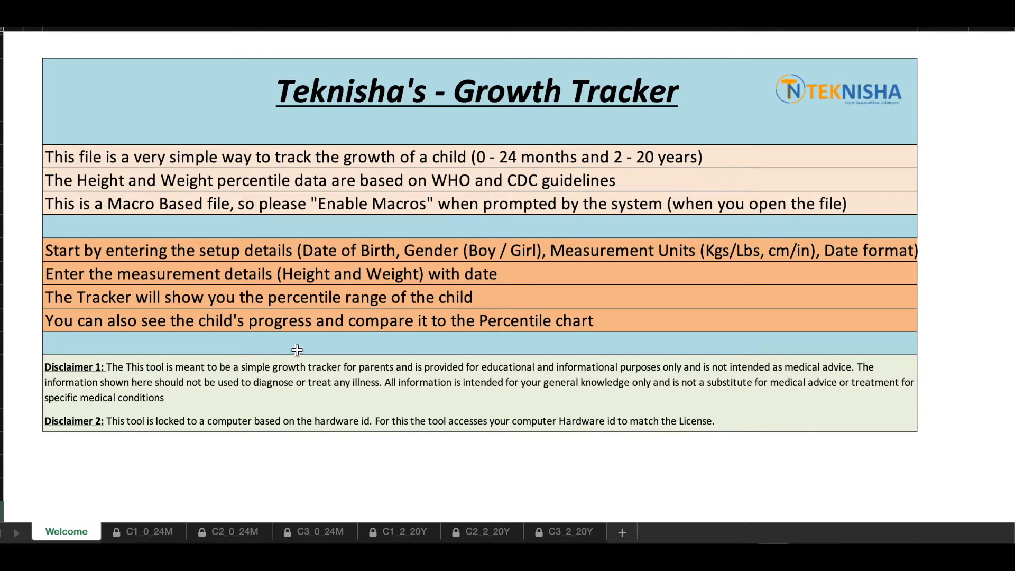
{"action": "mouse_move", "coordinate": [347, 255]}
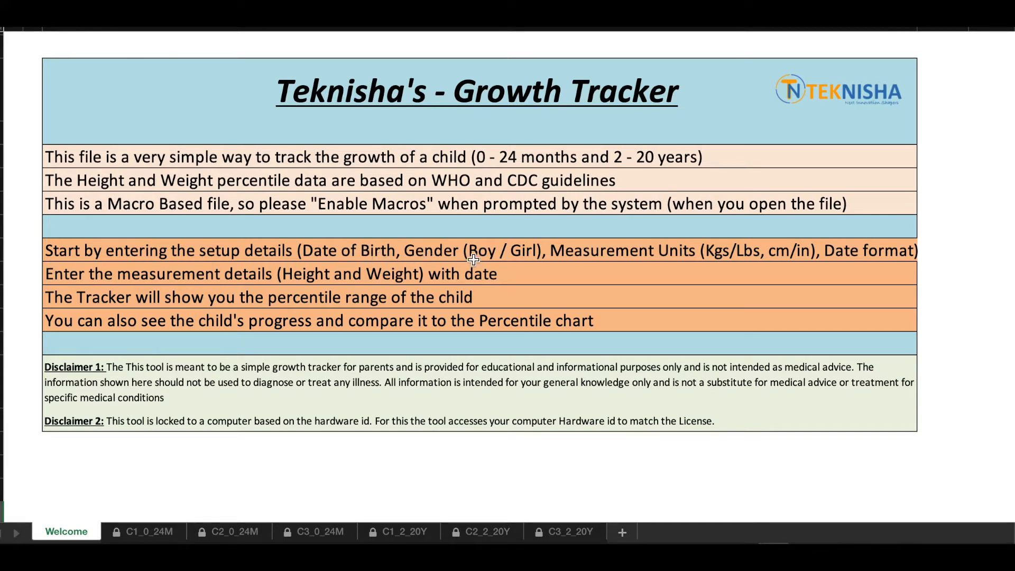
{"action": "mouse_move", "coordinate": [684, 261]}
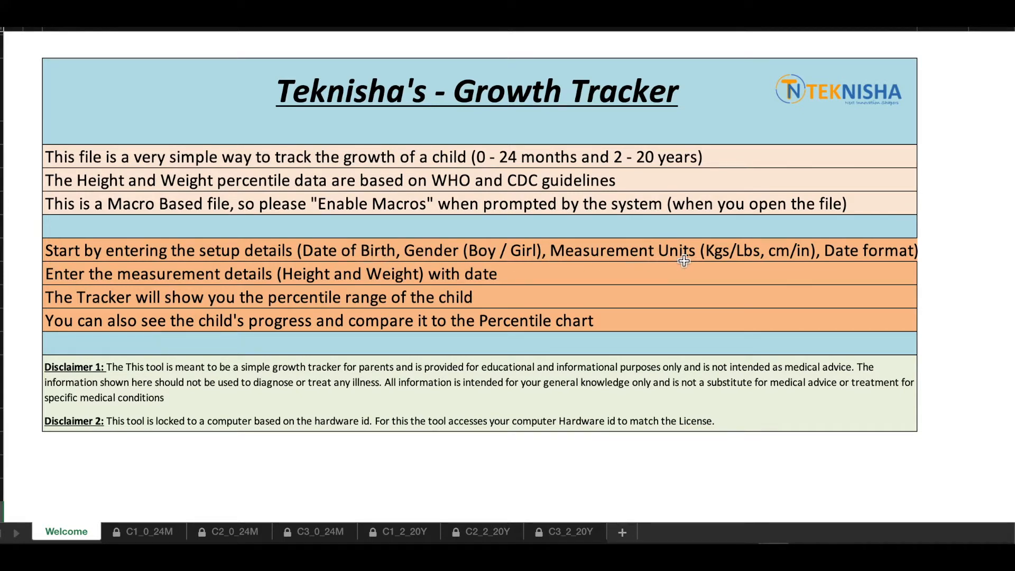
{"action": "mouse_move", "coordinate": [752, 265]}
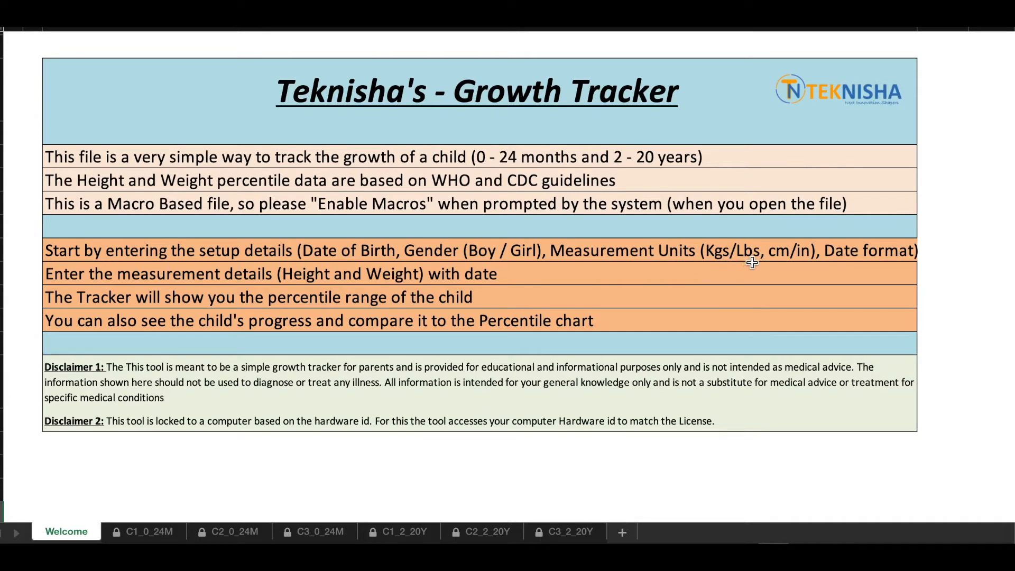
{"action": "mouse_move", "coordinate": [807, 267]}
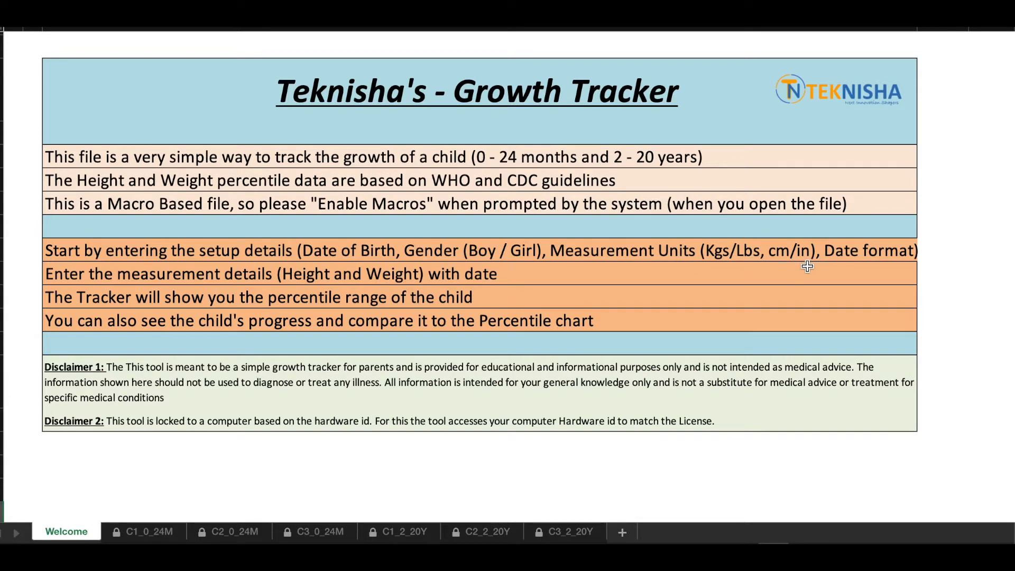
{"action": "mouse_move", "coordinate": [871, 267]}
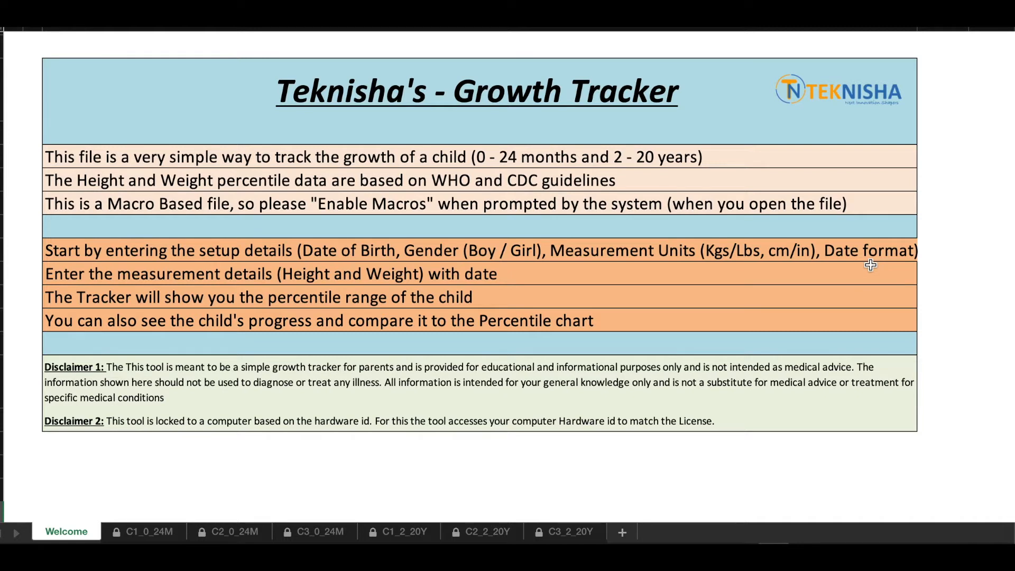
{"action": "mouse_move", "coordinate": [917, 264]}
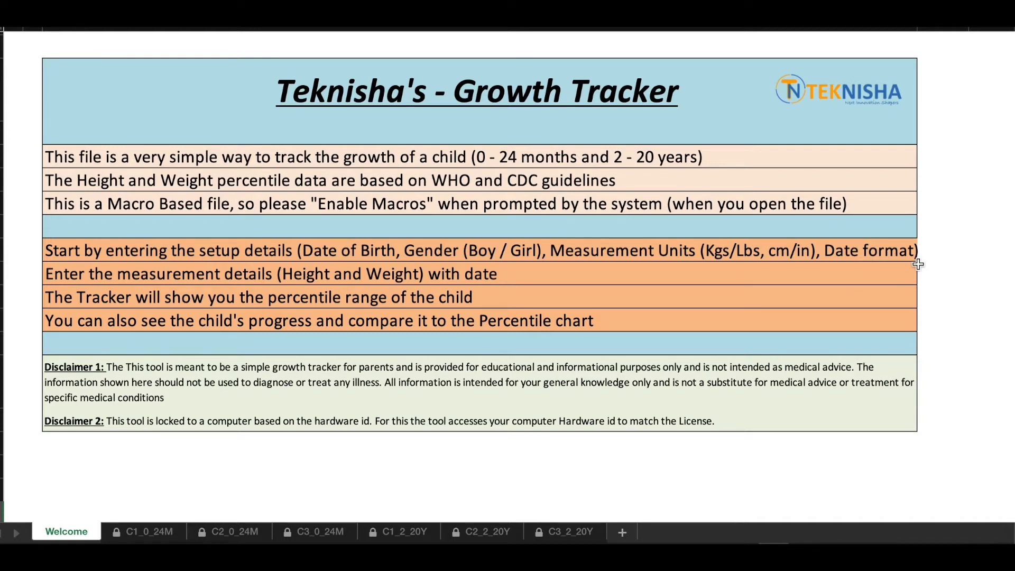
{"action": "mouse_move", "coordinate": [128, 304]}
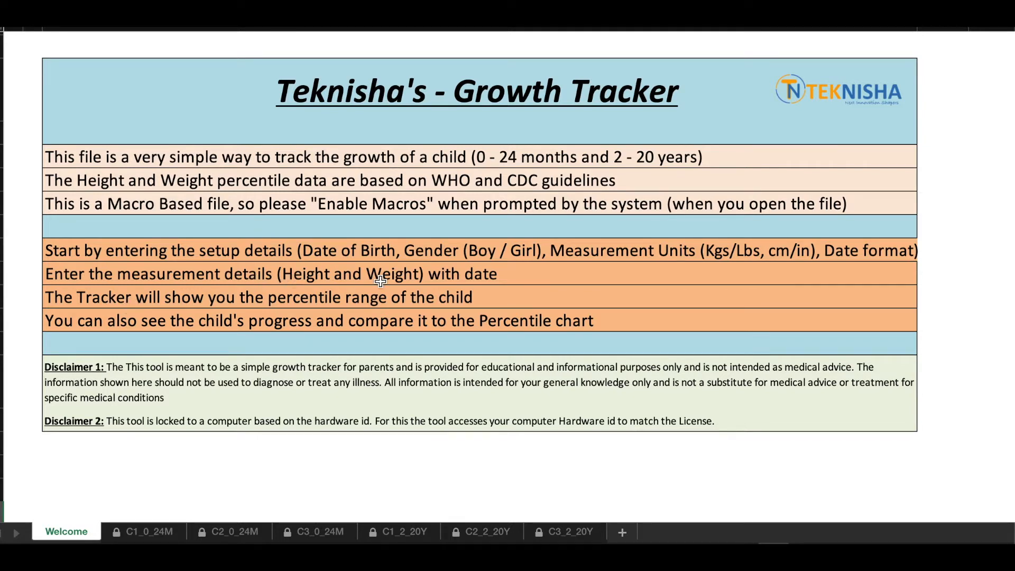
{"action": "mouse_move", "coordinate": [180, 316]}
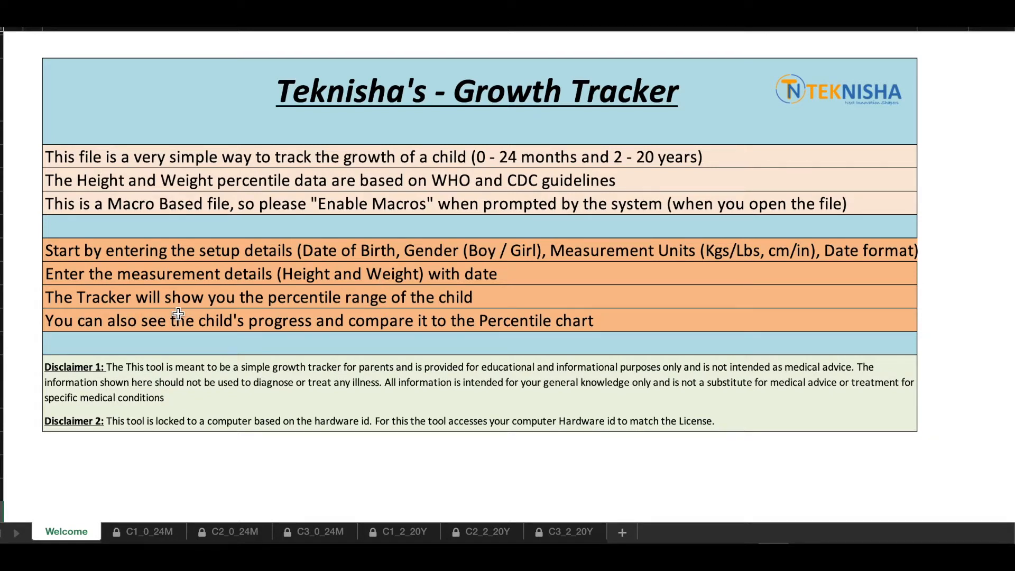
{"action": "mouse_move", "coordinate": [158, 338]}
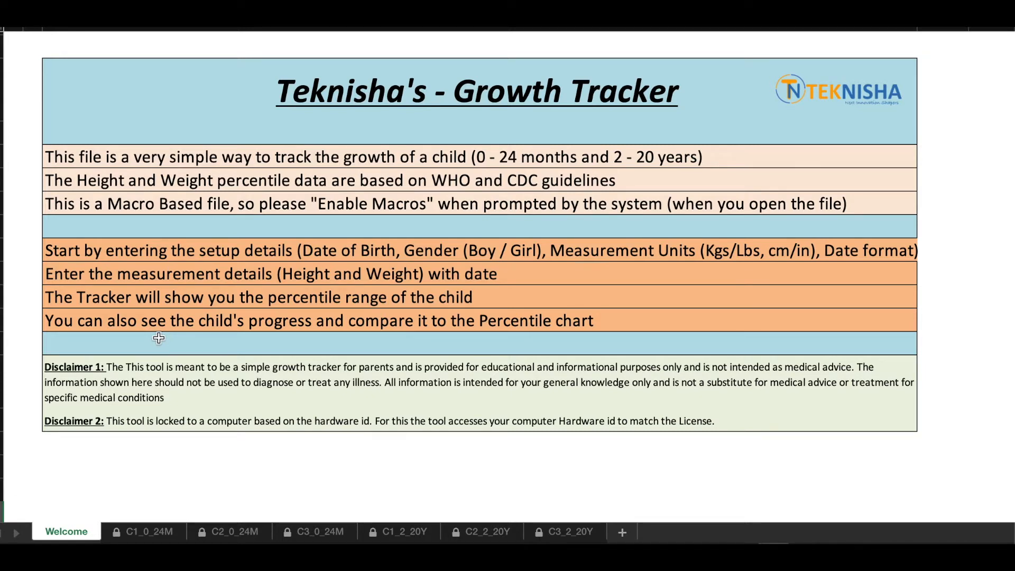
{"action": "mouse_move", "coordinate": [445, 215]}
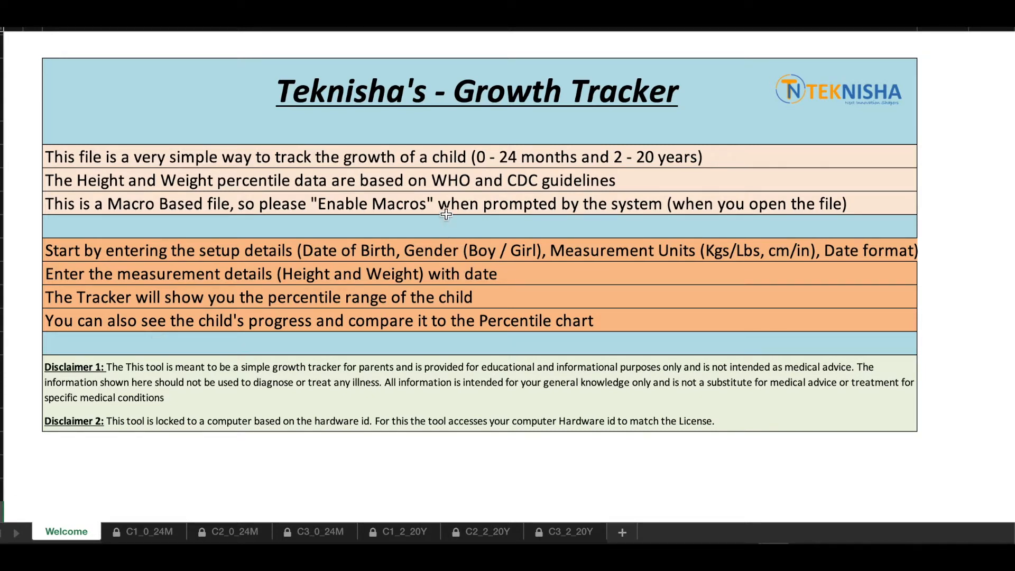
{"action": "mouse_move", "coordinate": [263, 440]}
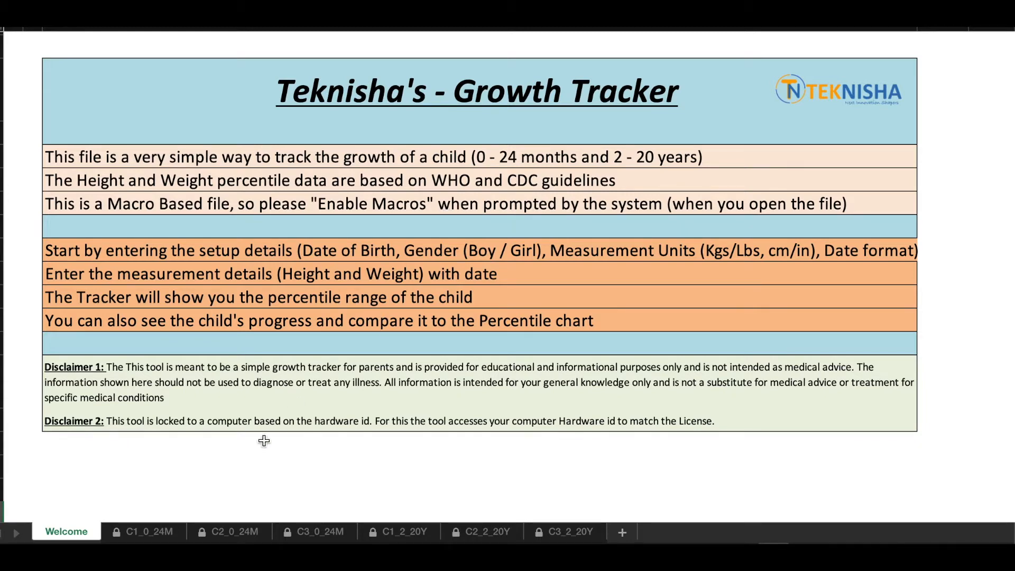
Show the C3_0_24M sheet with the girl's 0–24 month measurements and charts.
{"action": "left_click", "coordinate": [318, 531]}
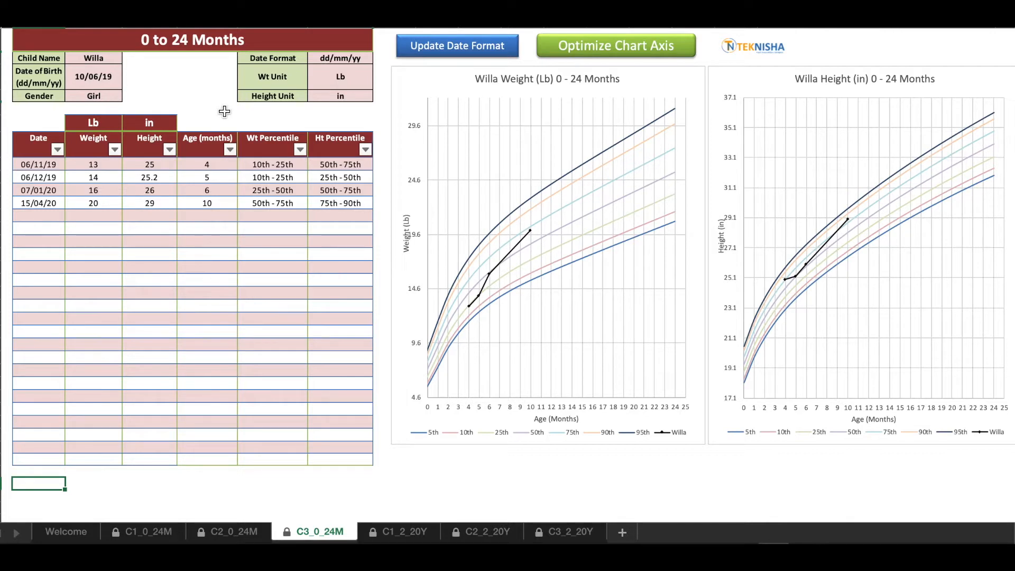
{"action": "mouse_move", "coordinate": [200, 102]}
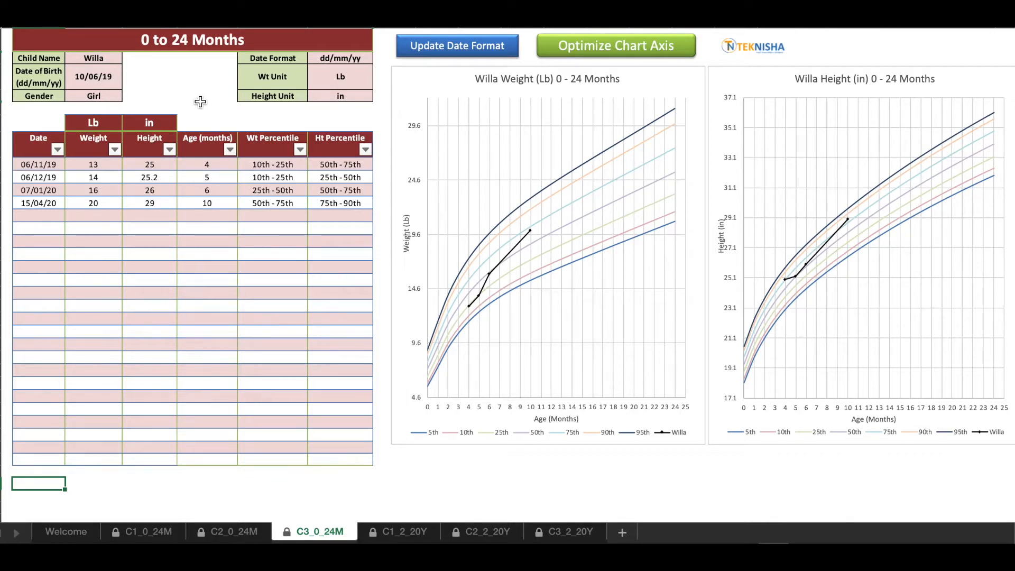
{"action": "mouse_move", "coordinate": [385, 46]}
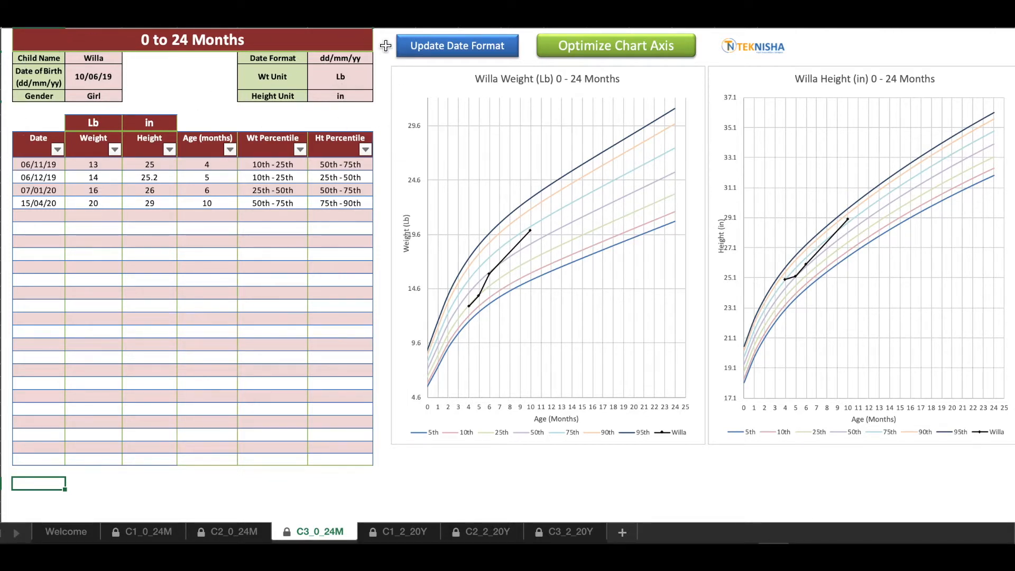
{"action": "mouse_move", "coordinate": [55, 98]}
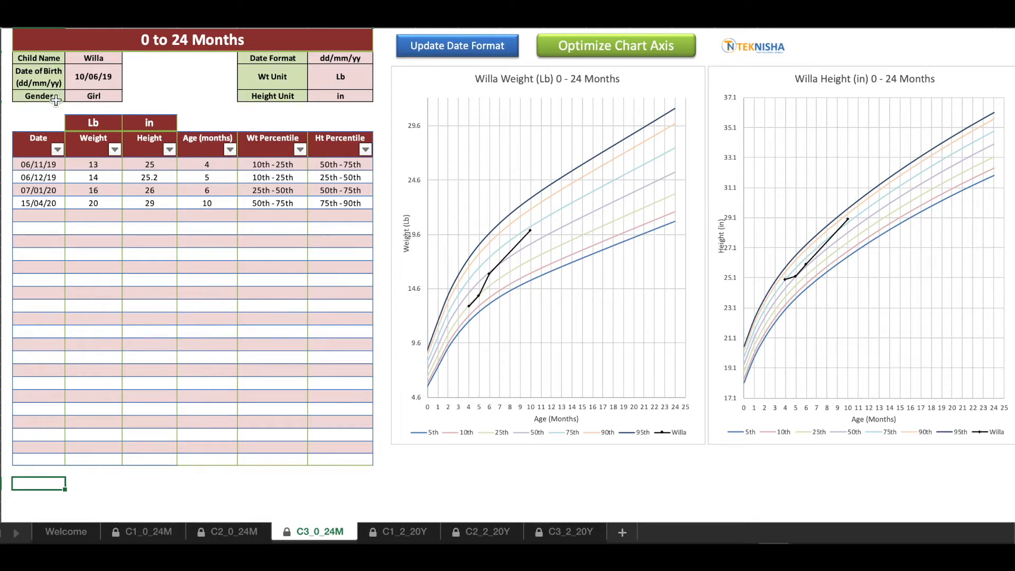
{"action": "mouse_move", "coordinate": [299, 58]}
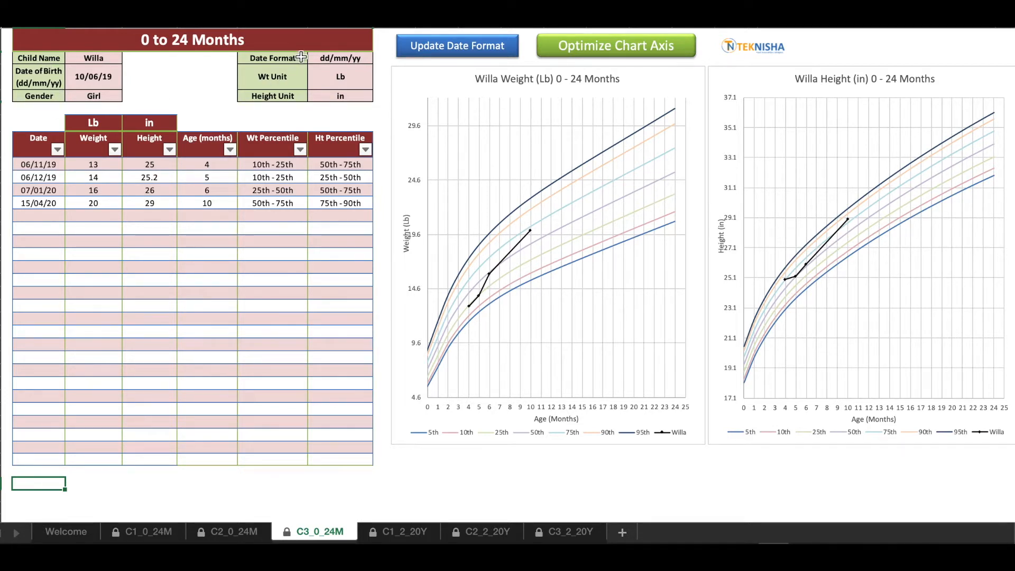
{"action": "mouse_move", "coordinate": [300, 104]}
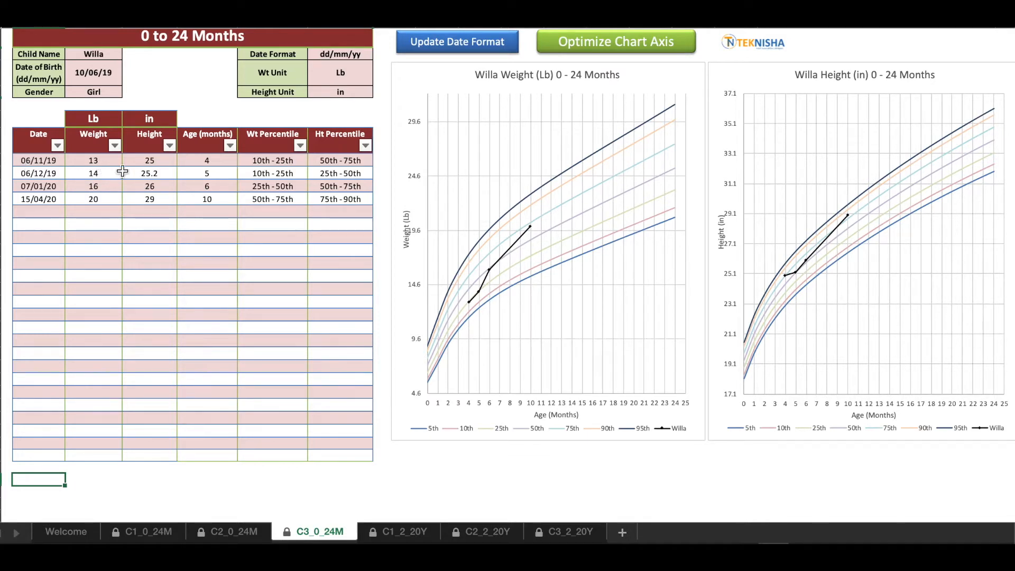
{"action": "mouse_move", "coordinate": [227, 168]}
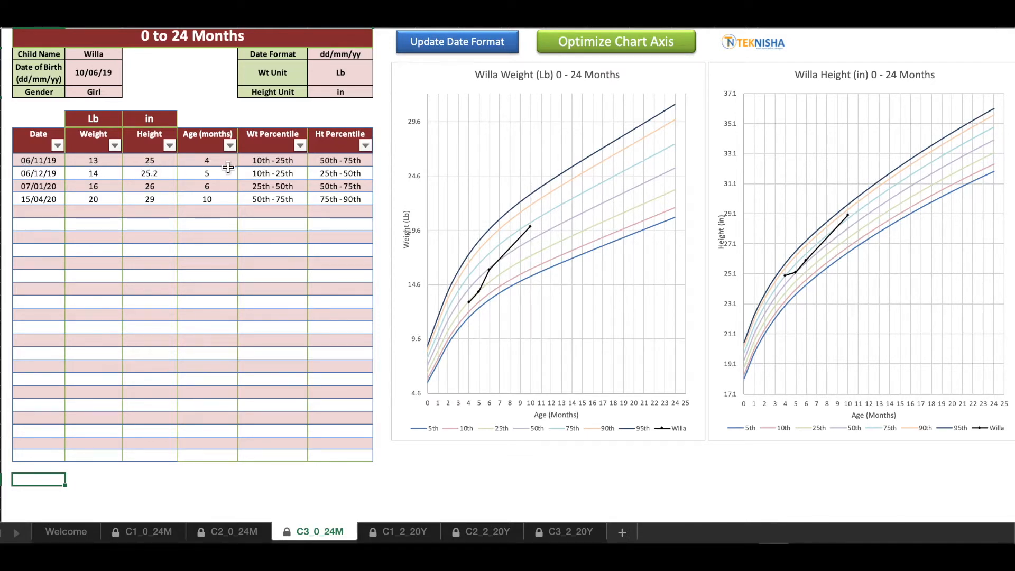
{"action": "mouse_move", "coordinate": [283, 172]}
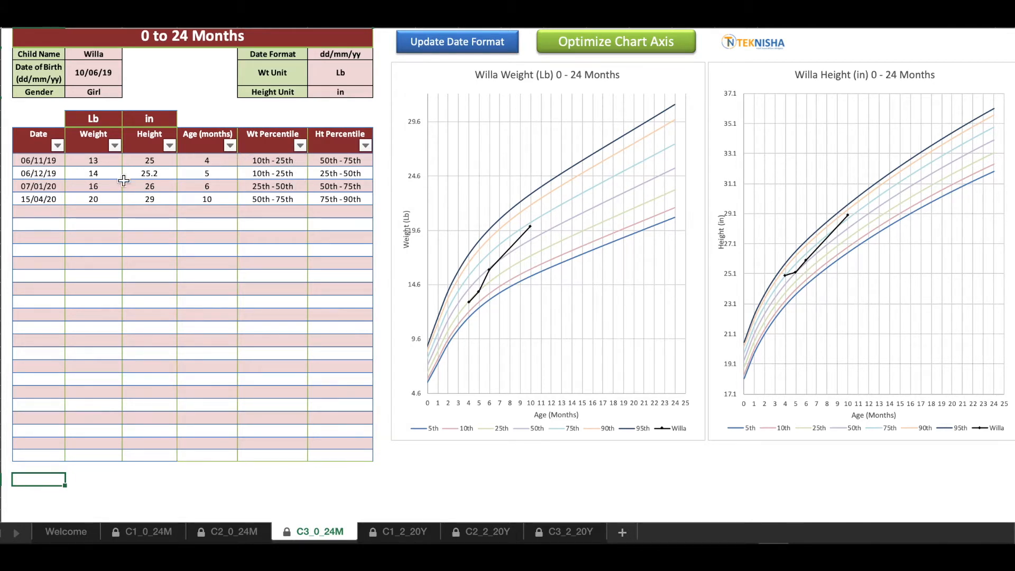
{"action": "mouse_move", "coordinate": [291, 166]}
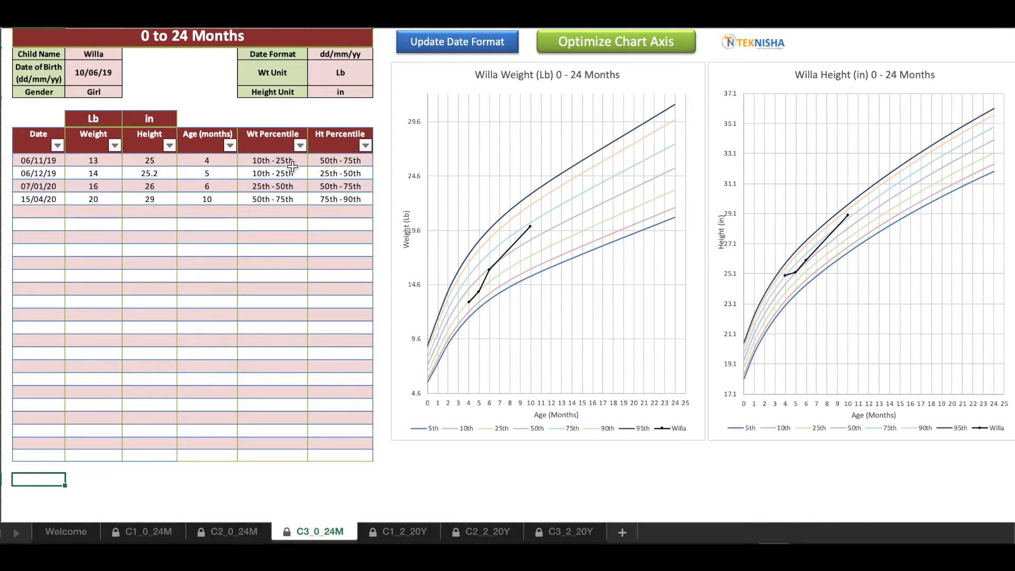
{"action": "mouse_move", "coordinate": [512, 326]}
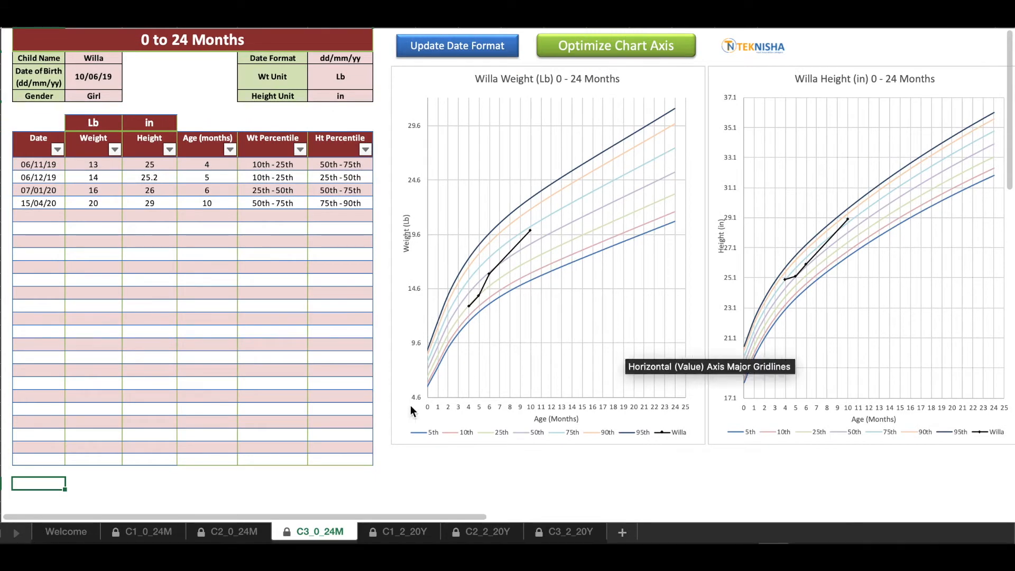
{"action": "mouse_move", "coordinate": [541, 535]}
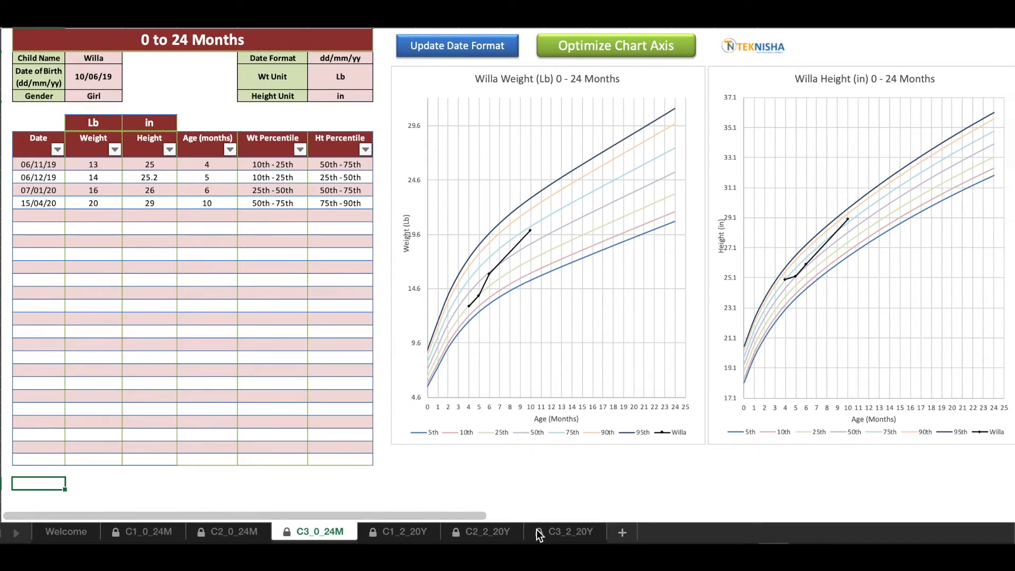
Show the C3_2_20Y sheet with the boy's 2–20 year Kg/cm measurements and charts.
{"action": "left_click", "coordinate": [570, 531]}
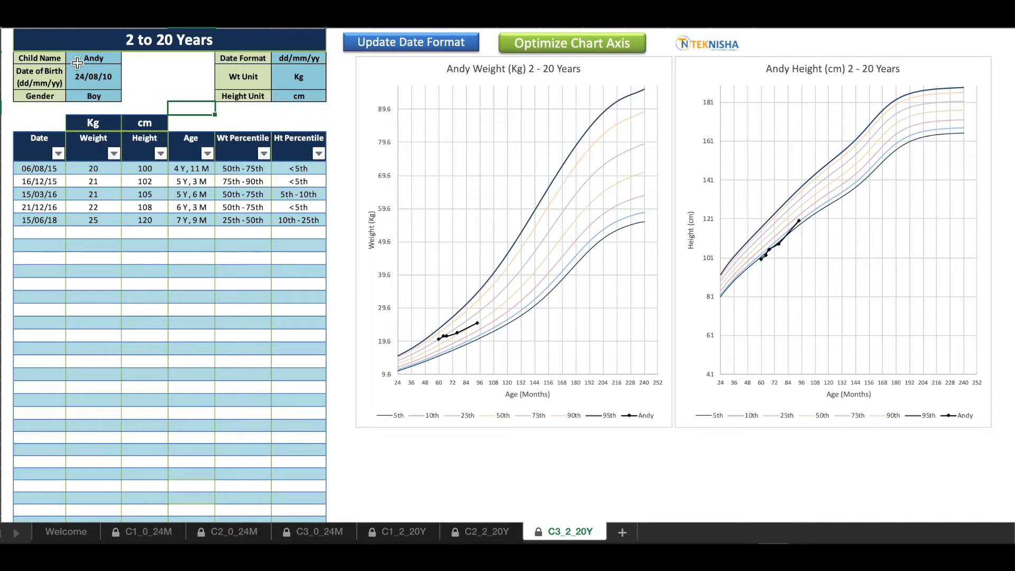
{"action": "mouse_move", "coordinate": [117, 60]}
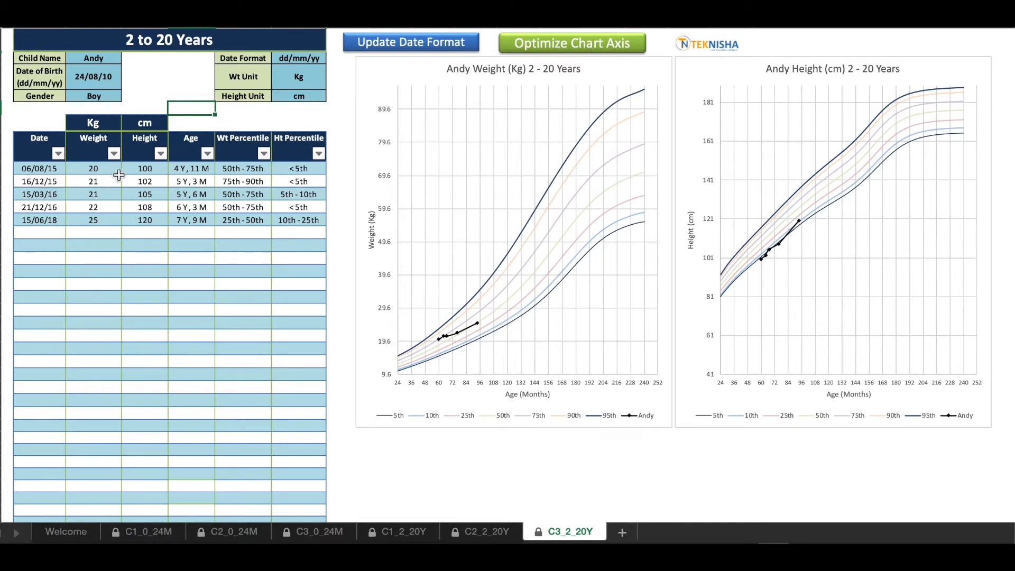
{"action": "mouse_move", "coordinate": [693, 381]}
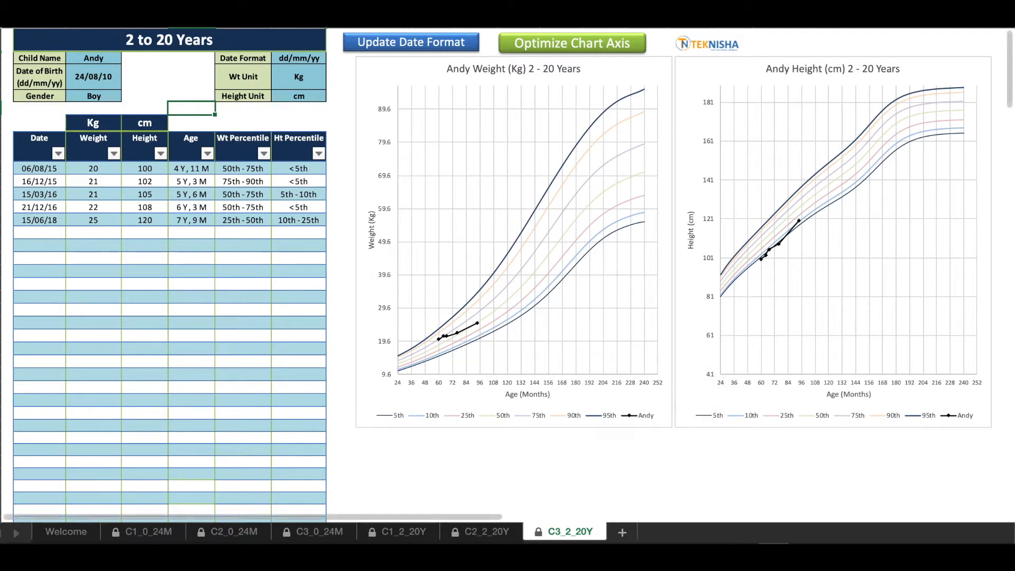
{"action": "mouse_move", "coordinate": [404, 478]}
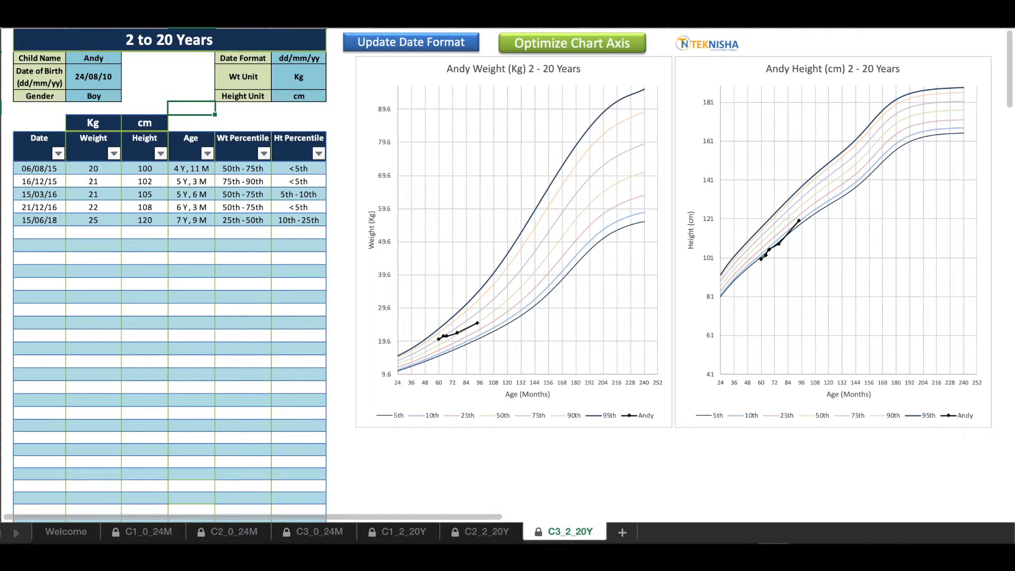
On the empty C1_0_24M sheet, name the child Robert and keep the dd/mm/yy date format.
{"action": "left_click", "coordinate": [148, 532]}
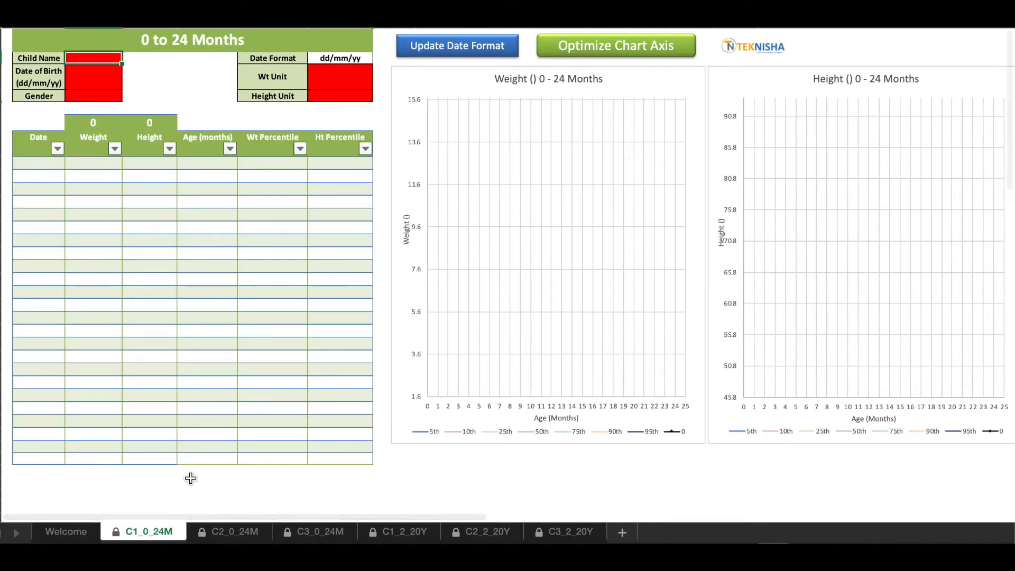
{"action": "mouse_move", "coordinate": [135, 110]}
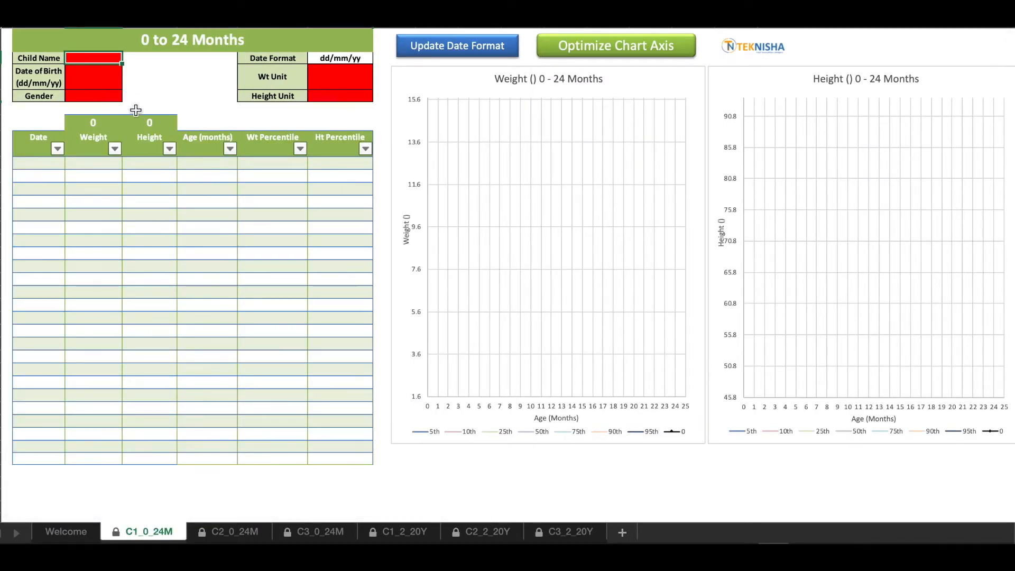
{"action": "type", "text": "Robert"}
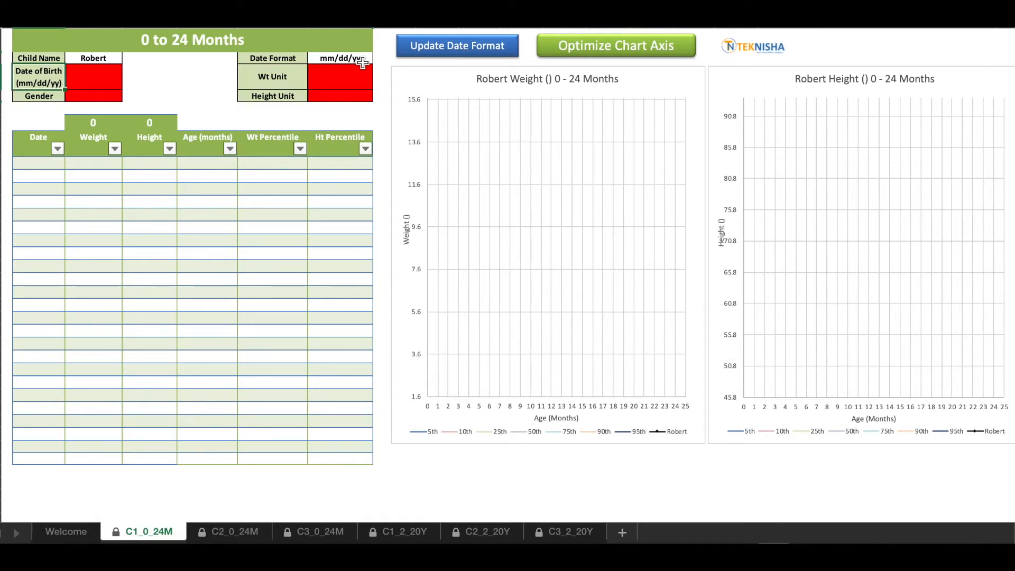
{"action": "left_click", "coordinate": [377, 57]}
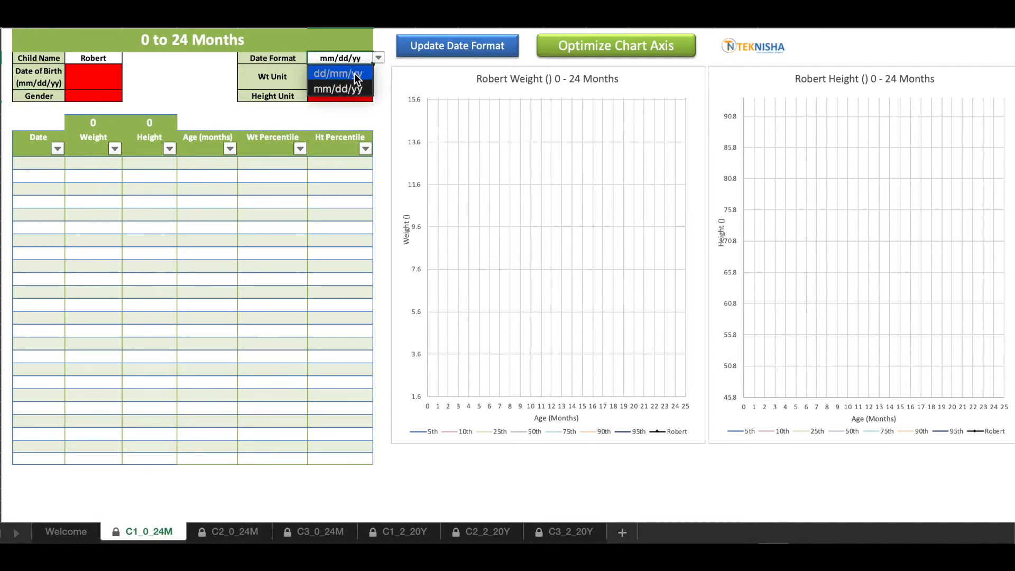
{"action": "left_click", "coordinate": [337, 73]}
{"action": "type", "text": "24/8/2010"}
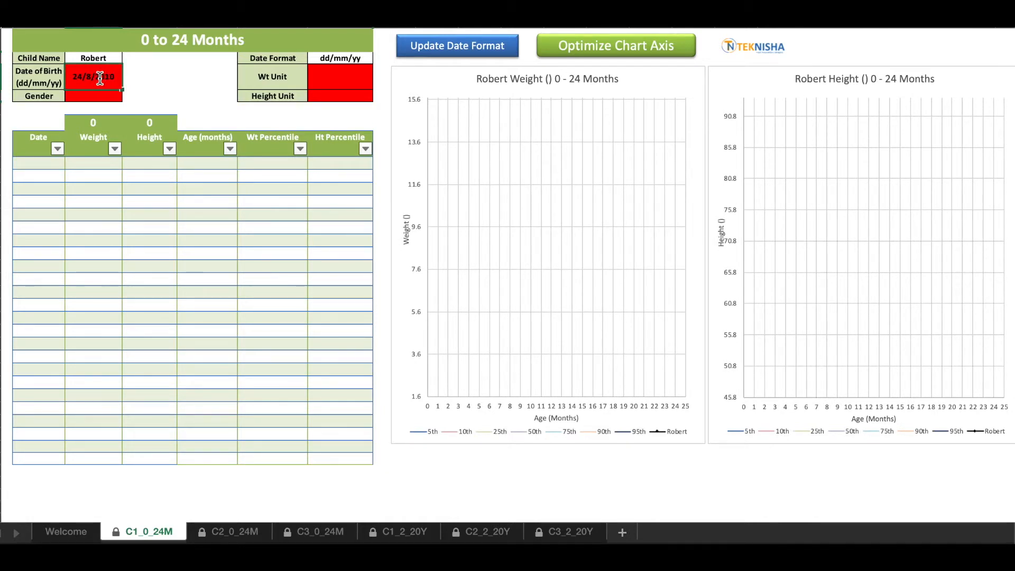
Set Robert's gender to Boy after trying Girl.
{"action": "left_click", "coordinate": [128, 96]}
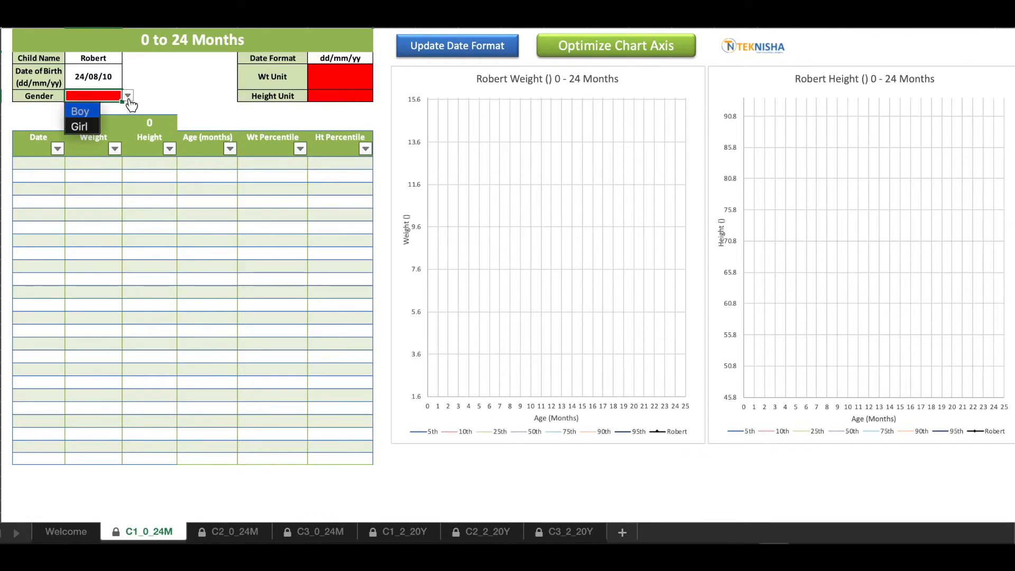
{"action": "left_click", "coordinate": [79, 111]}
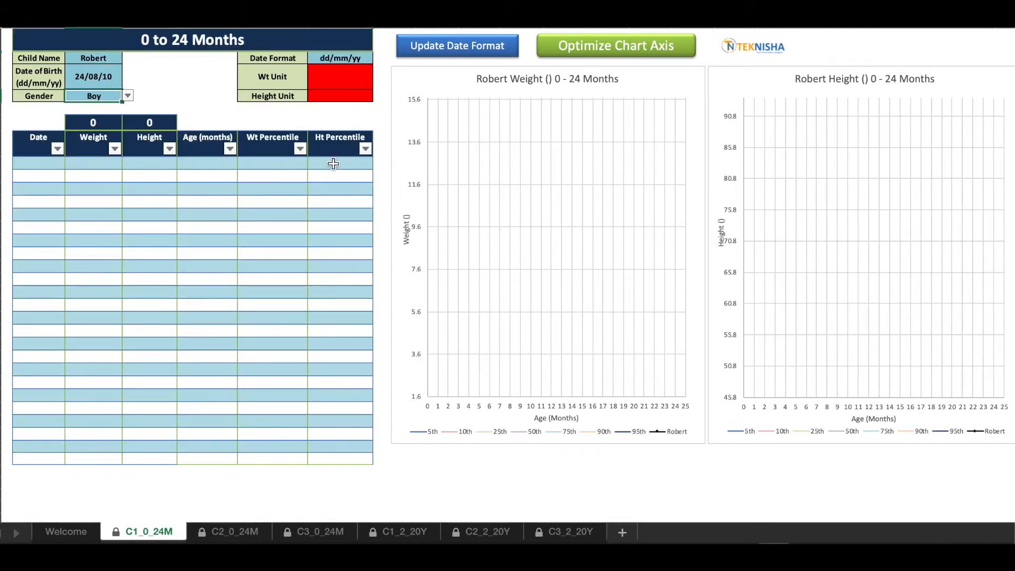
{"action": "mouse_move", "coordinate": [156, 168]}
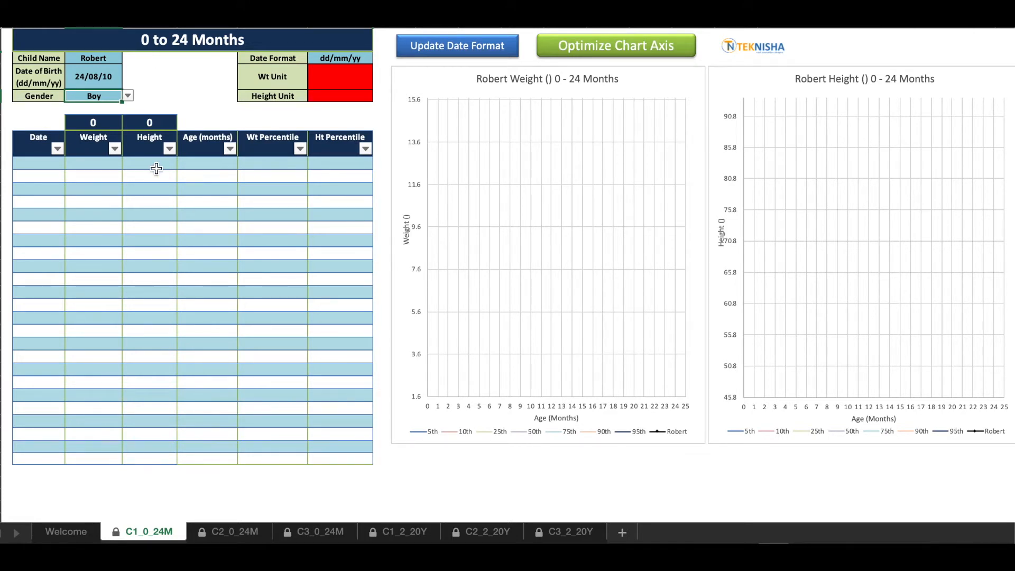
{"action": "left_click", "coordinate": [93, 96]}
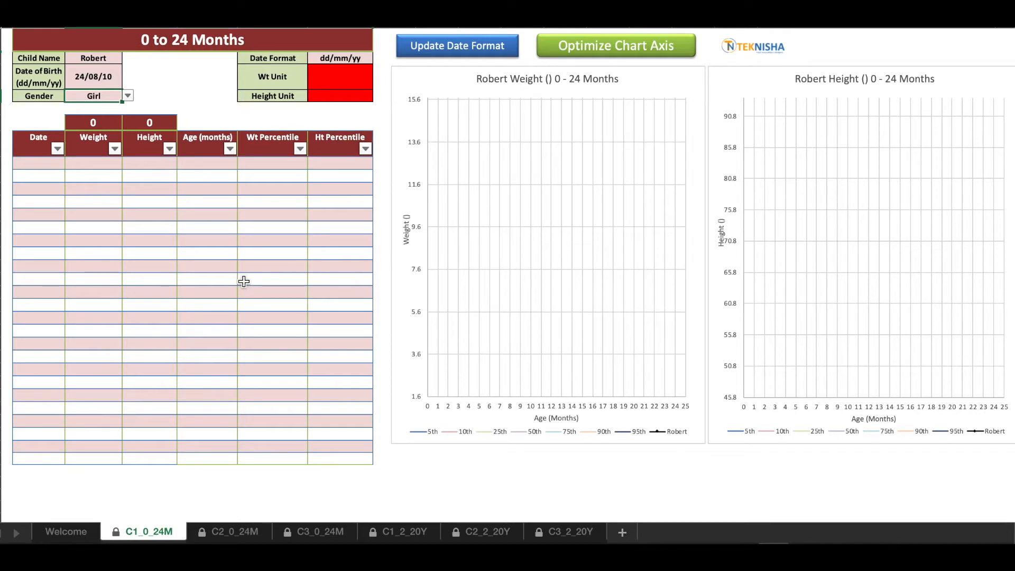
{"action": "mouse_move", "coordinate": [126, 97]}
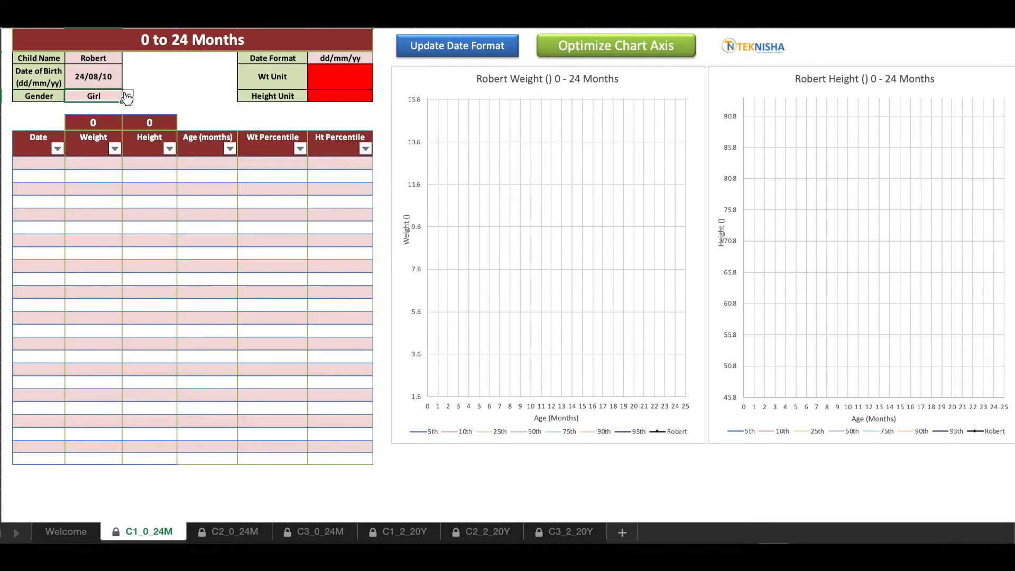
{"action": "left_click", "coordinate": [127, 97]}
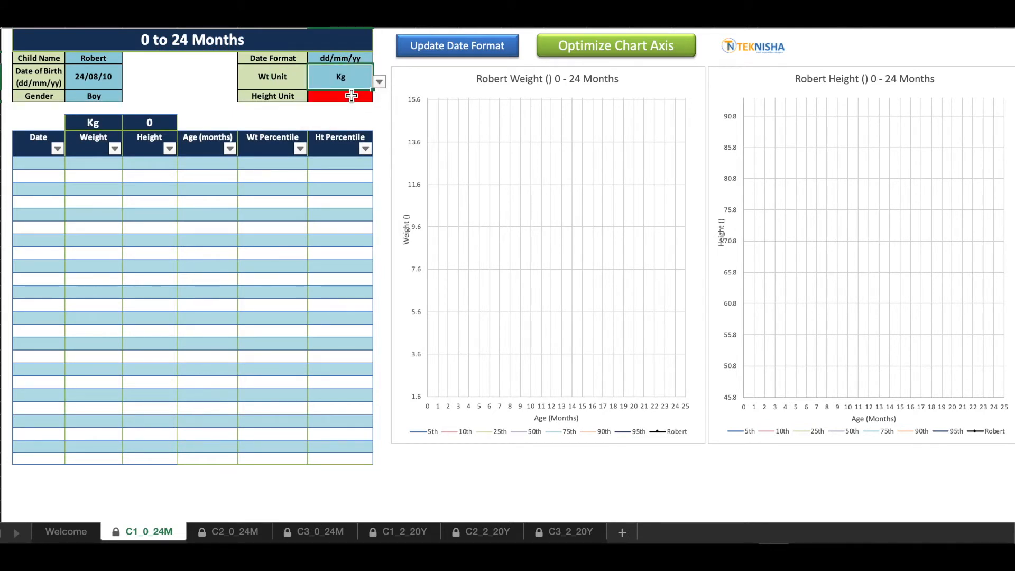
Set the height unit to cm alongside Kg for weight.
{"action": "left_click", "coordinate": [379, 97]}
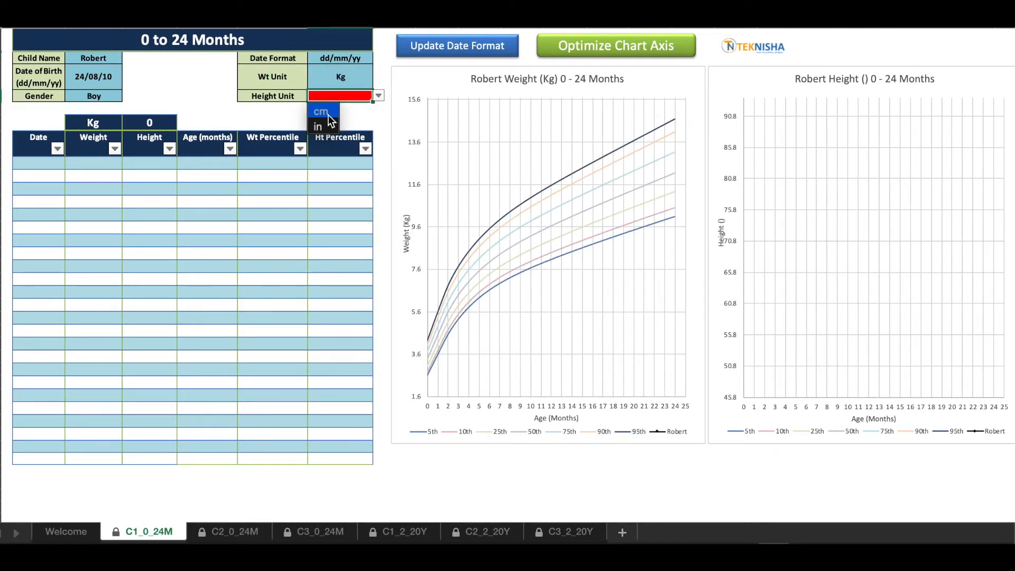
{"action": "left_click", "coordinate": [320, 111]}
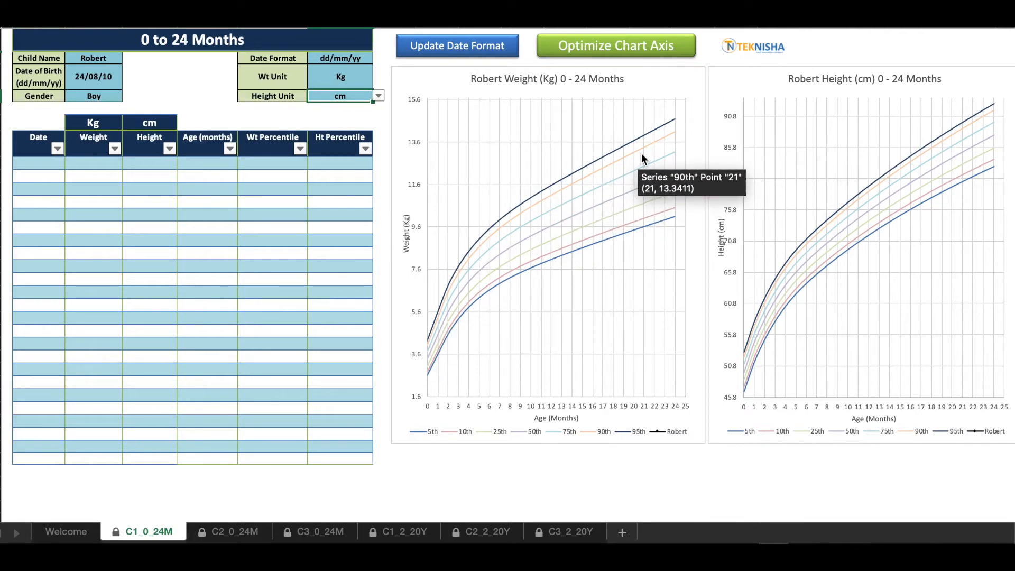
{"action": "mouse_move", "coordinate": [779, 359]}
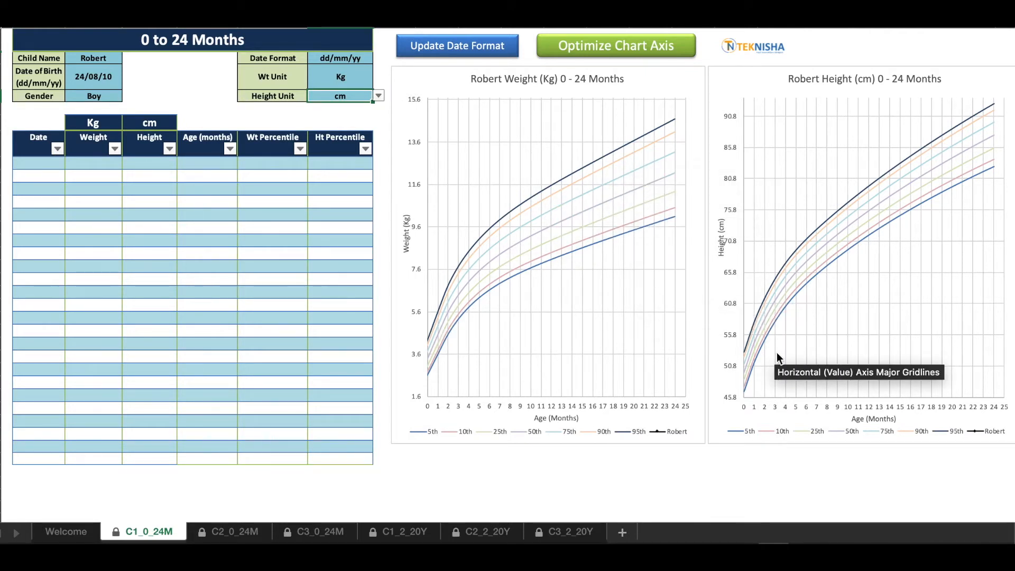
{"action": "mouse_move", "coordinate": [871, 457]}
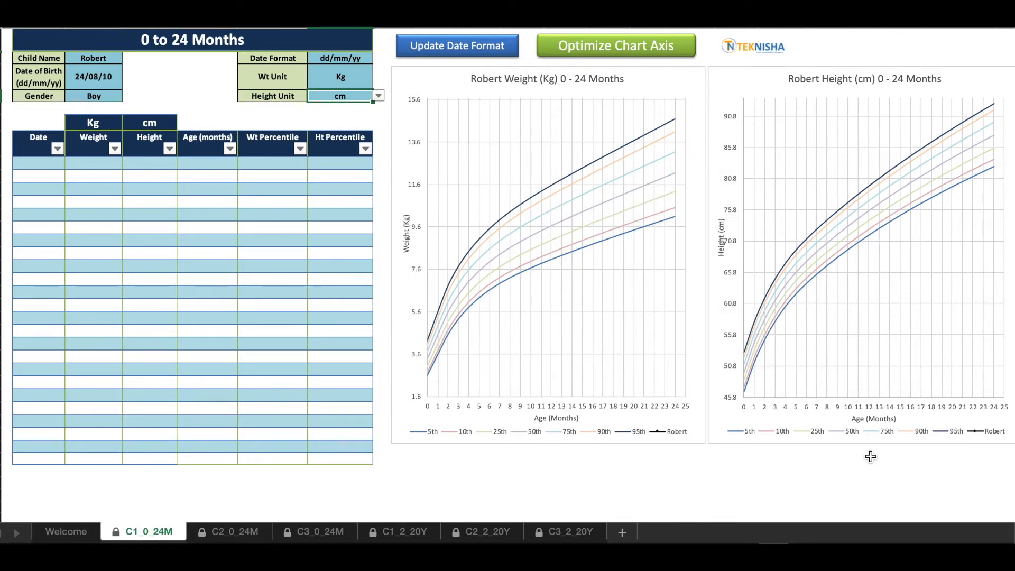
Enter the first measurement row: 22/10/10, 4.1 Kg, 52 cm.
{"action": "left_click", "coordinate": [38, 164]}
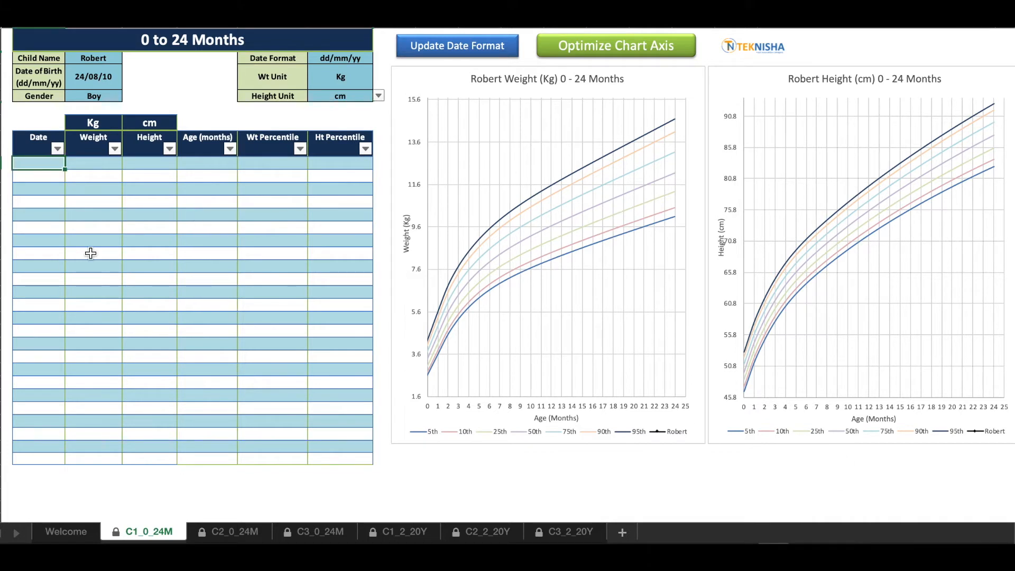
{"action": "mouse_move", "coordinate": [73, 183]}
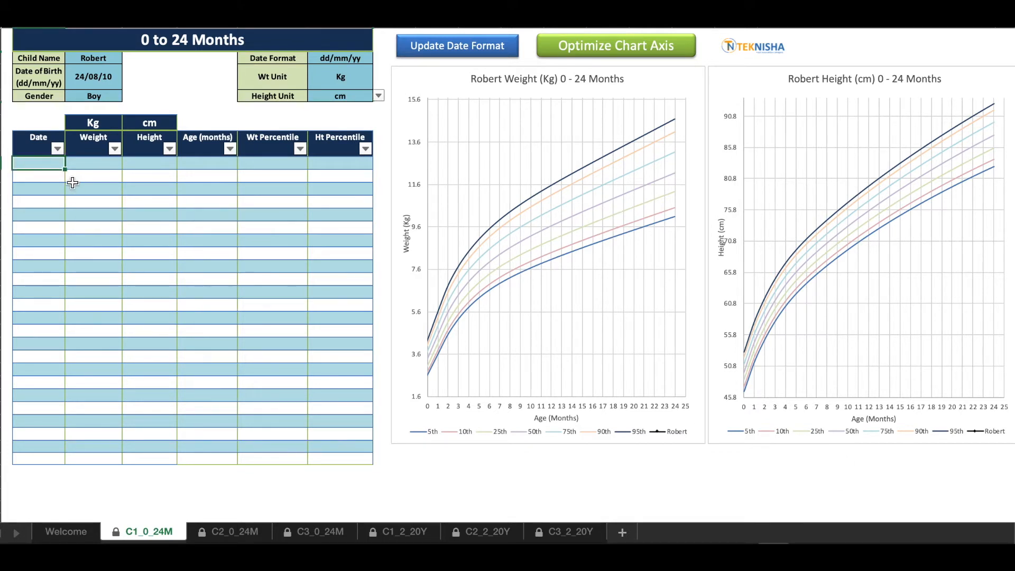
{"action": "type", "text": "22"}
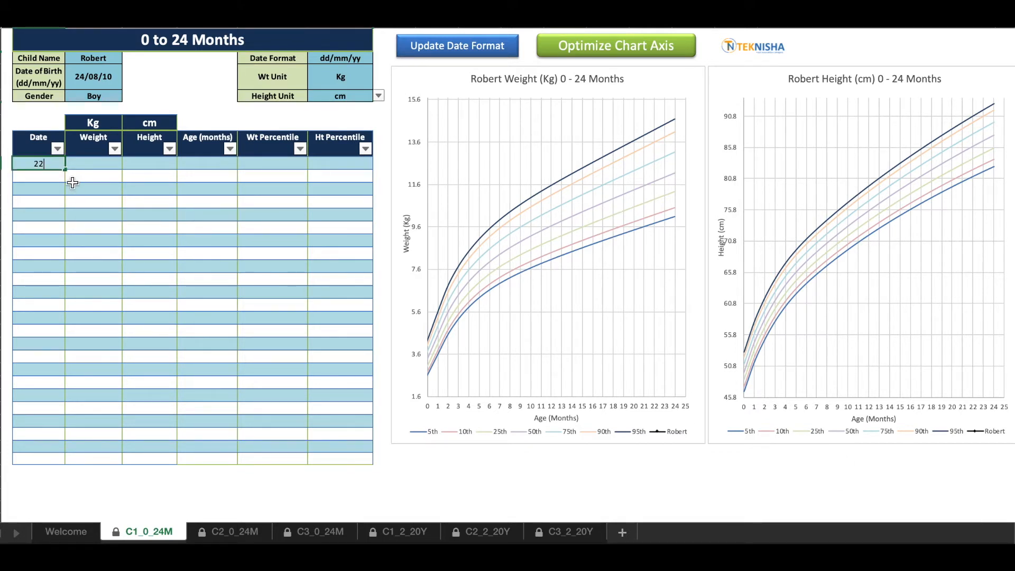
{"action": "type", "text": "/9/10"}
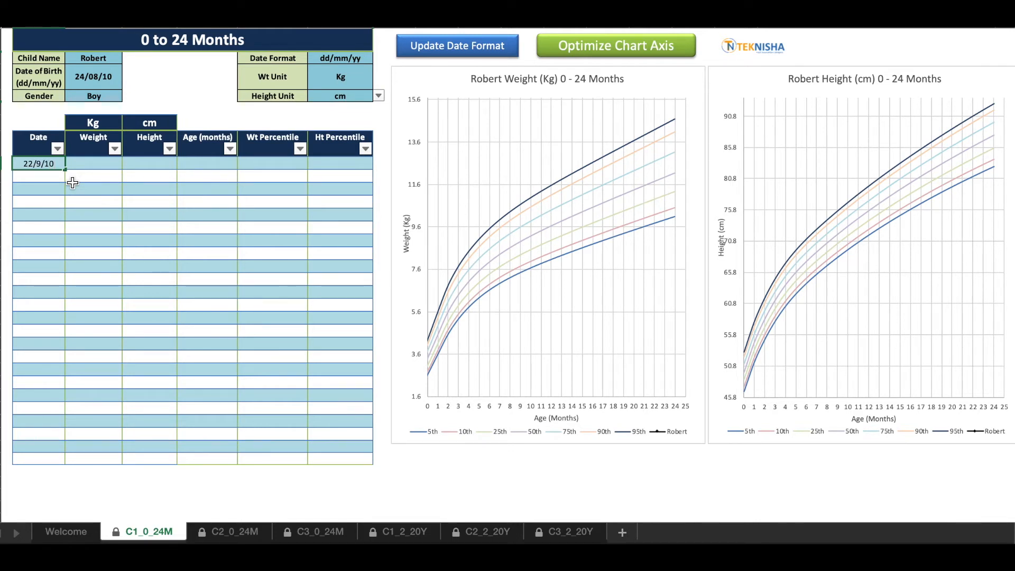
{"action": "type", "text": "10/"}
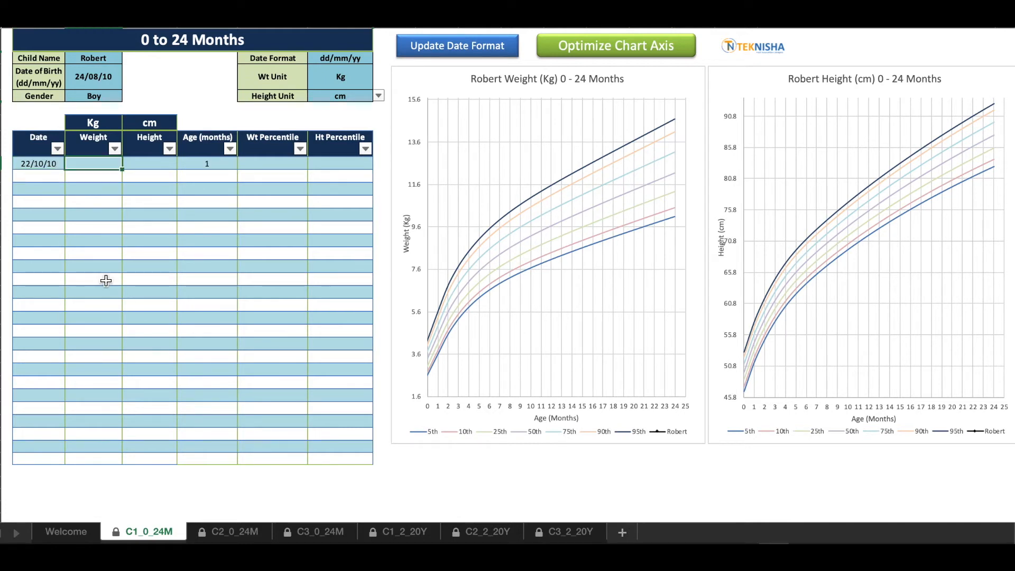
{"action": "mouse_move", "coordinate": [228, 164]}
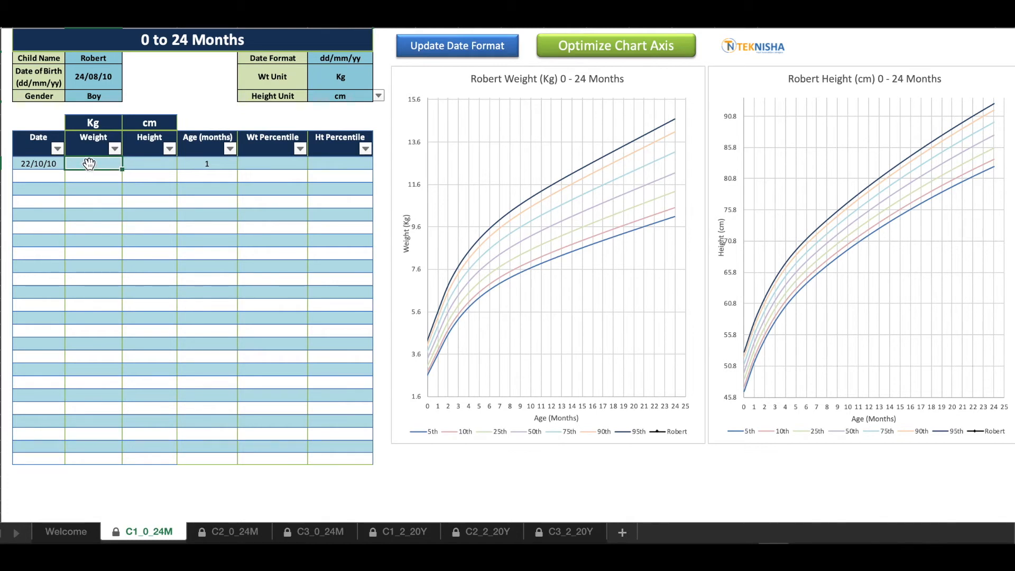
{"action": "type", "text": "4.1"}
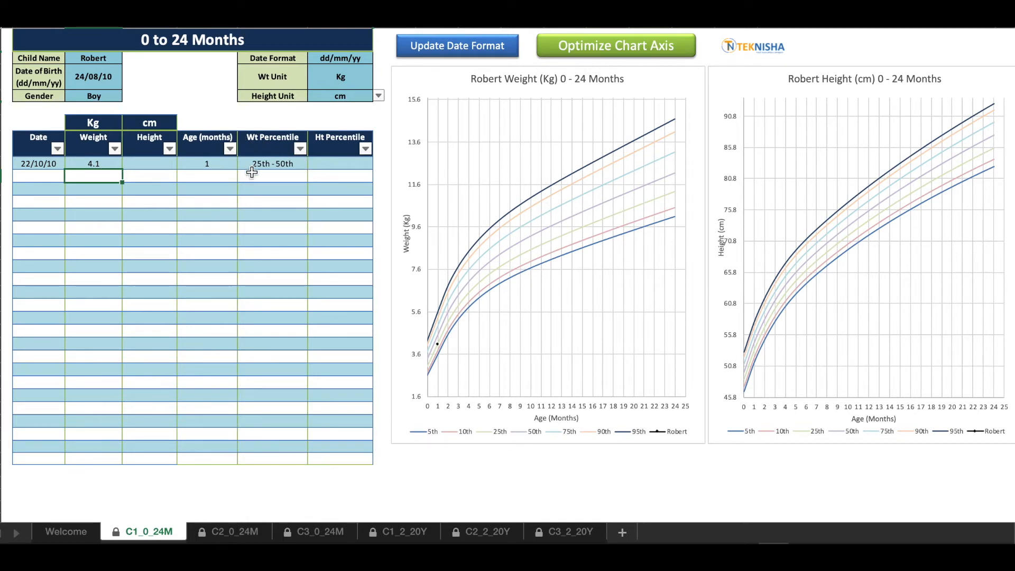
{"action": "mouse_move", "coordinate": [143, 166]}
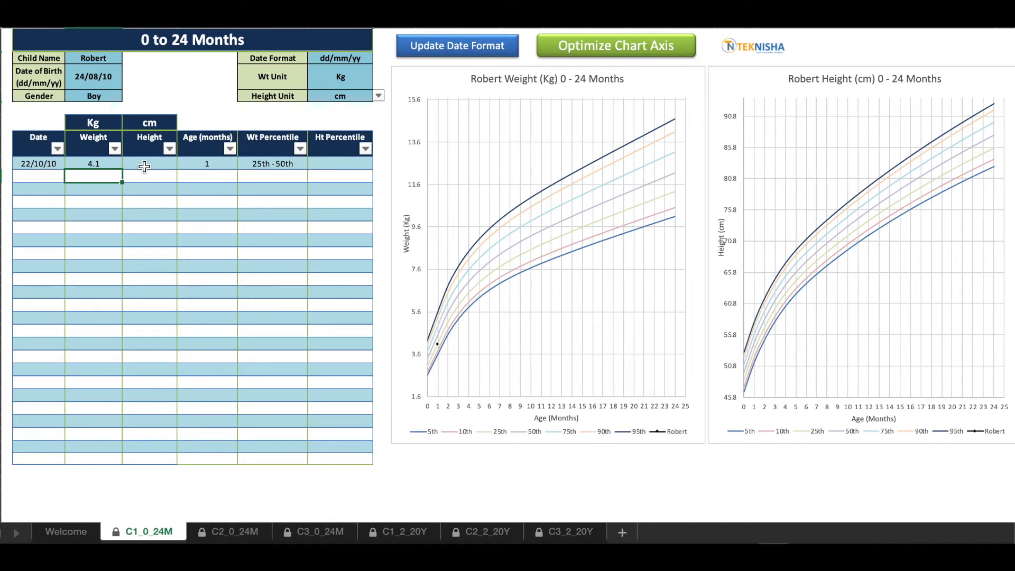
{"action": "mouse_move", "coordinate": [455, 341]}
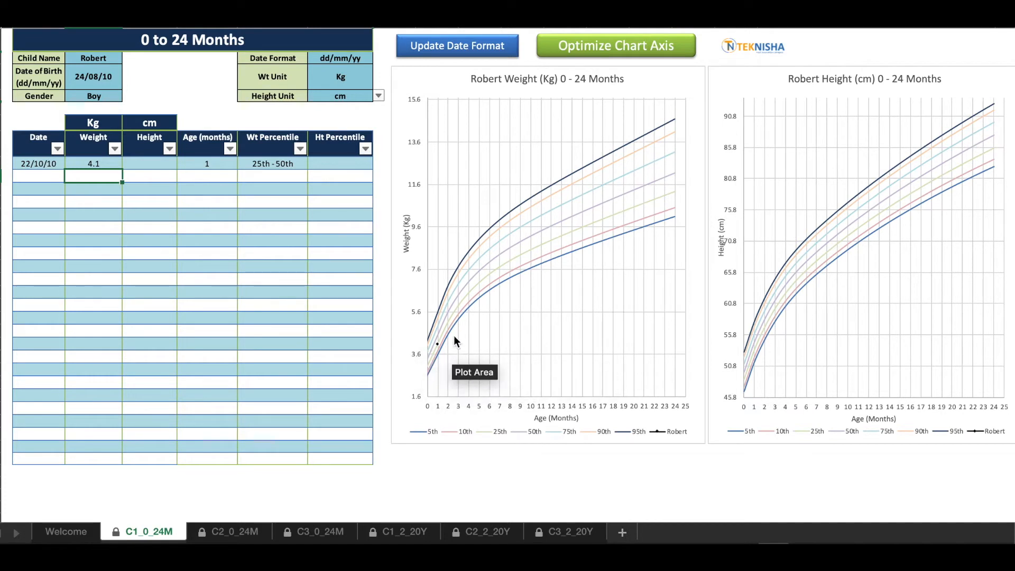
{"action": "mouse_move", "coordinate": [454, 344]}
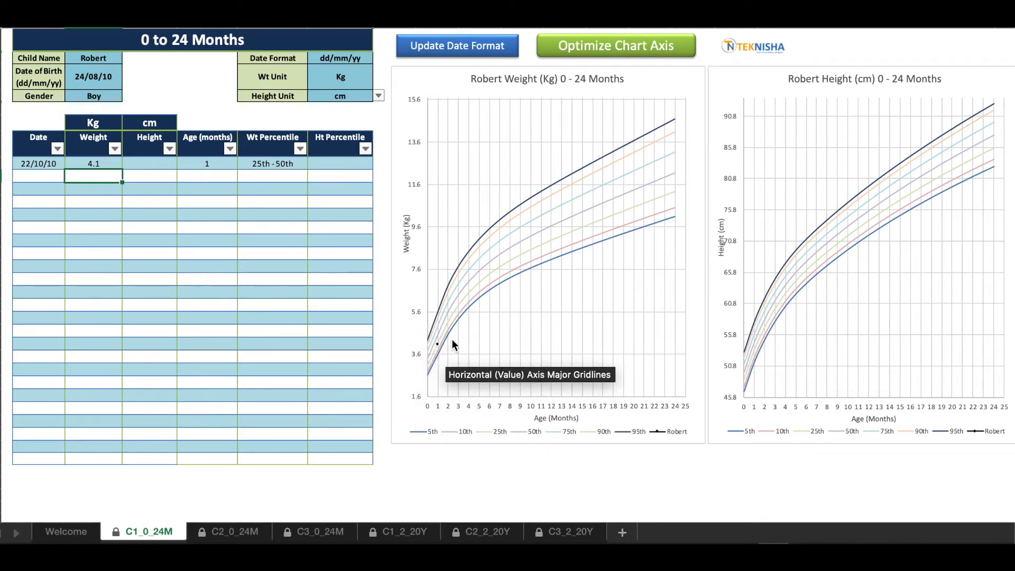
{"action": "left_click", "coordinate": [149, 162]}
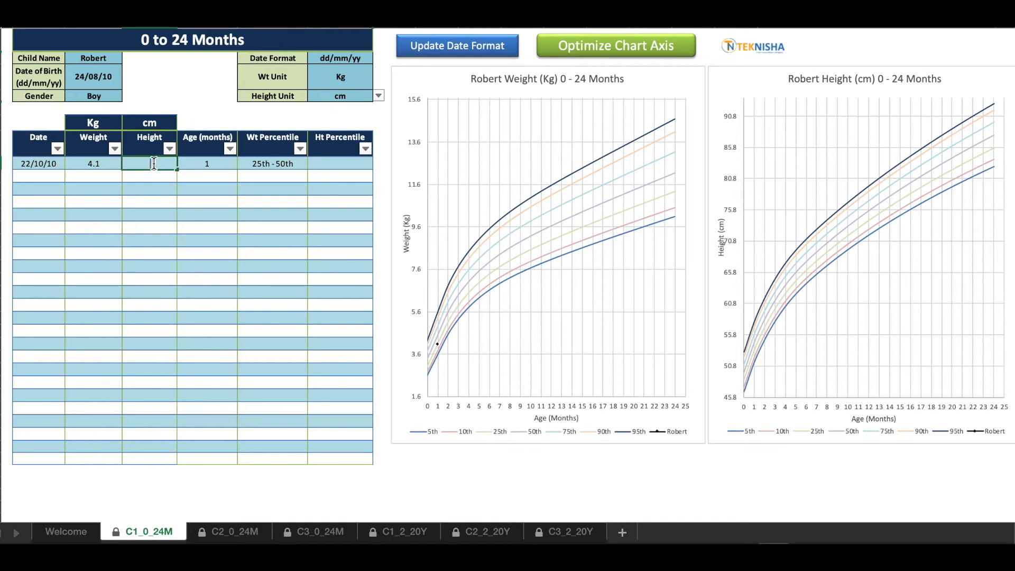
{"action": "type", "text": "52"}
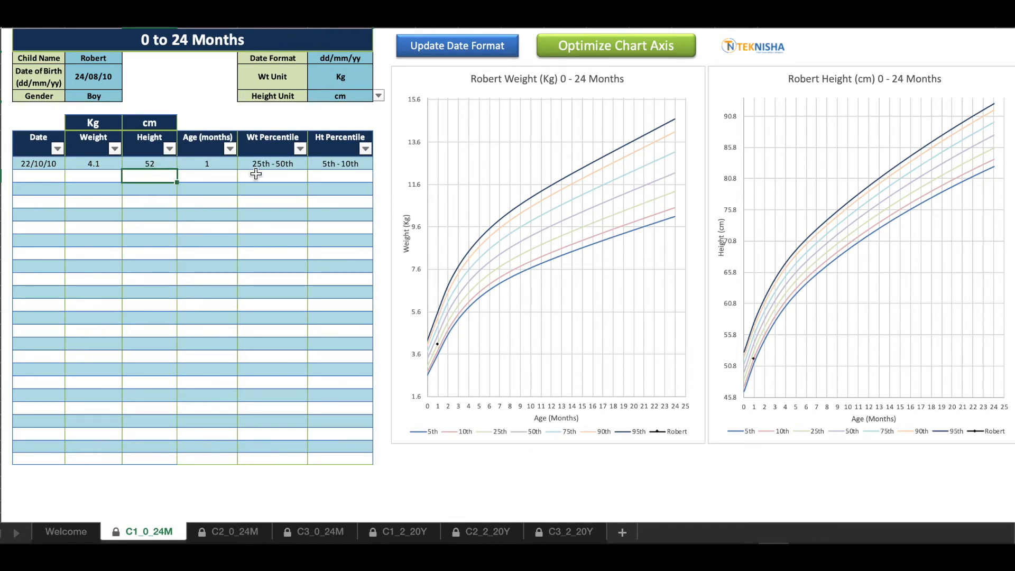
{"action": "mouse_move", "coordinate": [788, 388]}
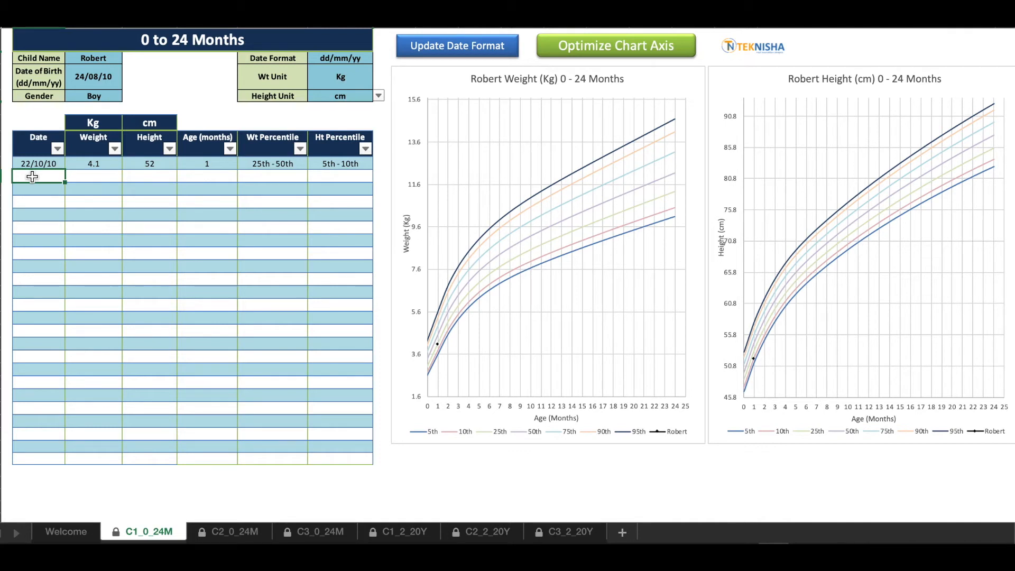
Enter the second measurement row: 26/11/10, 4.6 Kg, 55 cm.
{"action": "type", "text": "26/11/10"}
{"action": "left_click", "coordinate": [93, 175]}
{"action": "type", "text": "4.6"}
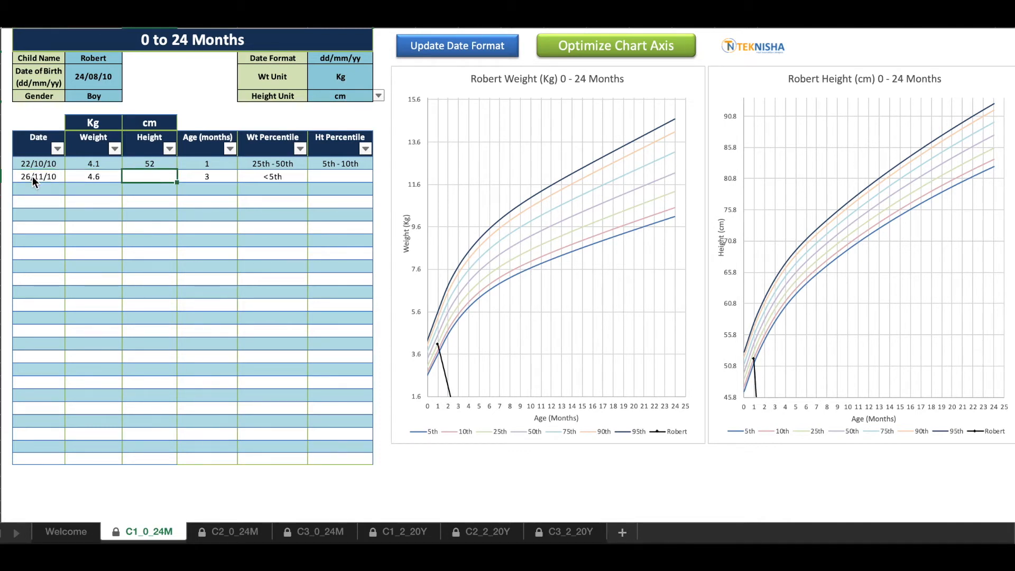
{"action": "type", "text": "55"}
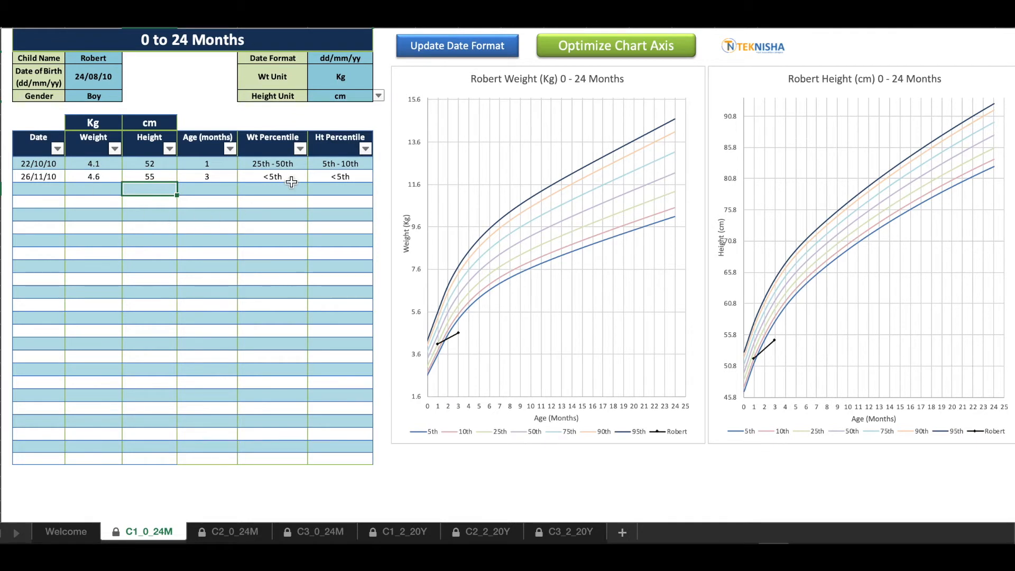
{"action": "mouse_move", "coordinate": [301, 163]}
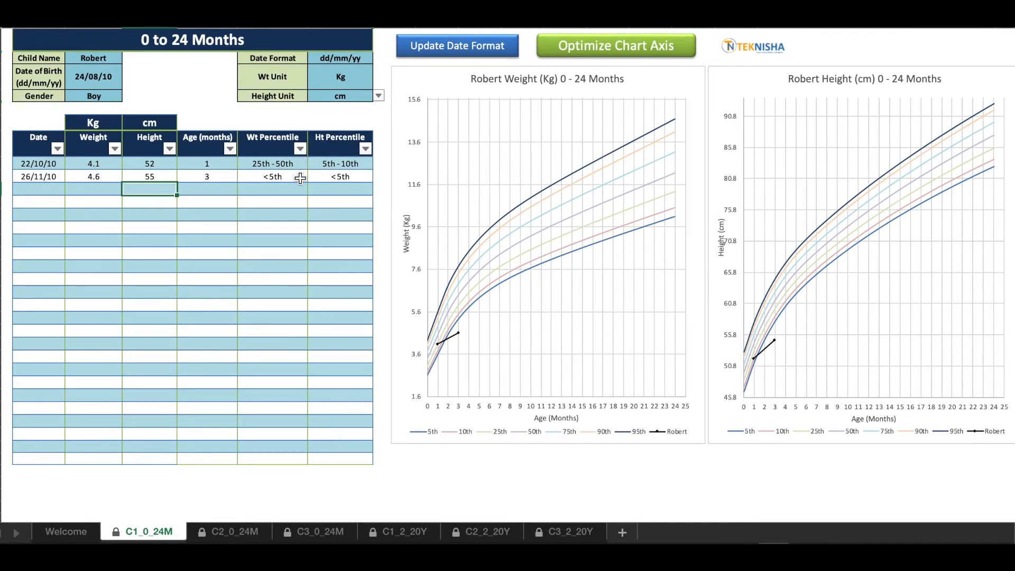
{"action": "mouse_move", "coordinate": [359, 178]}
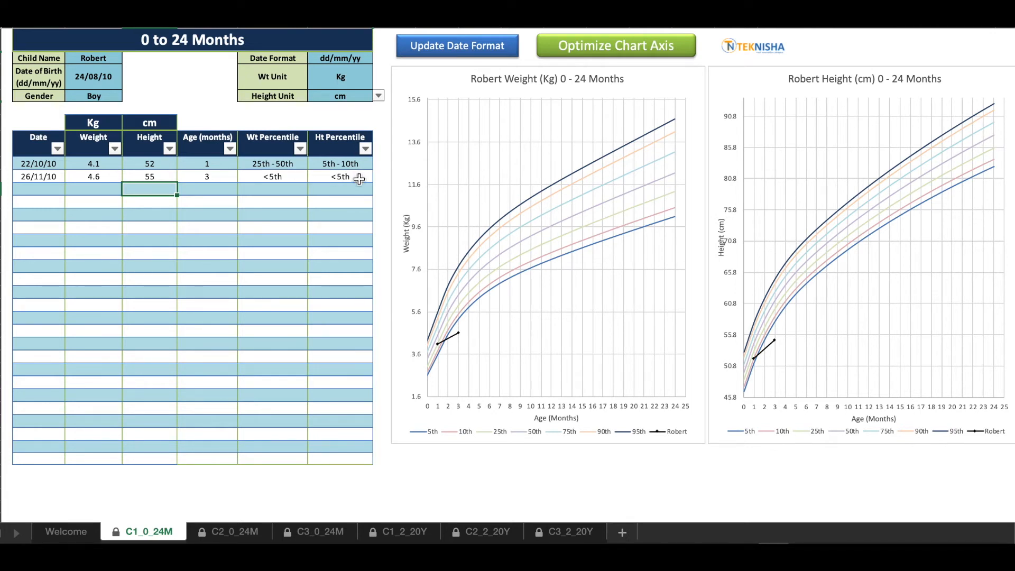
{"action": "left_click", "coordinate": [38, 188]}
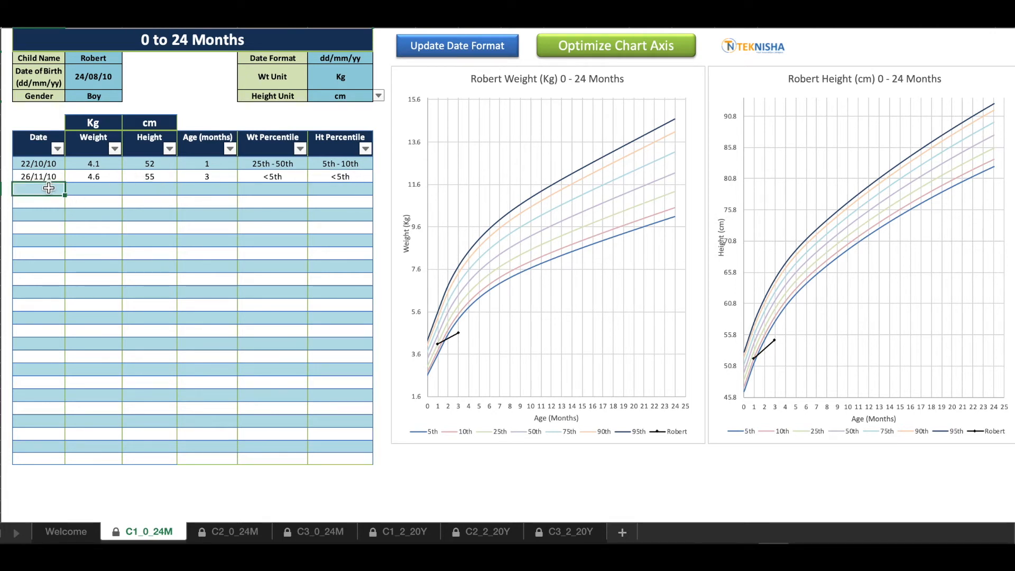
Add the 15/01/11 (6 Kg, 60 cm) and 15/03/11 (7 Kg, 64 cm) rows.
{"action": "type", "text": "15/01/11"}
{"action": "left_click", "coordinate": [149, 202]}
{"action": "type", "text": "64"}
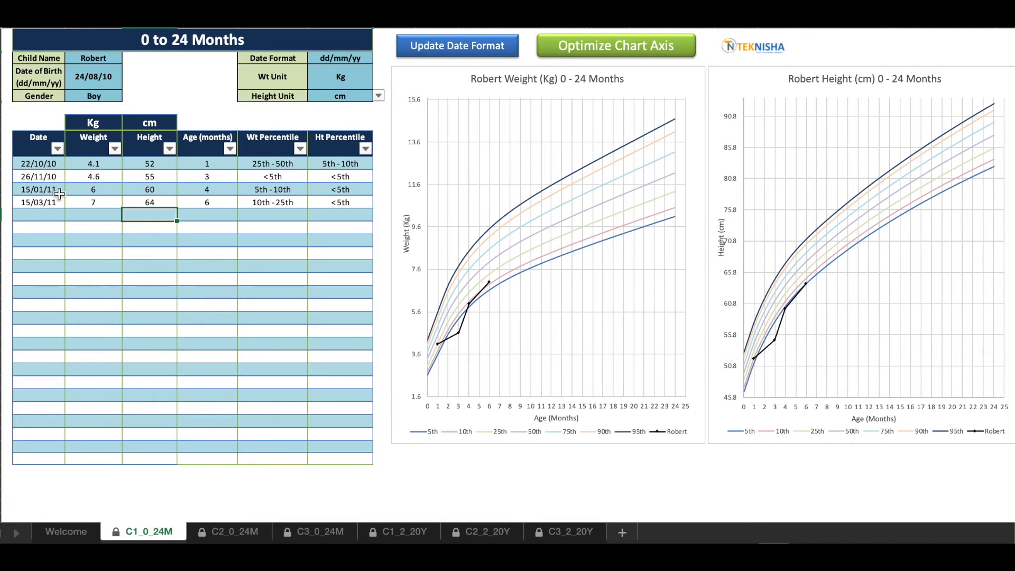
{"action": "mouse_move", "coordinate": [303, 189]}
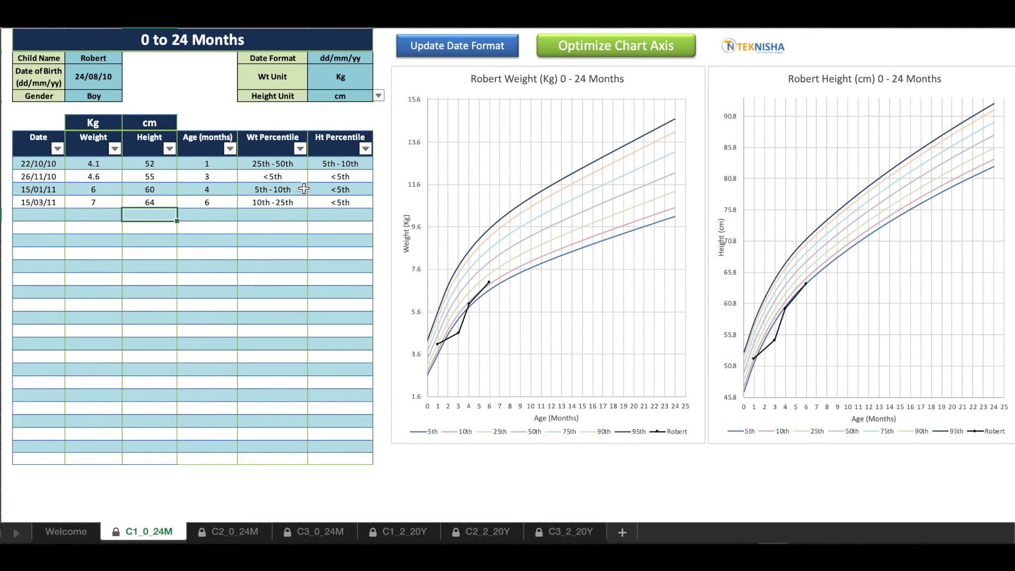
{"action": "mouse_move", "coordinate": [335, 178]}
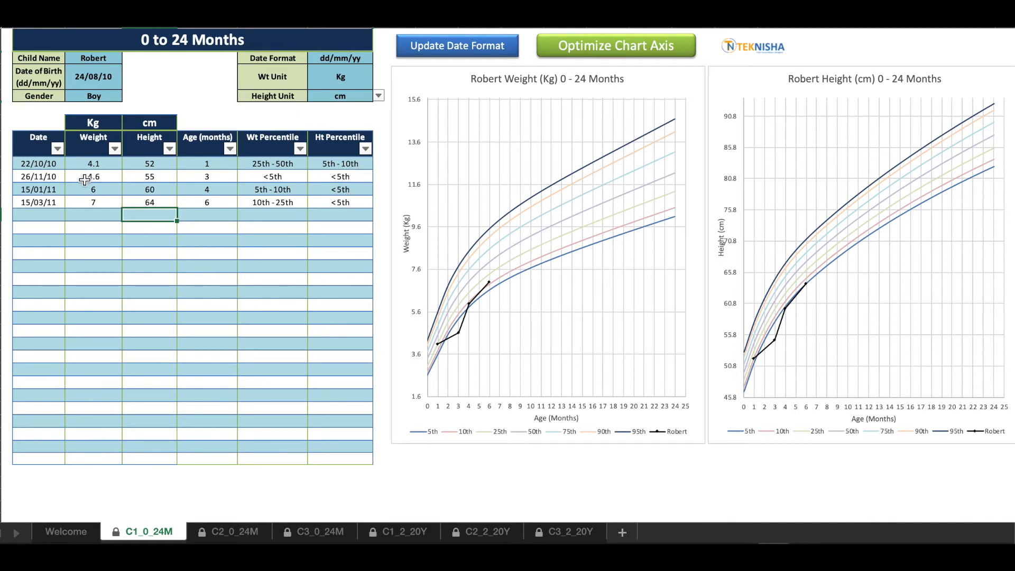
{"action": "mouse_move", "coordinate": [467, 340]}
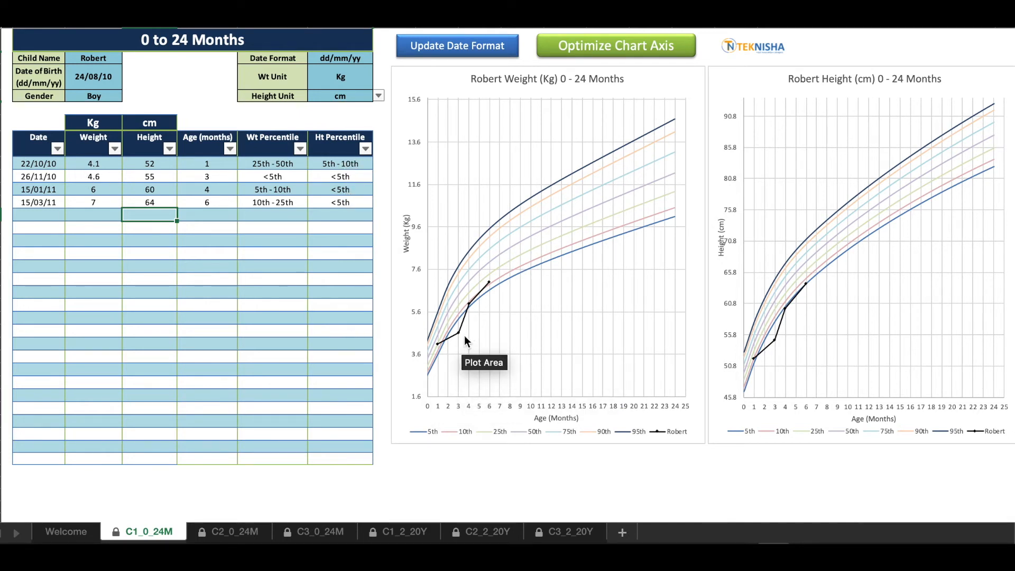
{"action": "mouse_move", "coordinate": [660, 227]}
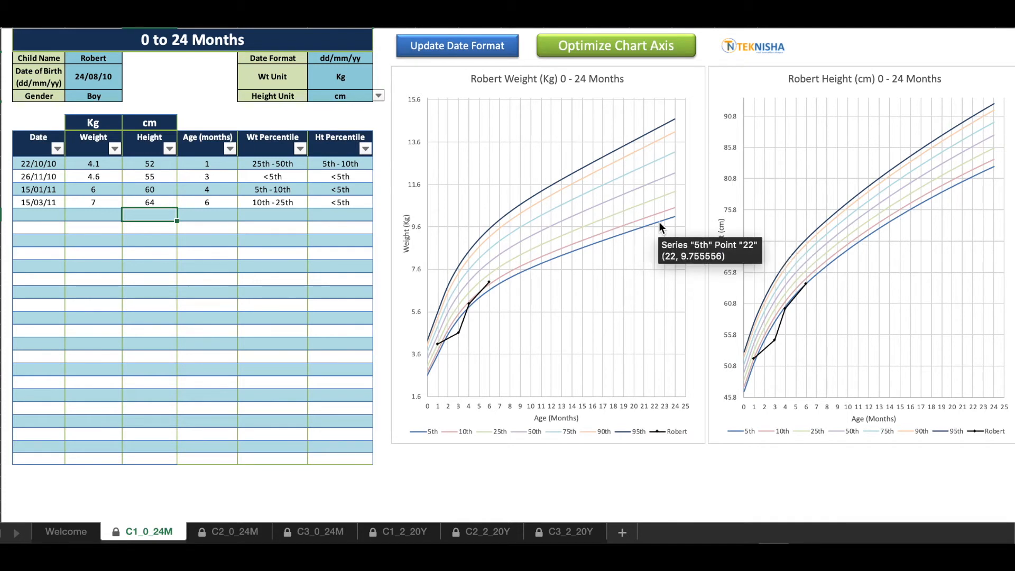
{"action": "mouse_move", "coordinate": [656, 220]}
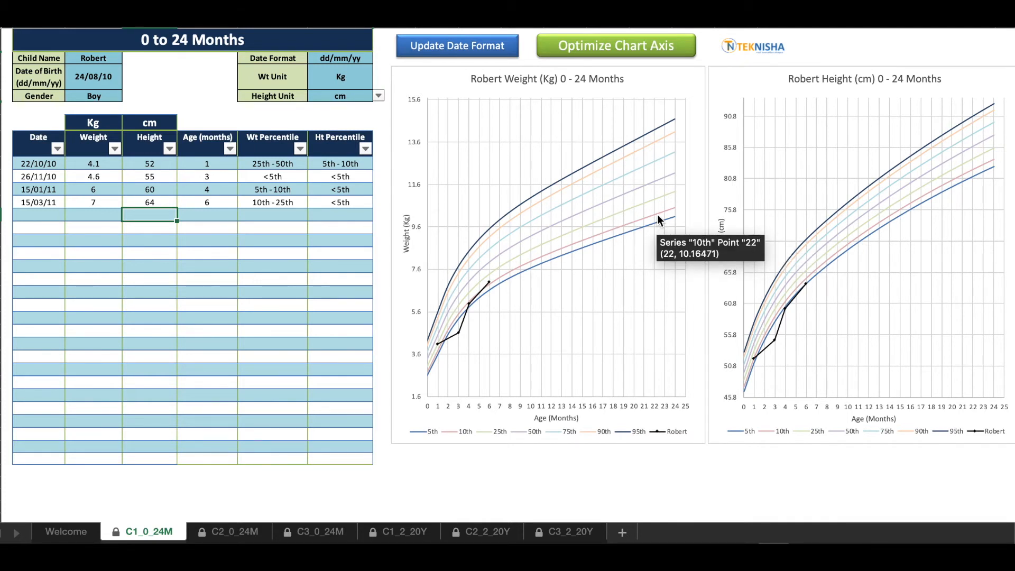
{"action": "mouse_move", "coordinate": [653, 189]}
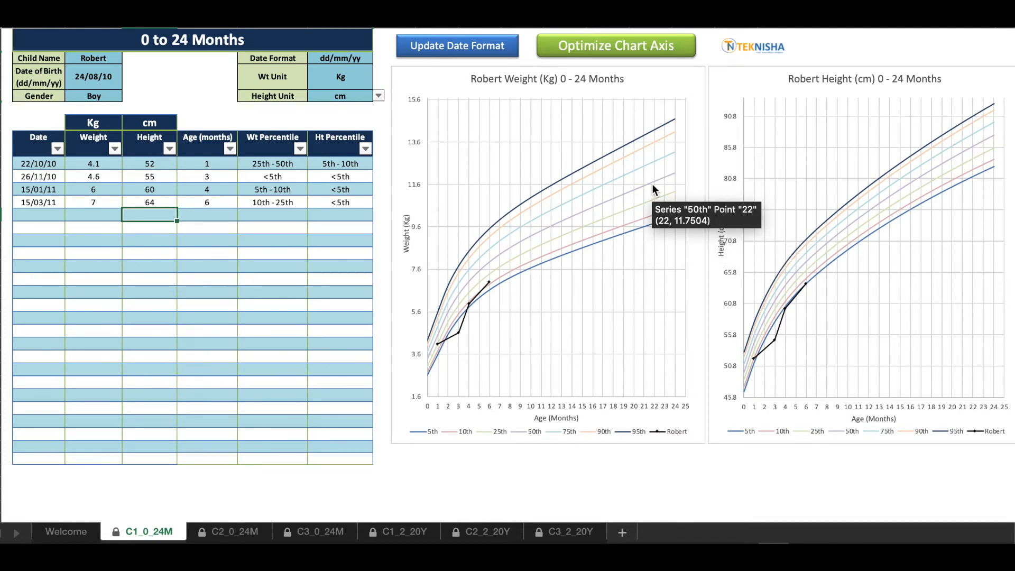
{"action": "mouse_move", "coordinate": [643, 156]}
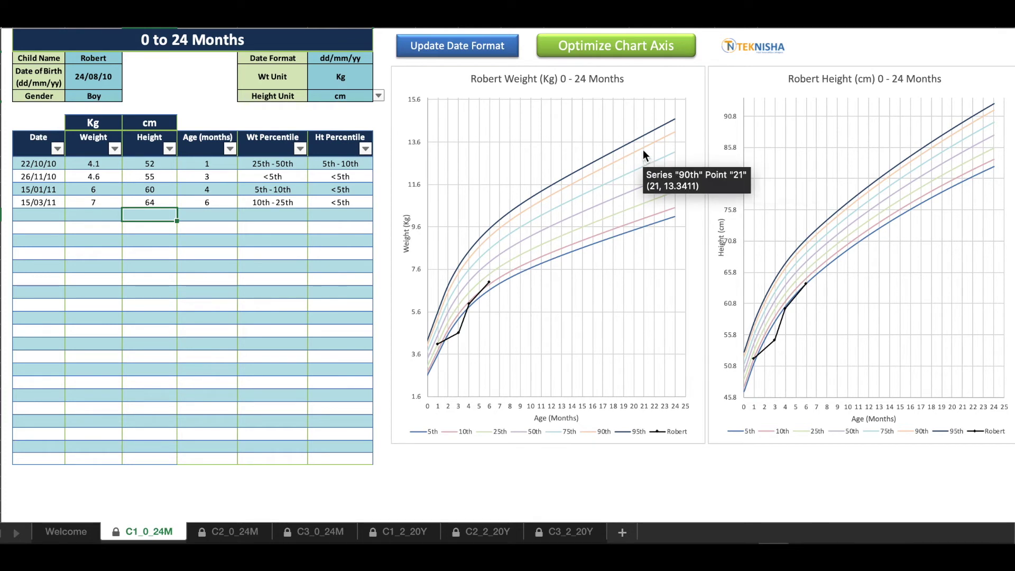
{"action": "mouse_move", "coordinate": [483, 397]}
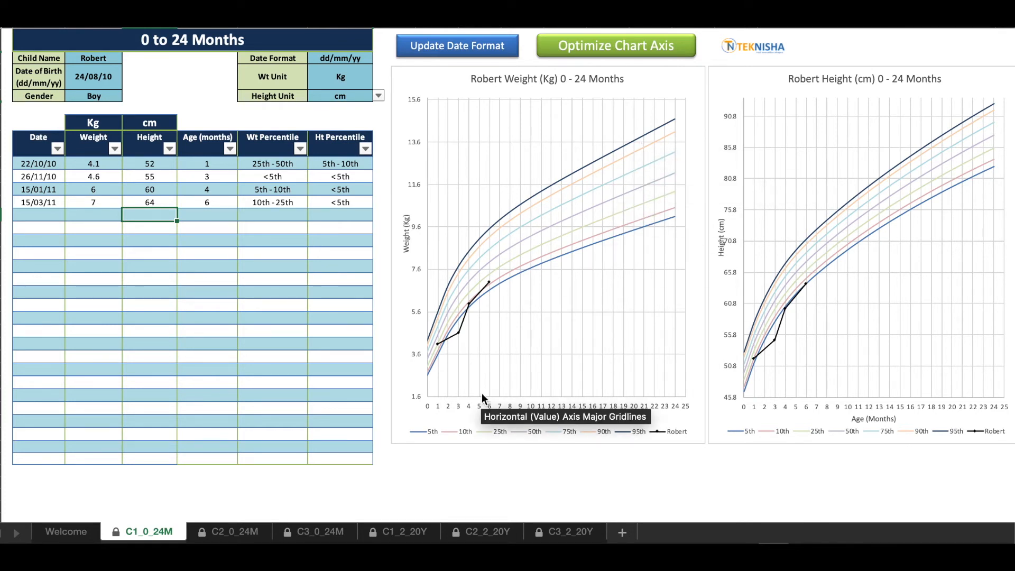
{"action": "mouse_move", "coordinate": [543, 355]}
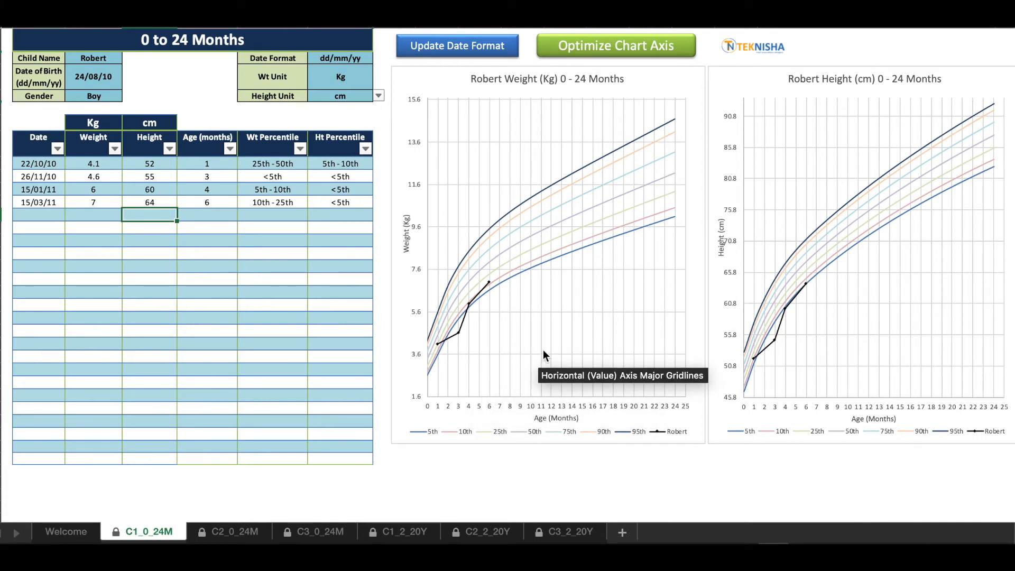
{"action": "mouse_move", "coordinate": [254, 287]}
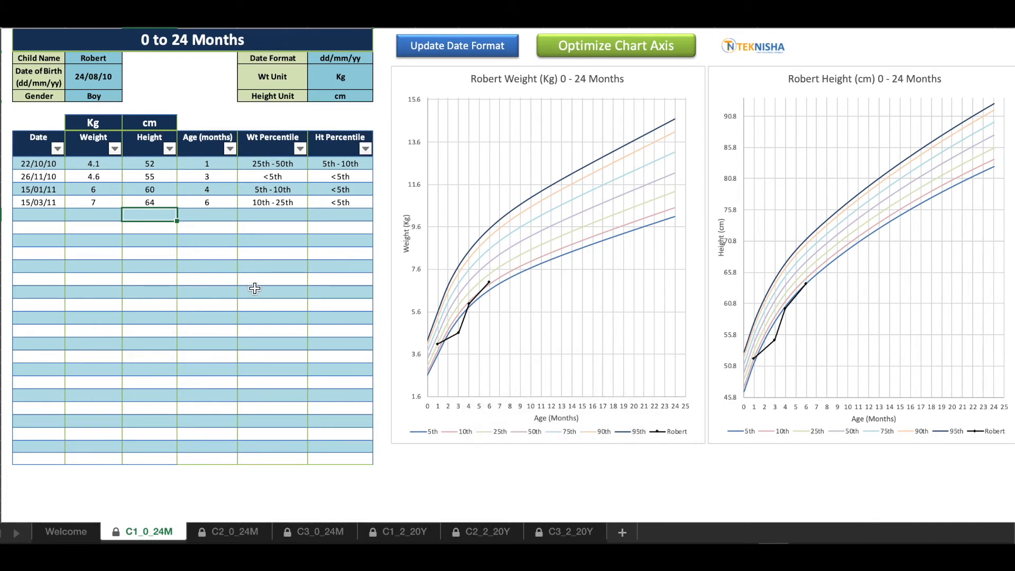
{"action": "mouse_move", "coordinate": [781, 214]}
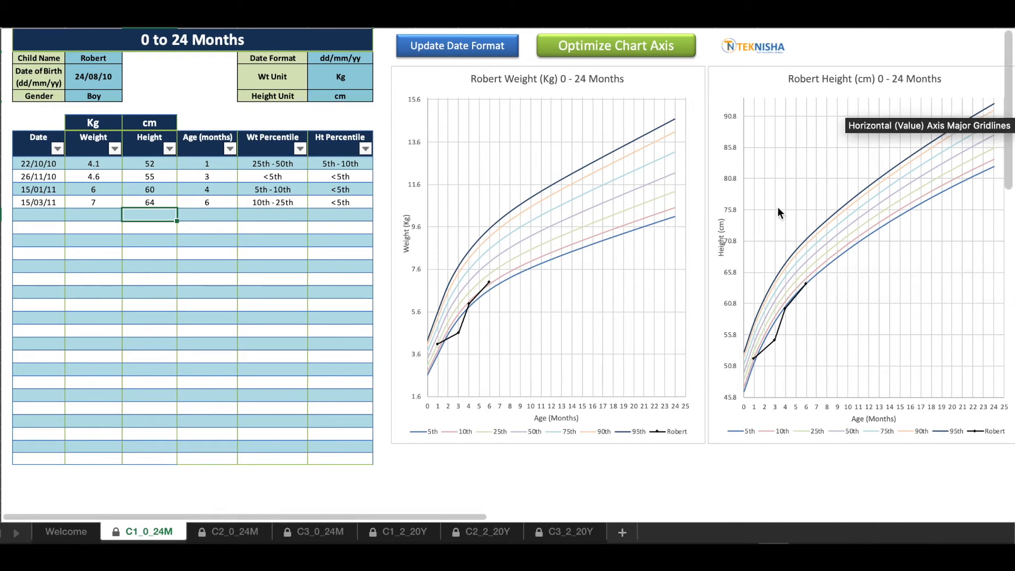
Change Robert's gender to Girl so percentiles recalculate.
{"action": "left_click", "coordinate": [93, 95]}
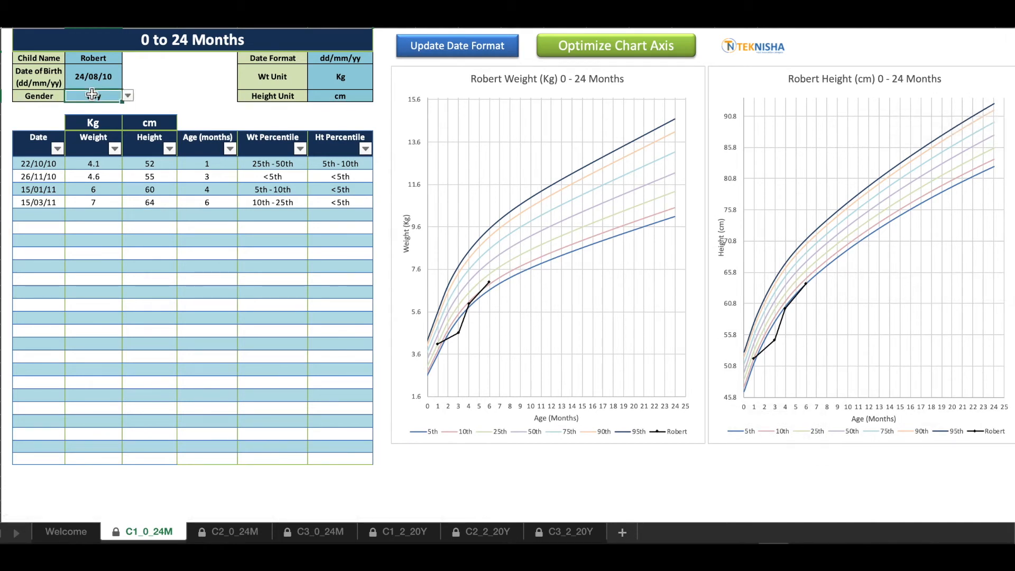
{"action": "left_click", "coordinate": [93, 96]}
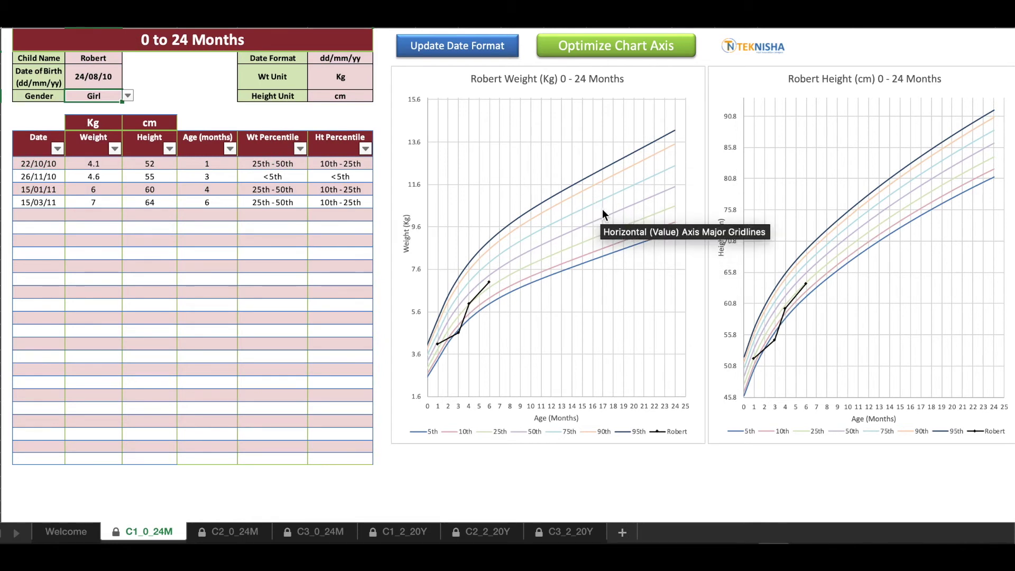
{"action": "mouse_move", "coordinate": [471, 283]}
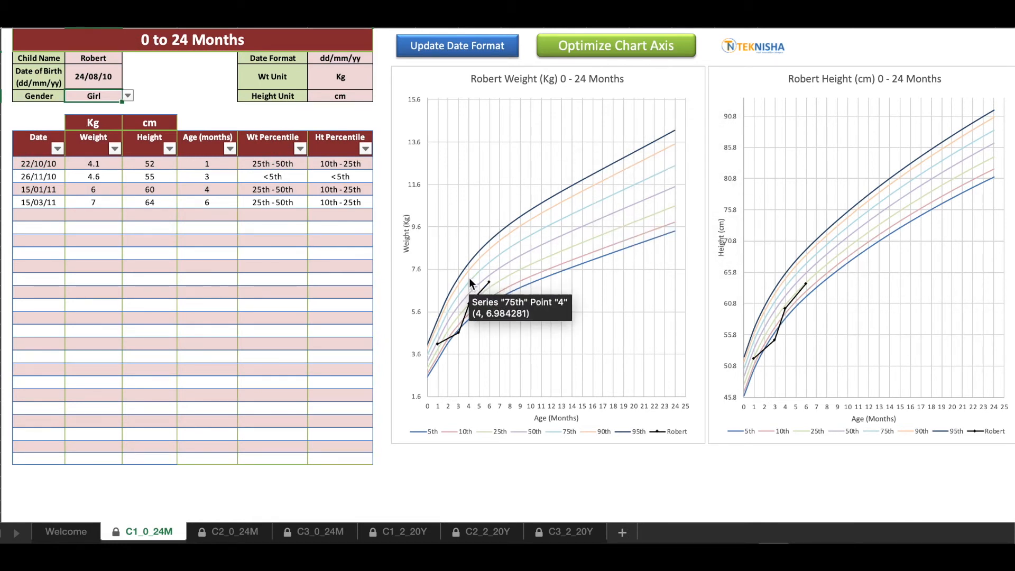
{"action": "mouse_move", "coordinate": [644, 54]}
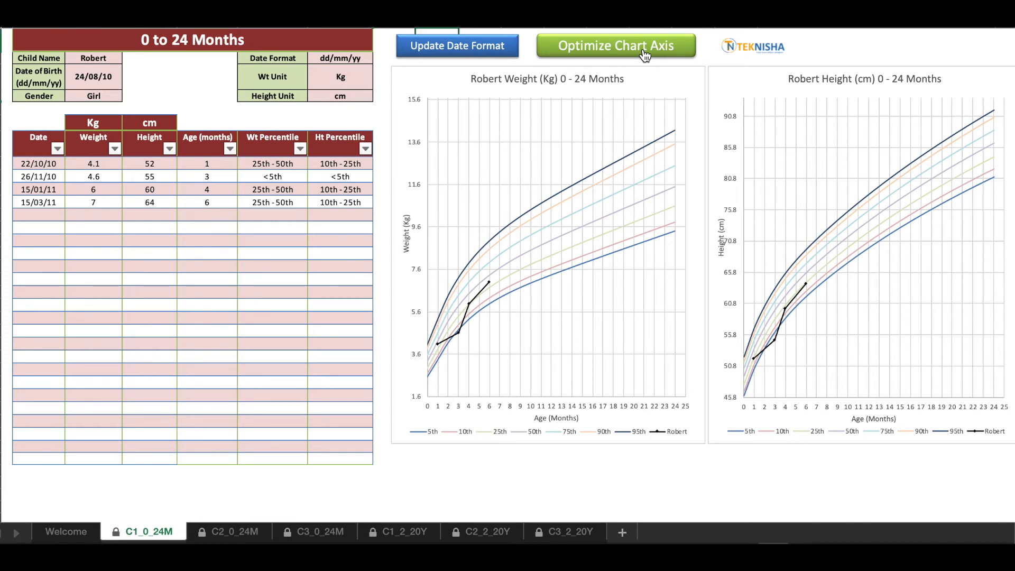
Optimize the chart axes, then move to the C1_2_20Y sheet.
{"action": "left_click", "coordinate": [615, 46]}
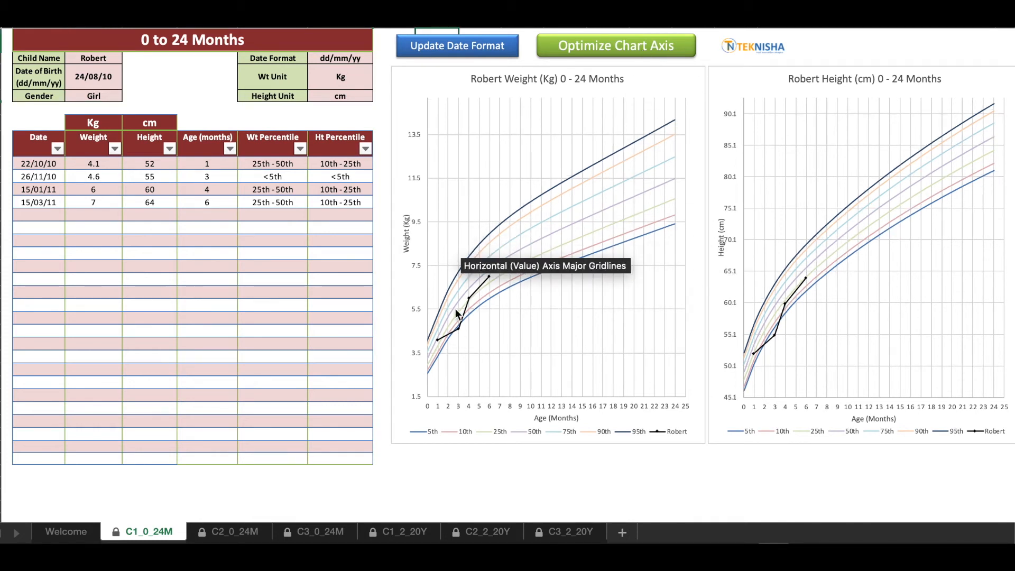
{"action": "mouse_move", "coordinate": [446, 431]}
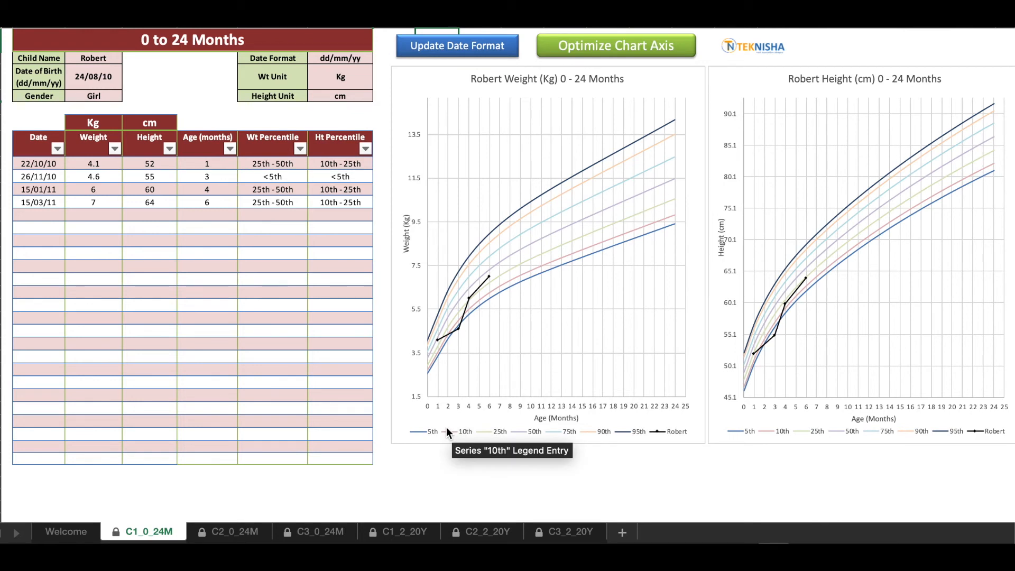
{"action": "mouse_move", "coordinate": [92, 98]}
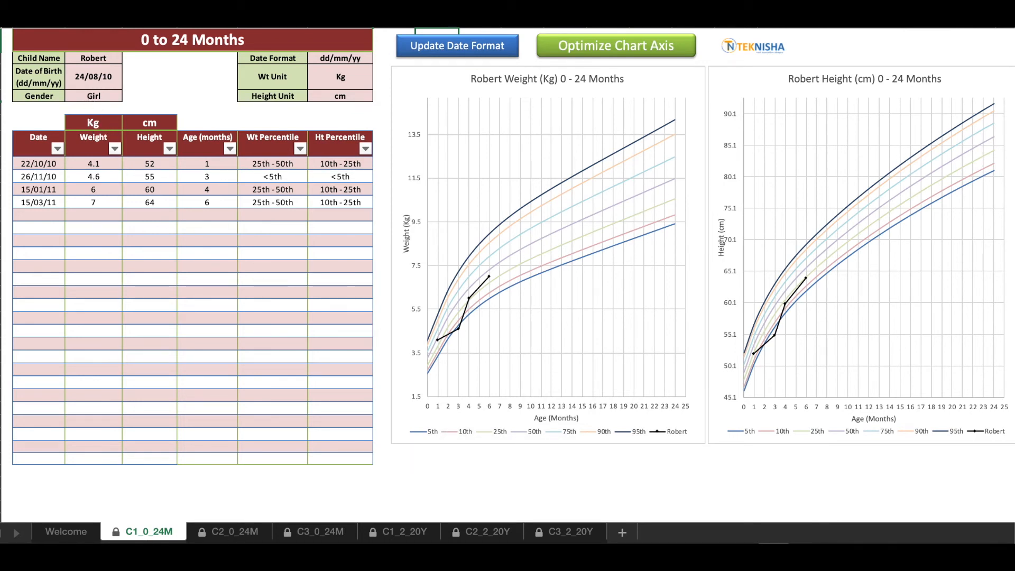
{"action": "left_click", "coordinate": [403, 531]}
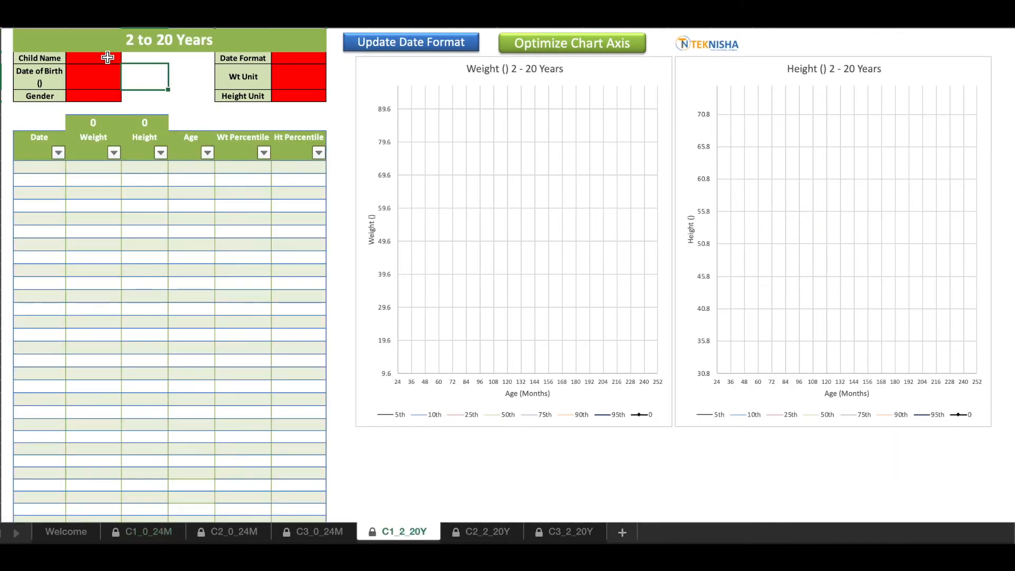
Name the child Emily and set weight to Lb and height to inches.
{"action": "type", "text": "Emily"}
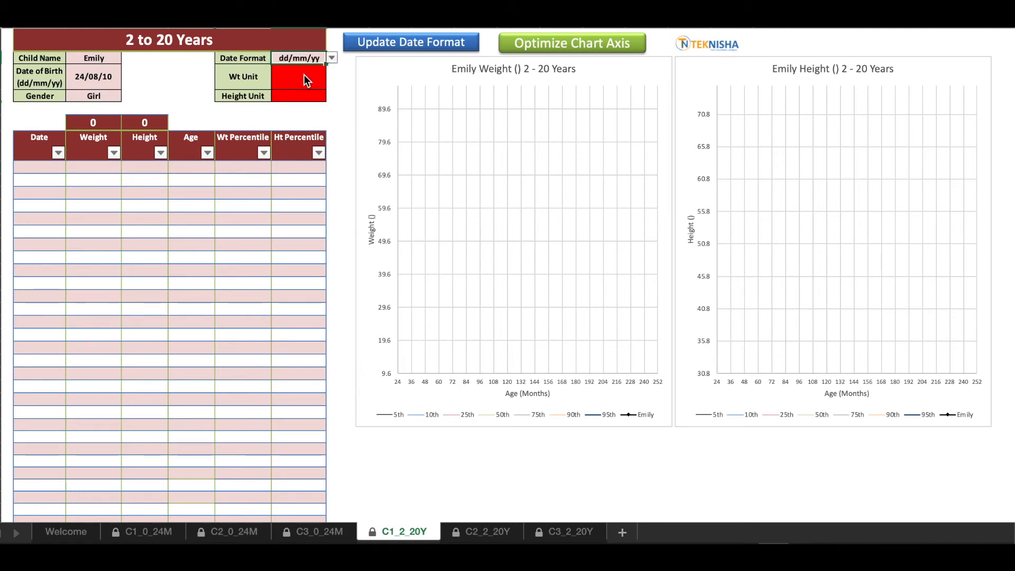
{"action": "left_click", "coordinate": [298, 81]}
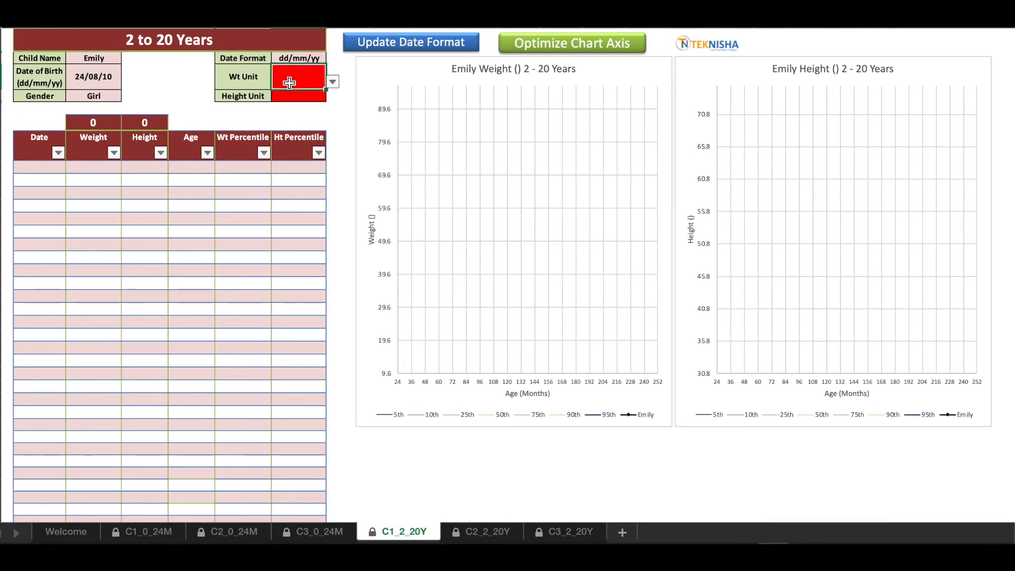
{"action": "left_click", "coordinate": [298, 76]}
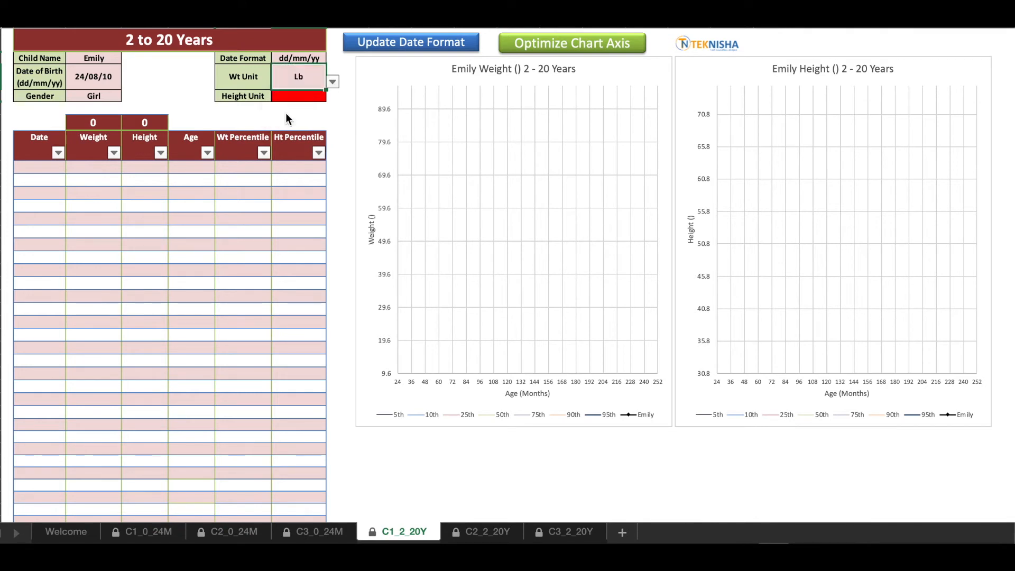
{"action": "left_click", "coordinate": [332, 96]}
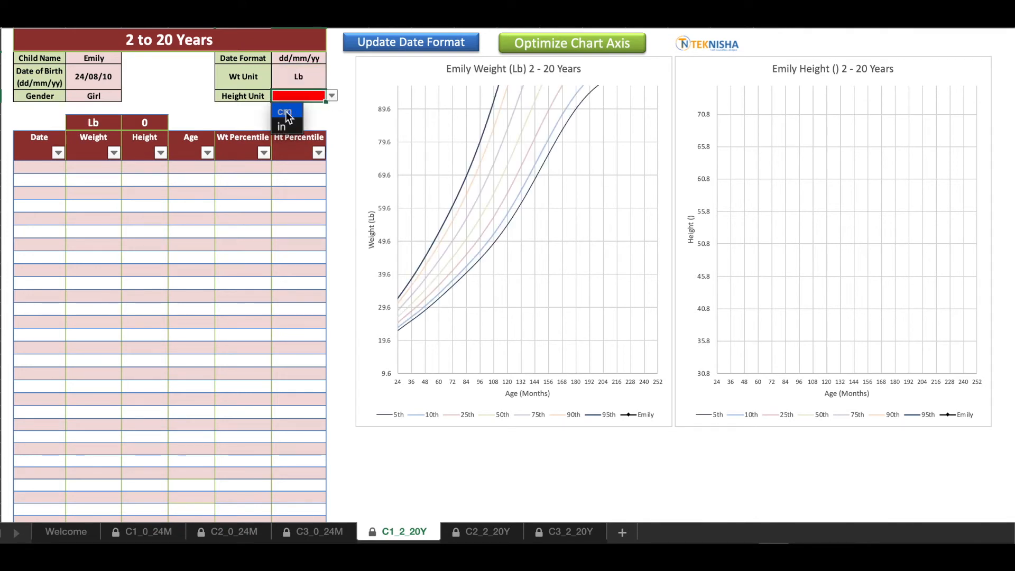
{"action": "left_click", "coordinate": [281, 126]}
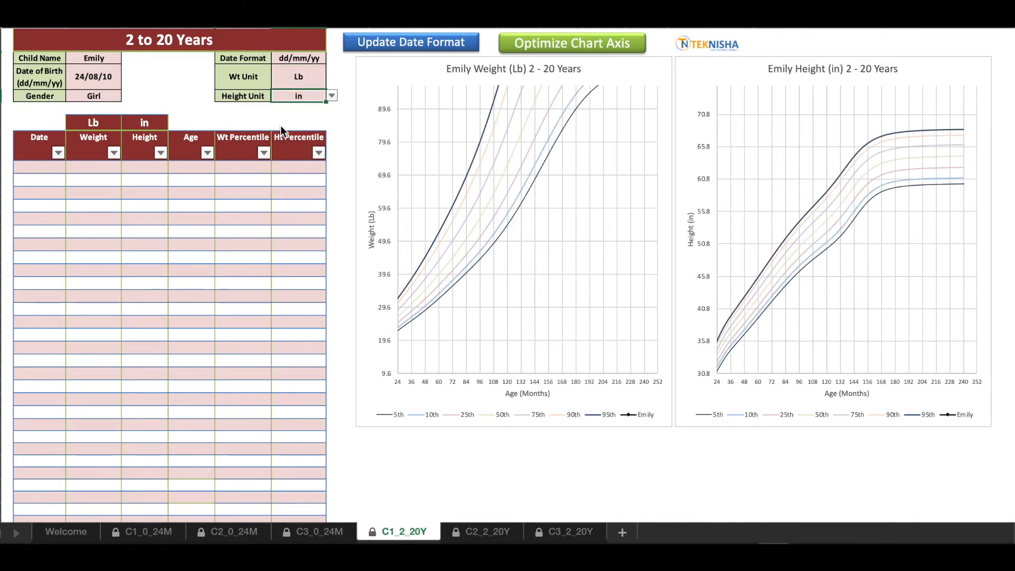
{"action": "mouse_move", "coordinate": [503, 317]}
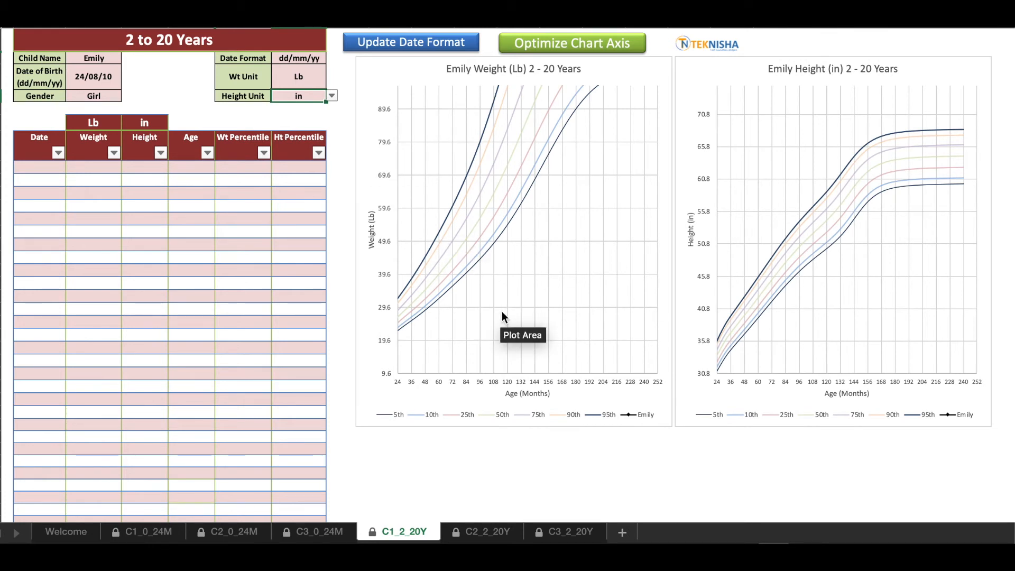
{"action": "mouse_move", "coordinate": [420, 301]}
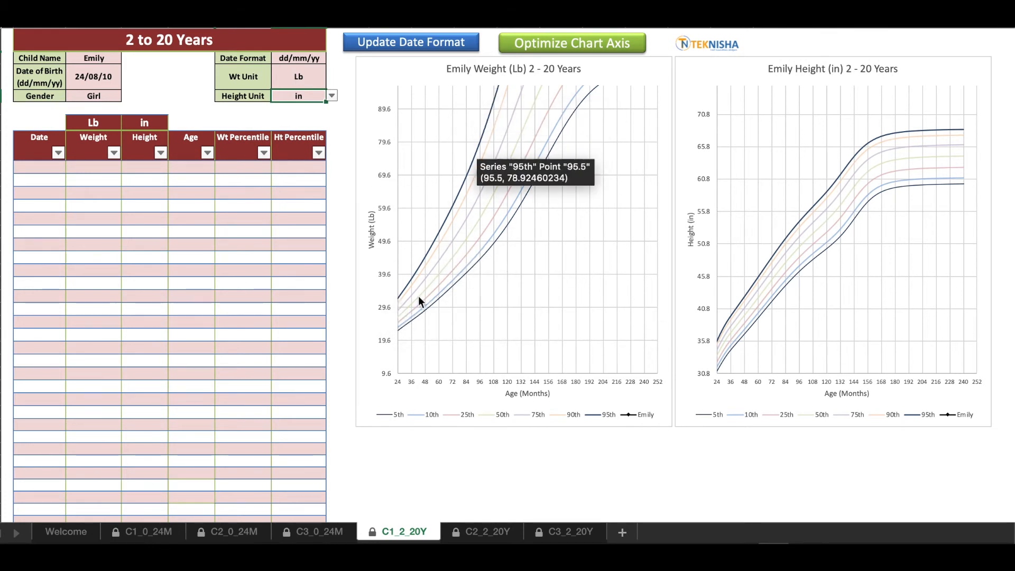
{"action": "mouse_move", "coordinate": [595, 113]}
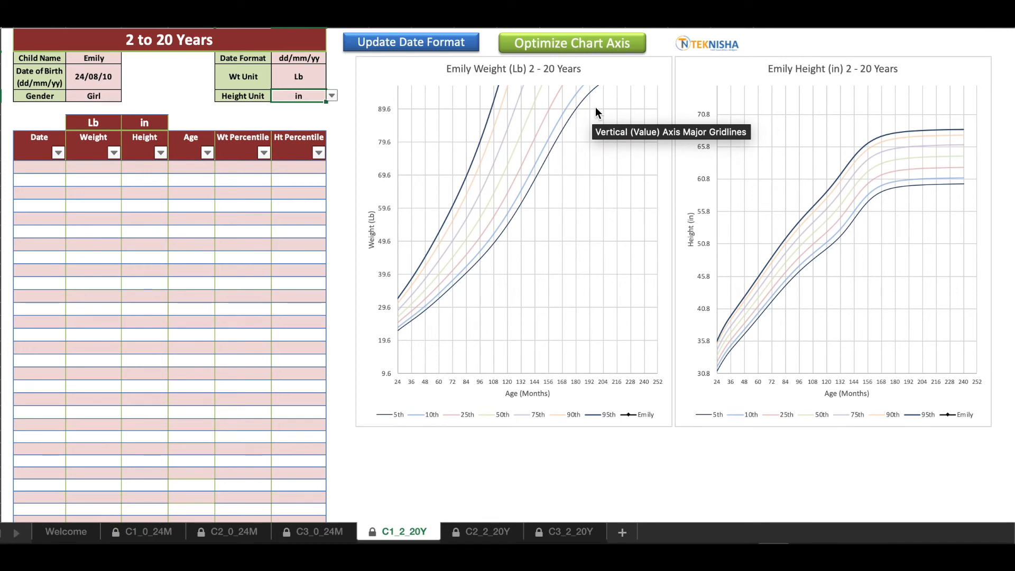
{"action": "mouse_move", "coordinate": [299, 78]}
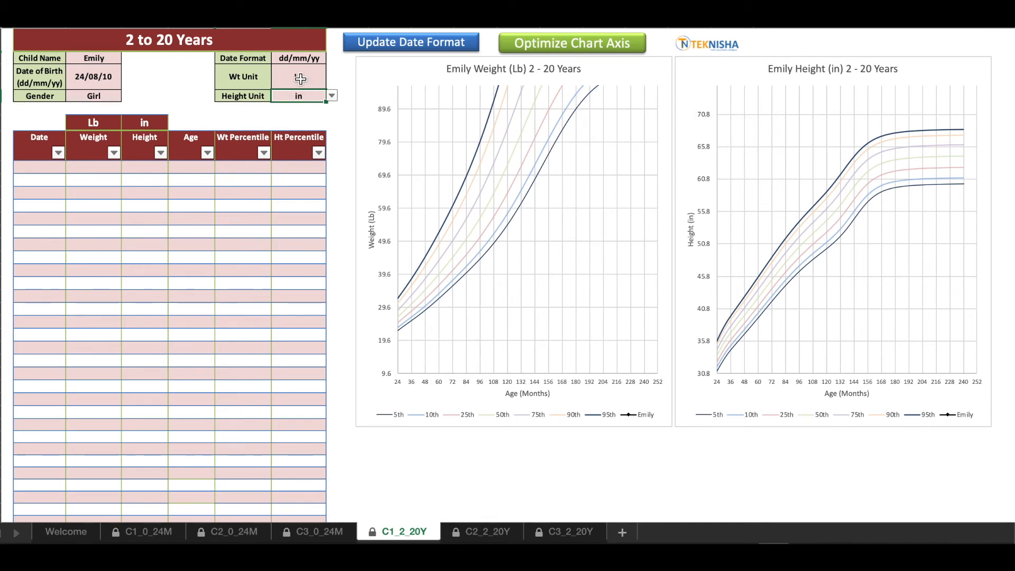
{"action": "left_click", "coordinate": [572, 42]}
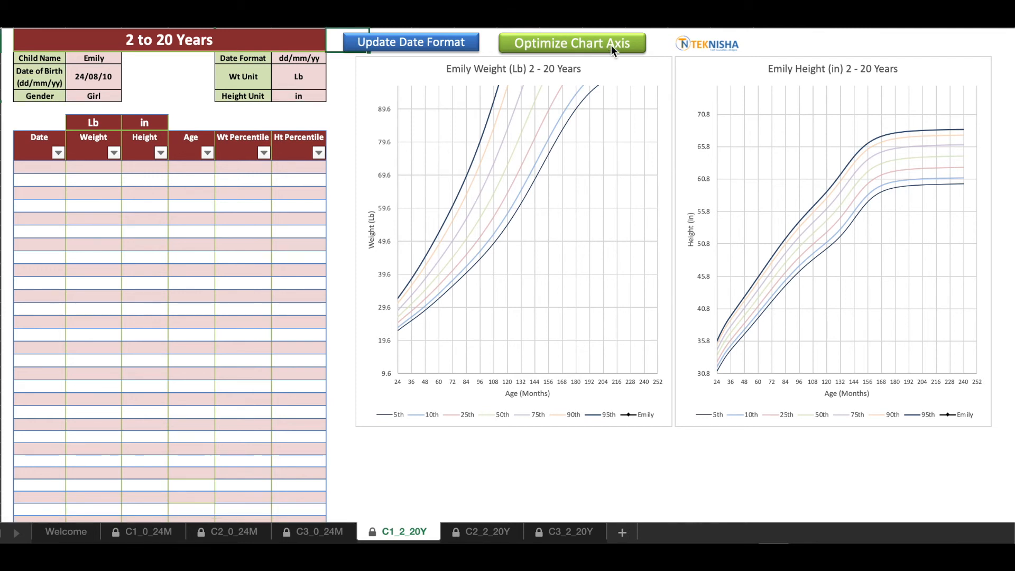
Rescale the chart axes to fit the curves and start entering Emily's first visit date.
{"action": "left_click", "coordinate": [572, 42]}
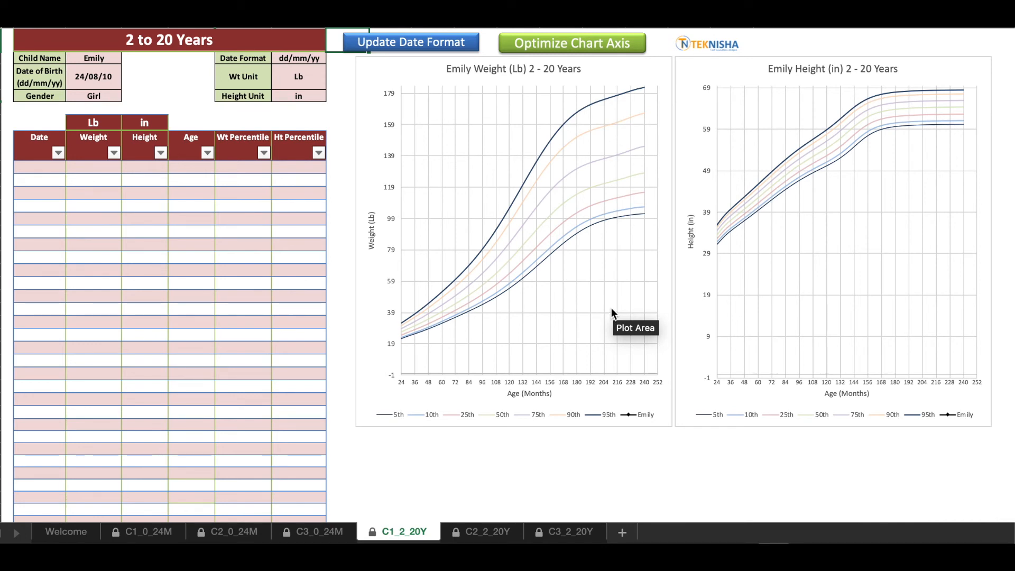
{"action": "mouse_move", "coordinate": [46, 168]}
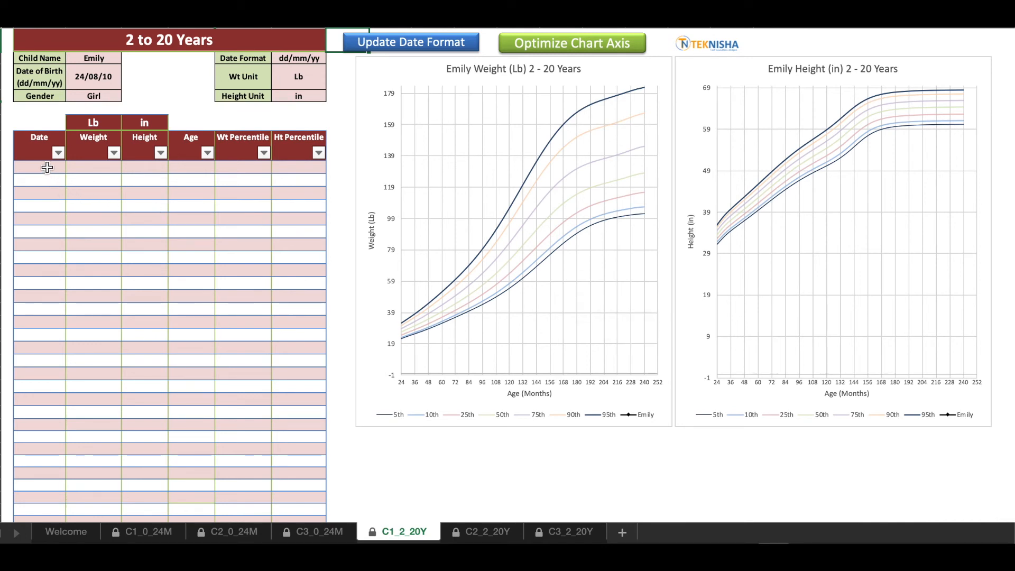
{"action": "type", "text": "25"}
{"action": "type", "text": "43"}
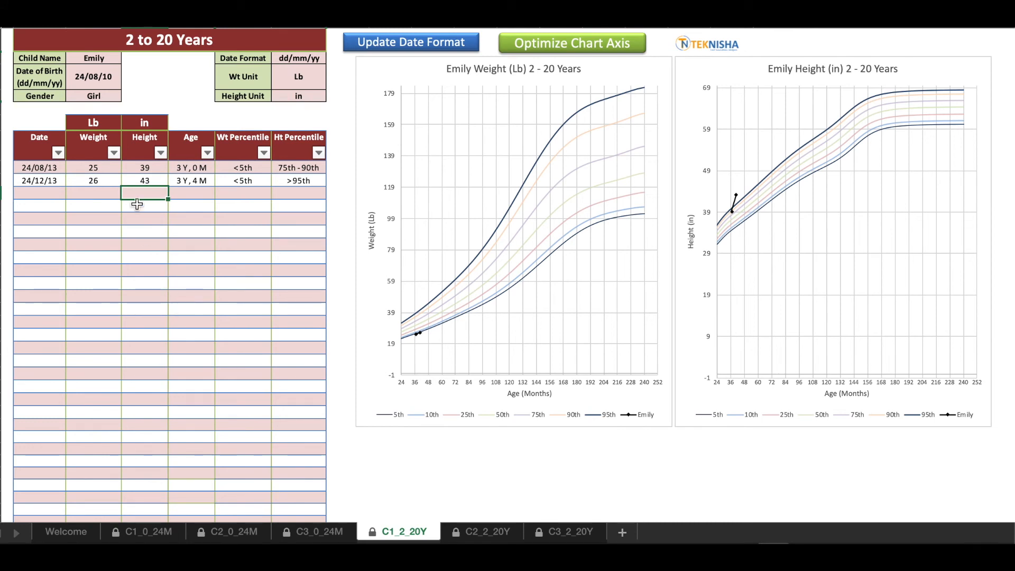
Check the first visit date 24/08/13 and its calculated age, then refit the chart axes.
{"action": "left_click", "coordinate": [39, 167]}
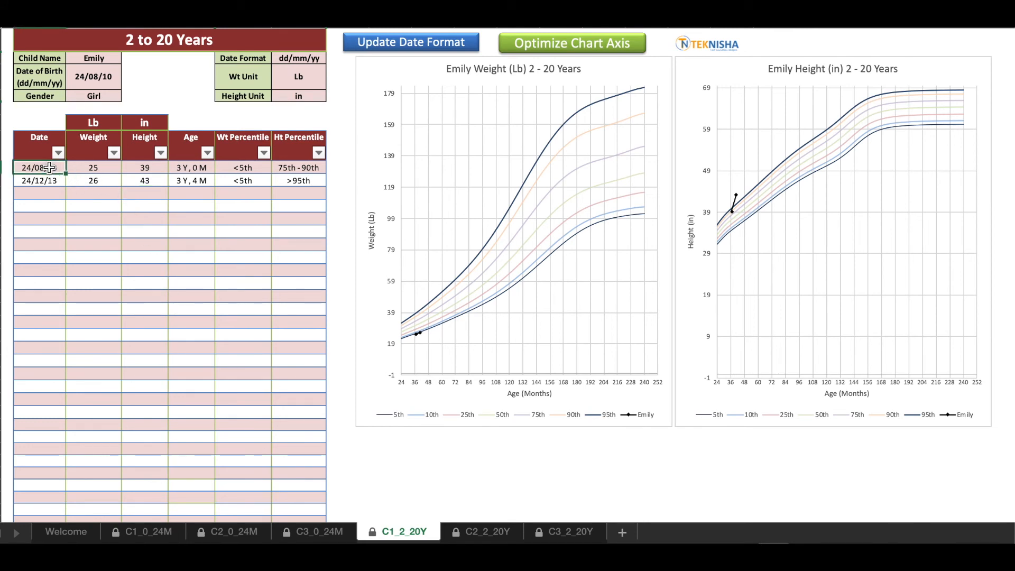
{"action": "left_click", "coordinate": [191, 167]}
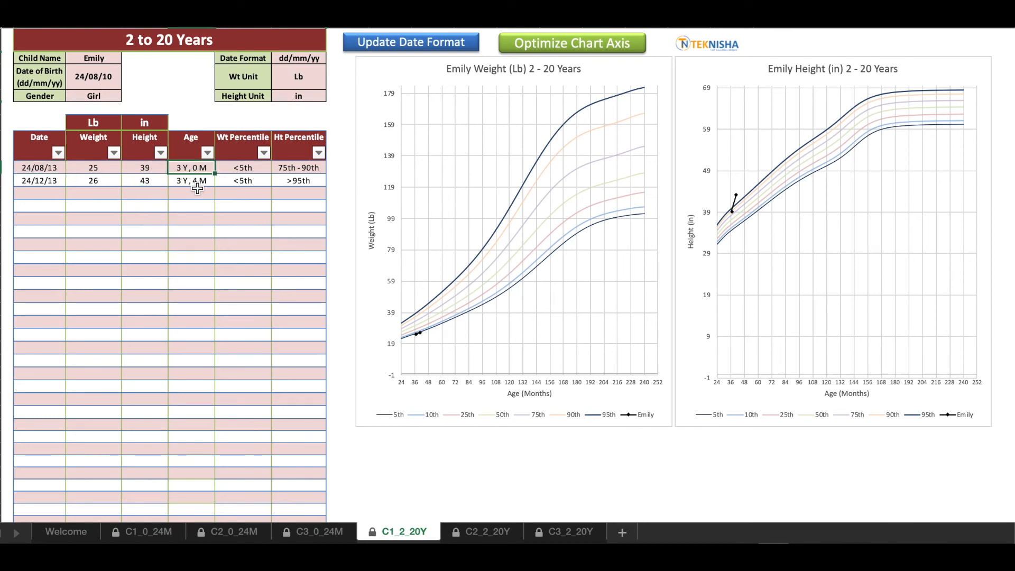
{"action": "mouse_move", "coordinate": [107, 166]}
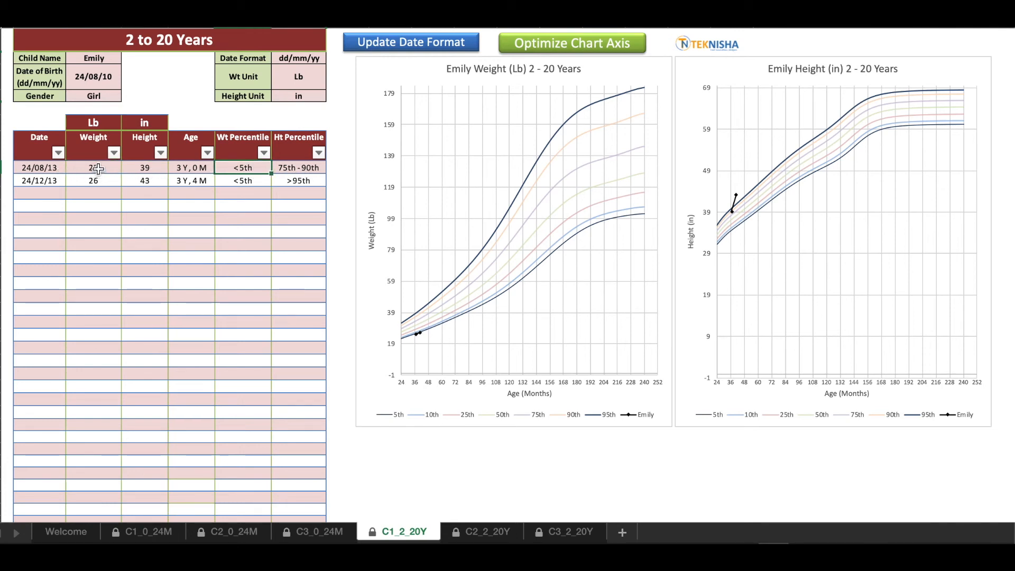
{"action": "mouse_move", "coordinate": [433, 363]}
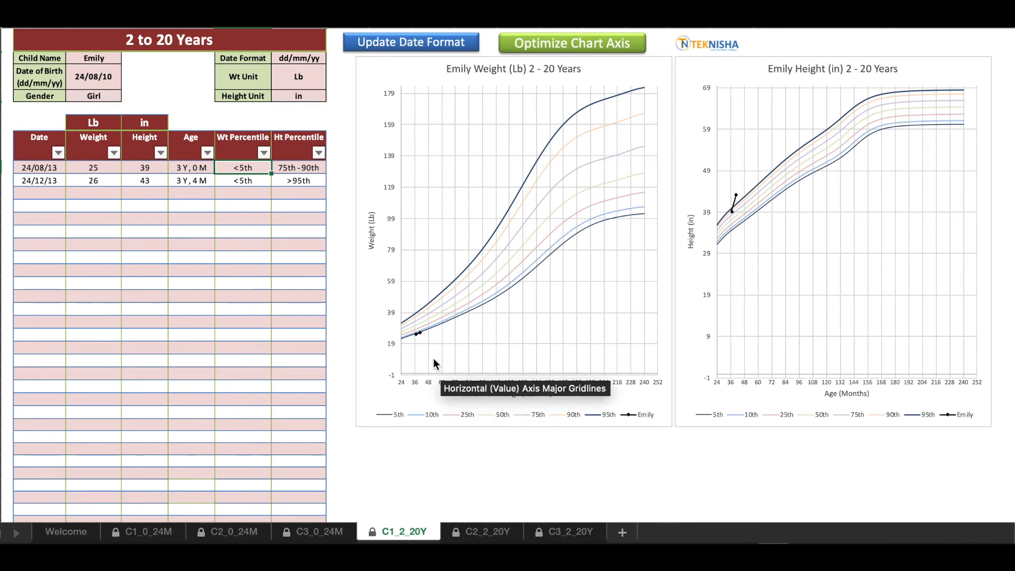
{"action": "left_click", "coordinate": [571, 43]}
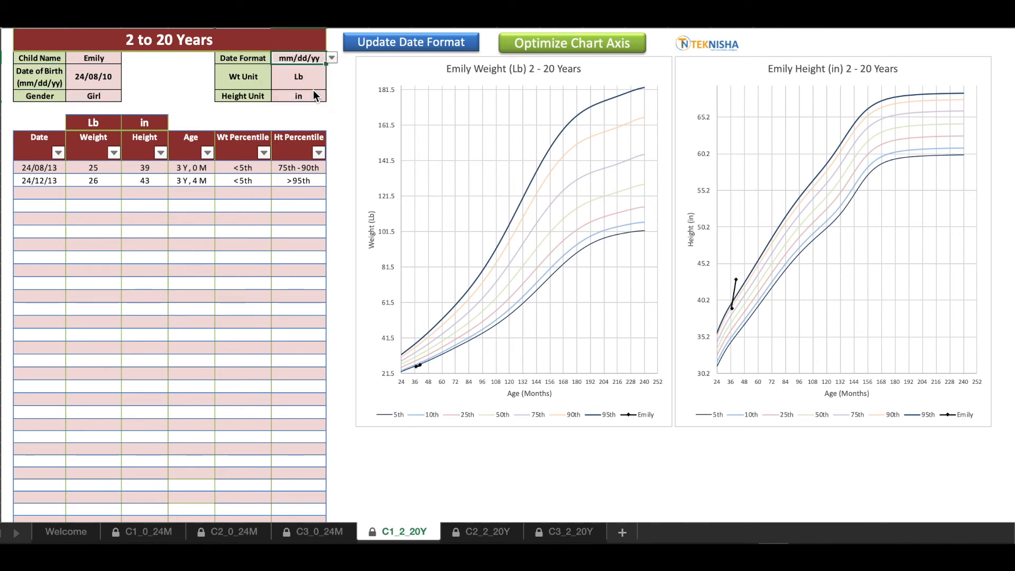
{"action": "mouse_move", "coordinate": [363, 33]}
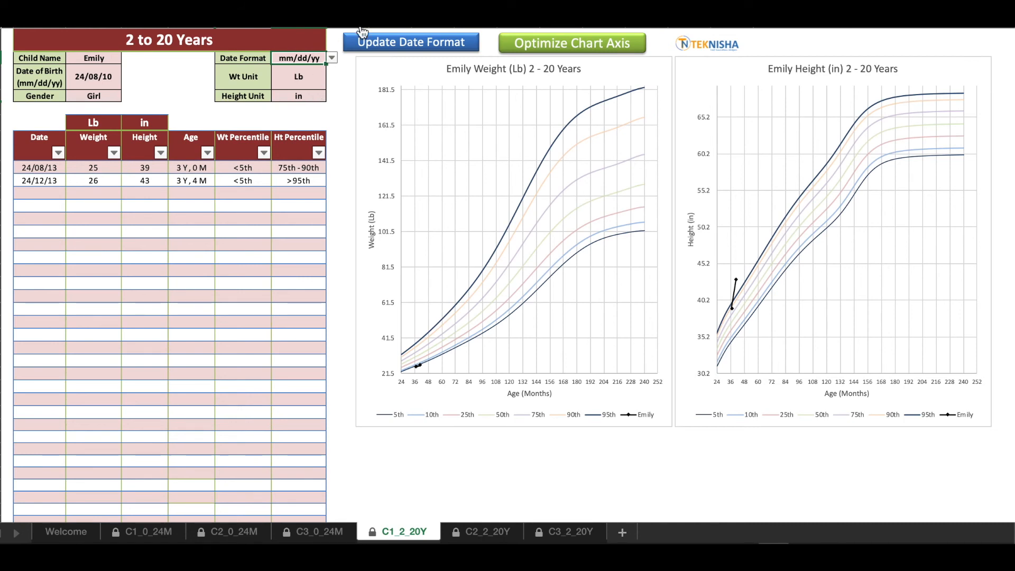
{"action": "mouse_move", "coordinate": [292, 72]}
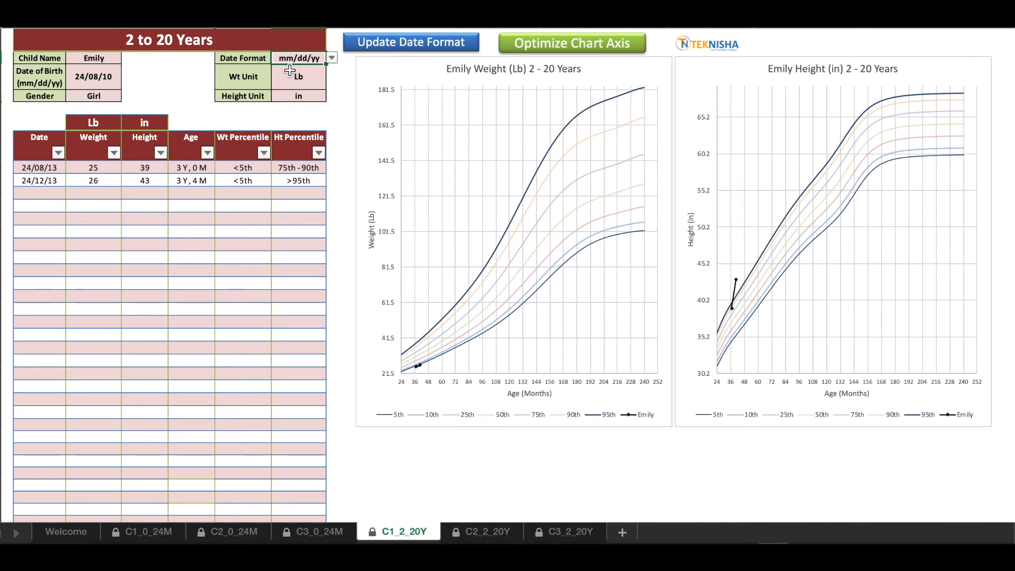
Convert the dates to mm/dd/yy and back to dd/mm/yy, then change the weight unit.
{"action": "left_click", "coordinate": [410, 43]}
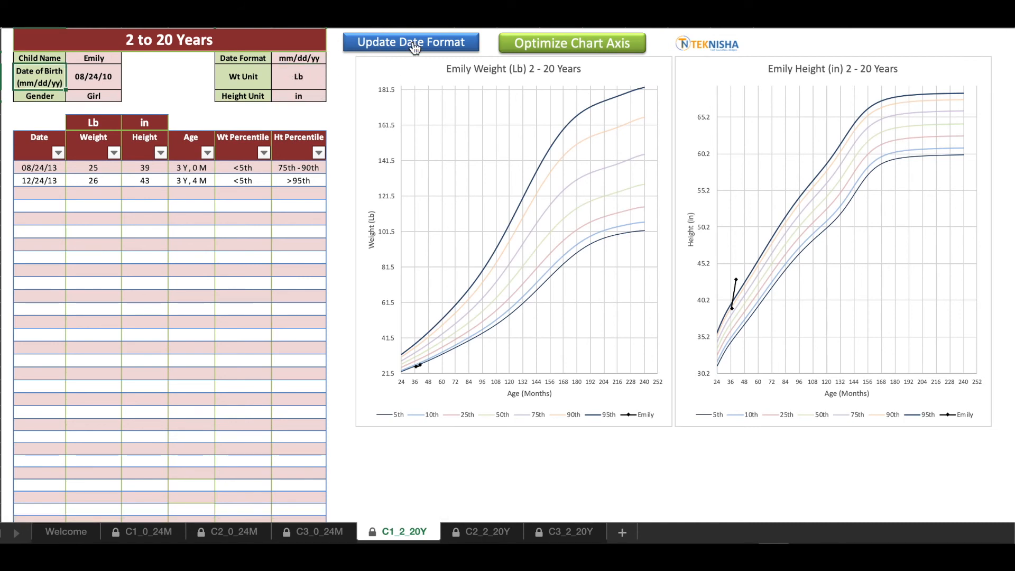
{"action": "mouse_move", "coordinate": [62, 192]}
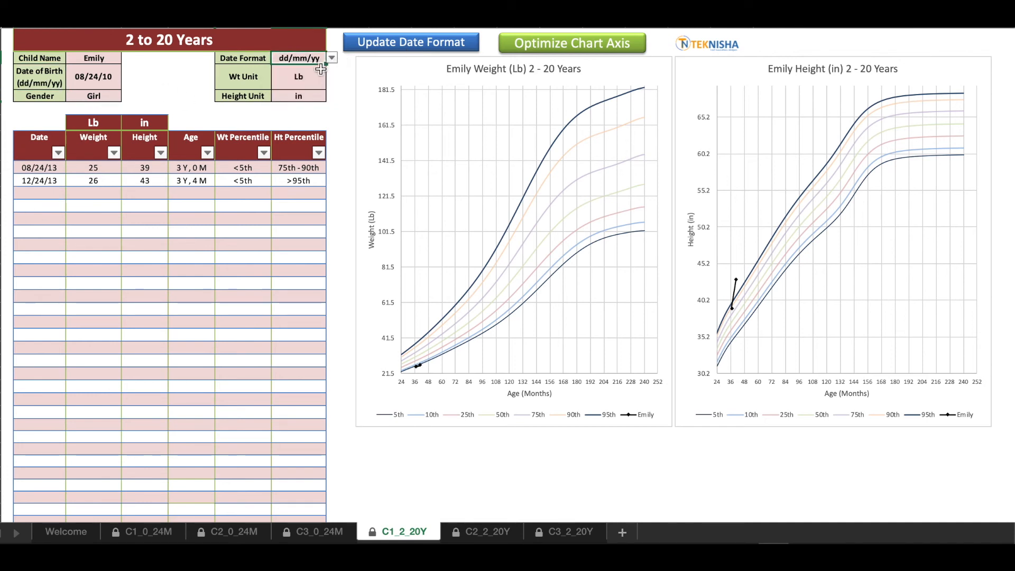
{"action": "left_click", "coordinate": [411, 42]}
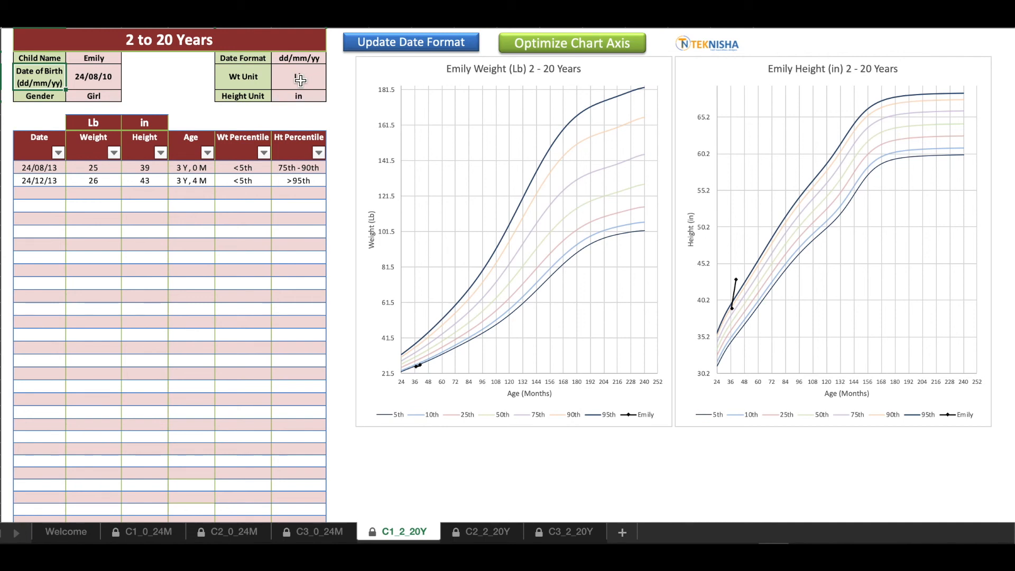
{"action": "left_click", "coordinate": [298, 76]}
{"action": "type", "text": "Kg"}
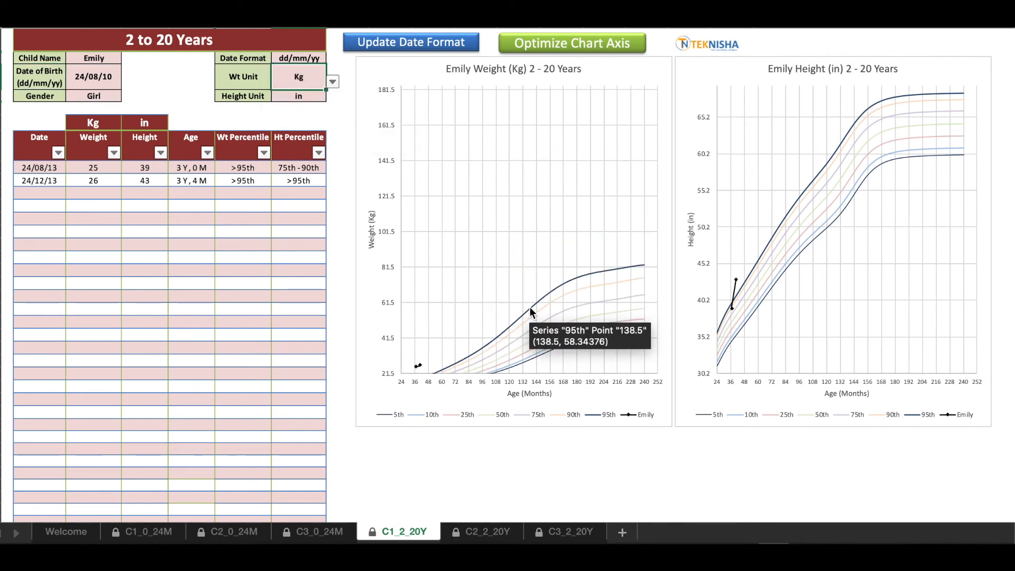
{"action": "mouse_move", "coordinate": [641, 266]}
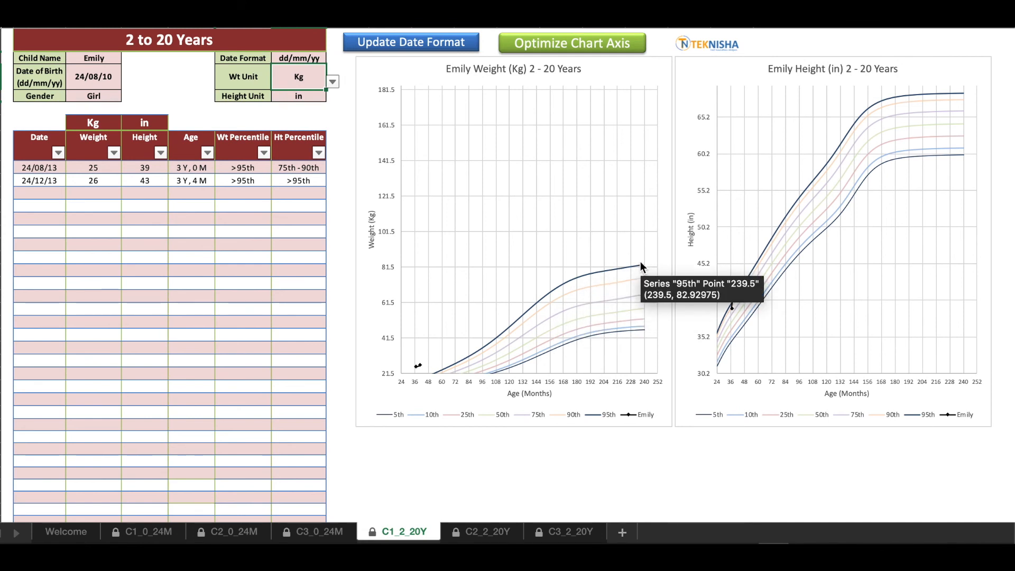
{"action": "mouse_move", "coordinate": [408, 148]}
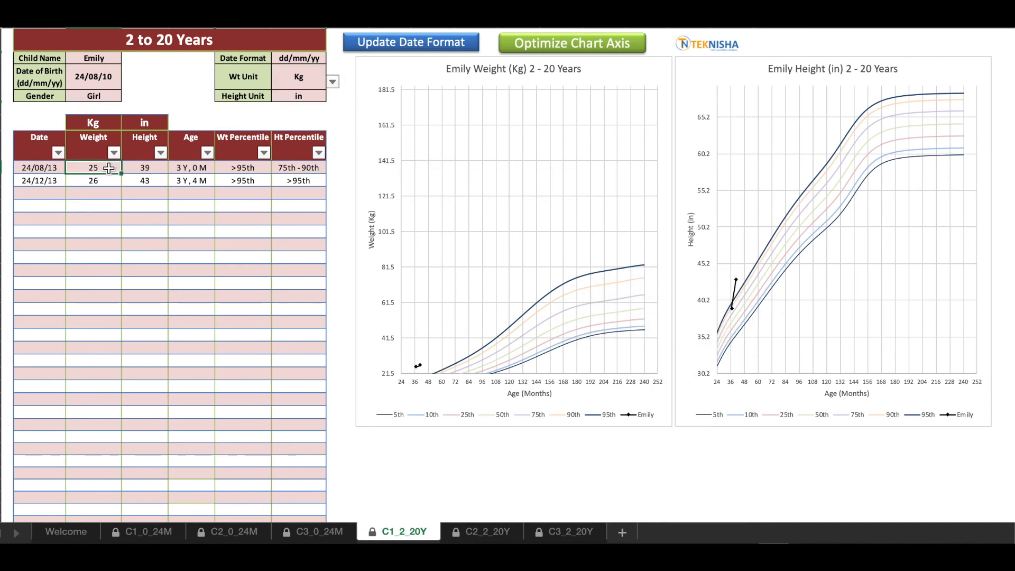
Review Emily's weight entries in Kg and fit the weight axis to the Kg curves.
{"action": "left_click", "coordinate": [93, 180]}
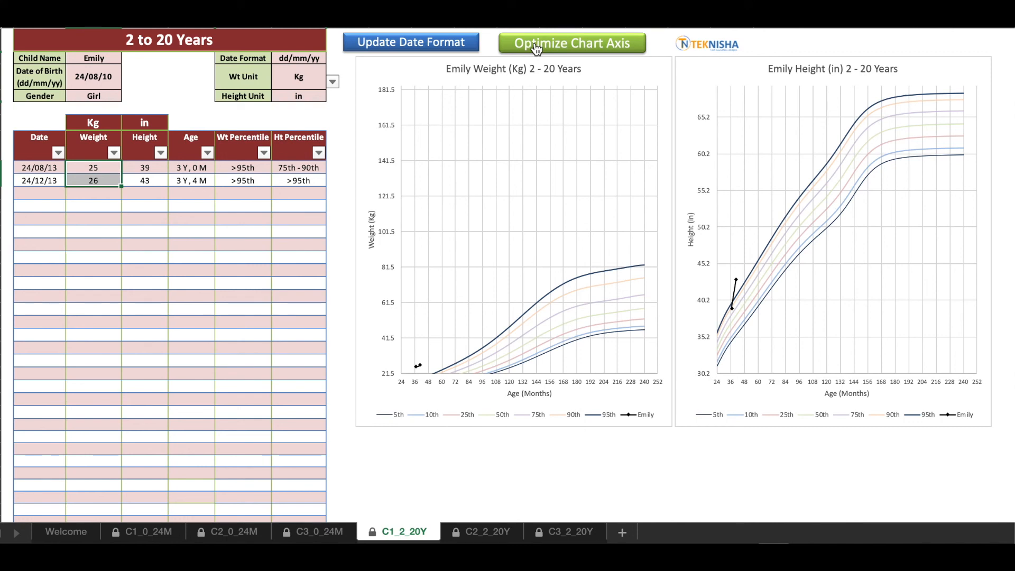
{"action": "left_click", "coordinate": [571, 42]}
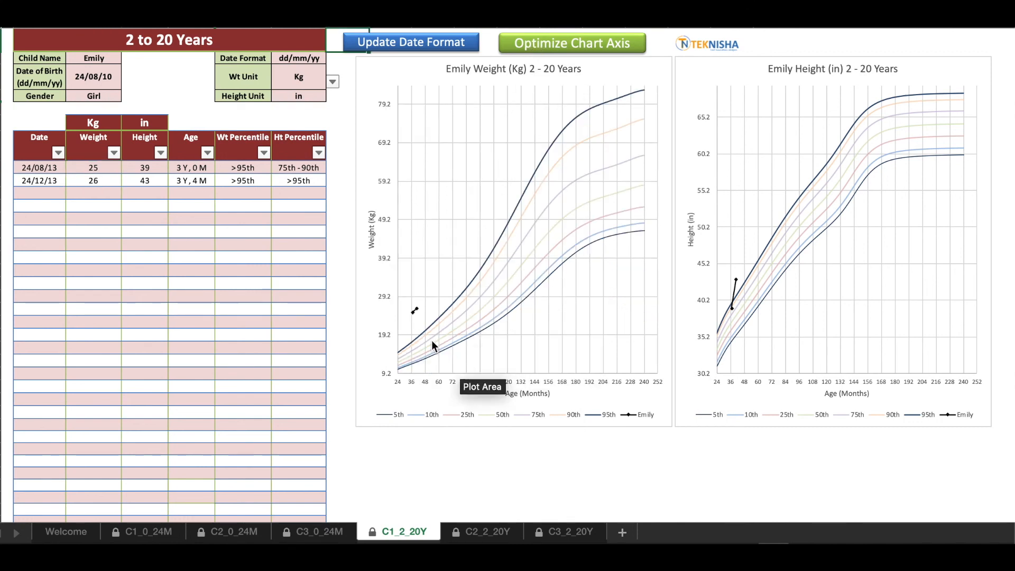
{"action": "mouse_move", "coordinate": [129, 165]}
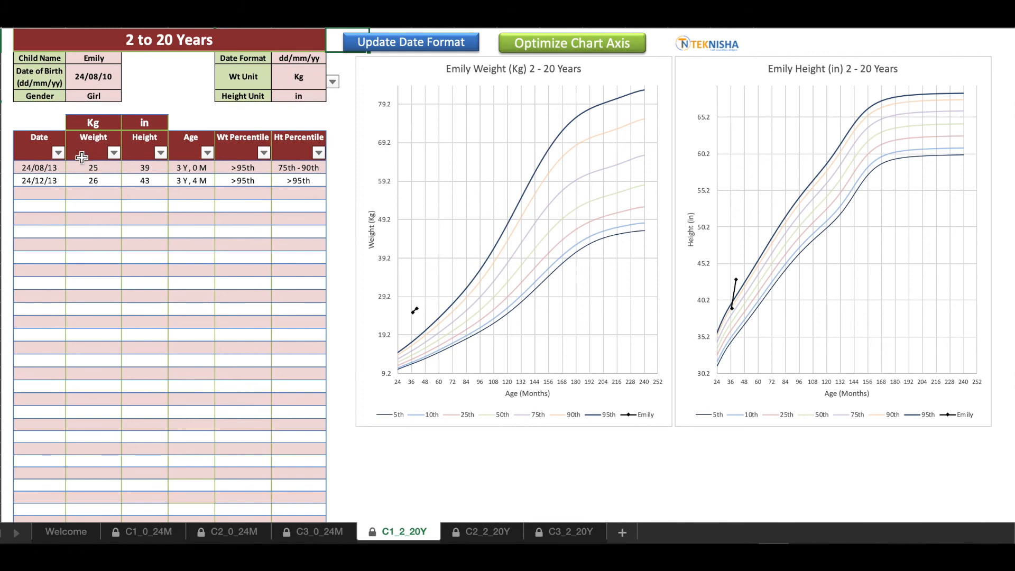
{"action": "mouse_move", "coordinate": [331, 88]}
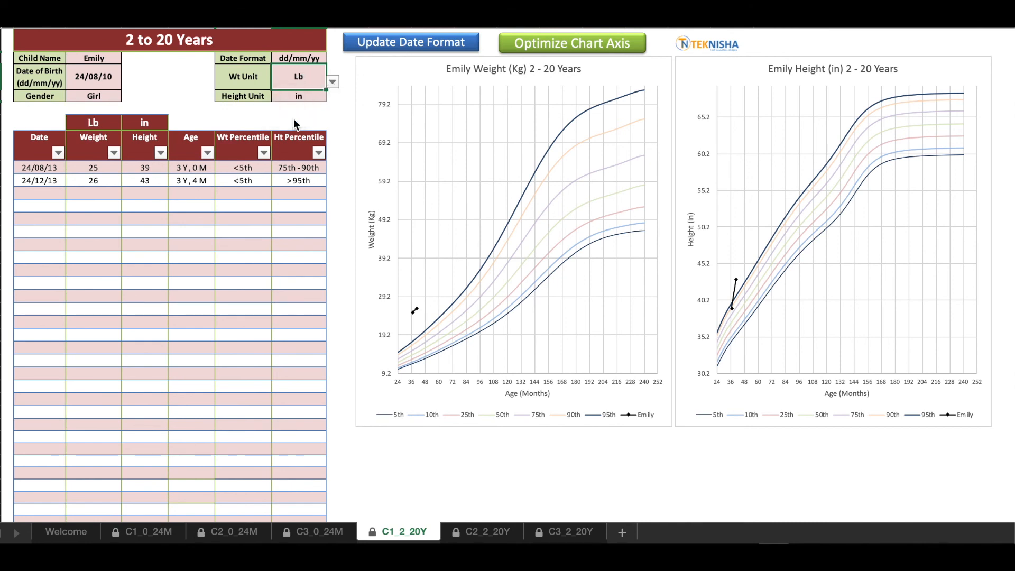
Refit the weight axis for Lb values and switch to Andy's C3_2_20Y sheet.
{"action": "left_click", "coordinate": [571, 42]}
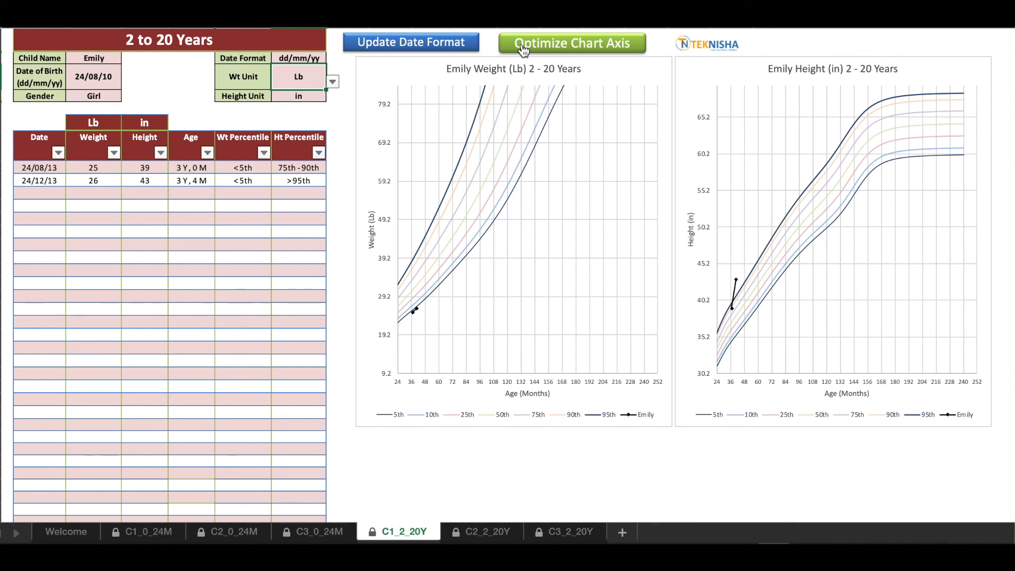
{"action": "left_click", "coordinate": [570, 42]}
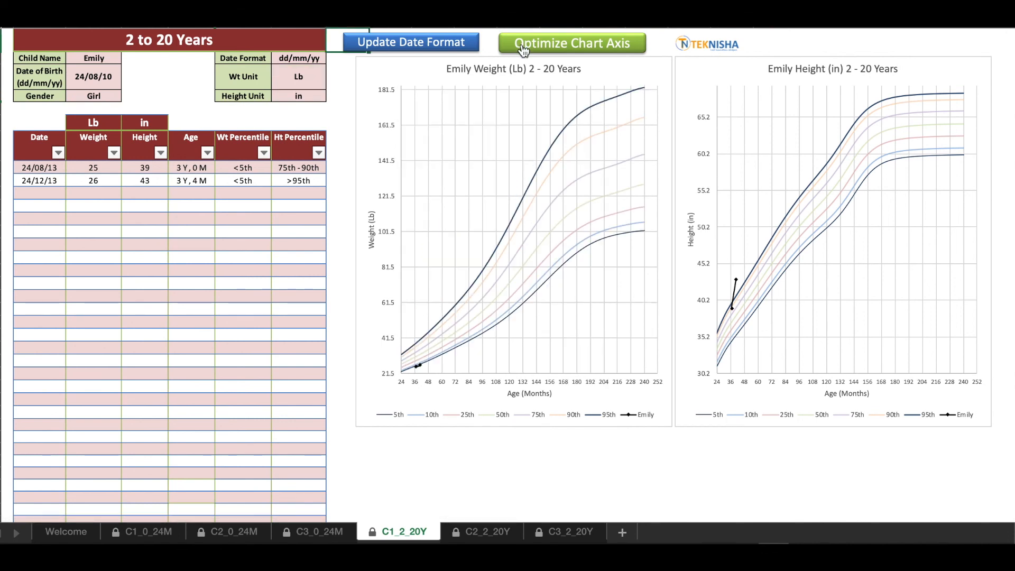
{"action": "mouse_move", "coordinate": [422, 348]}
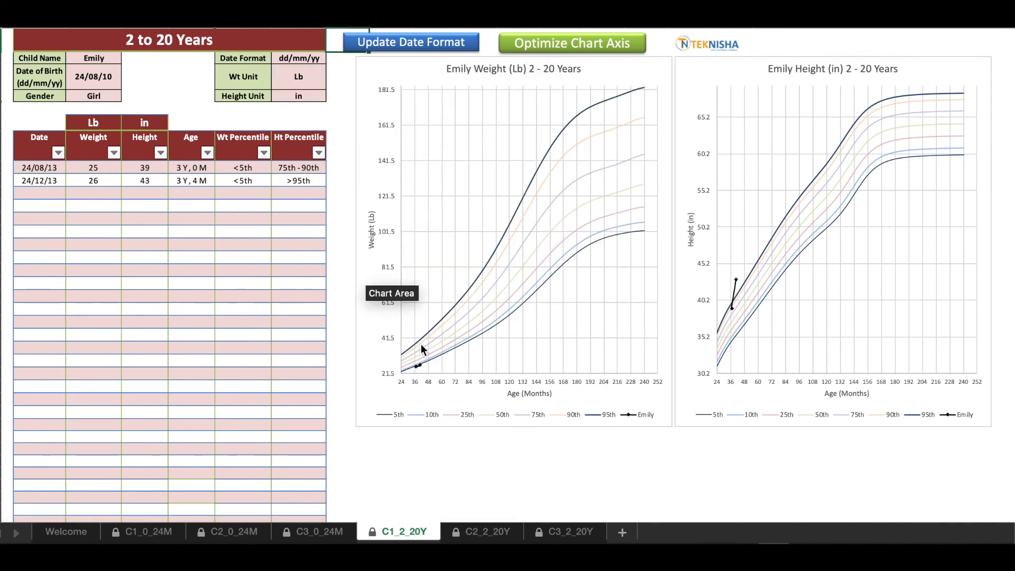
{"action": "mouse_move", "coordinate": [430, 365]}
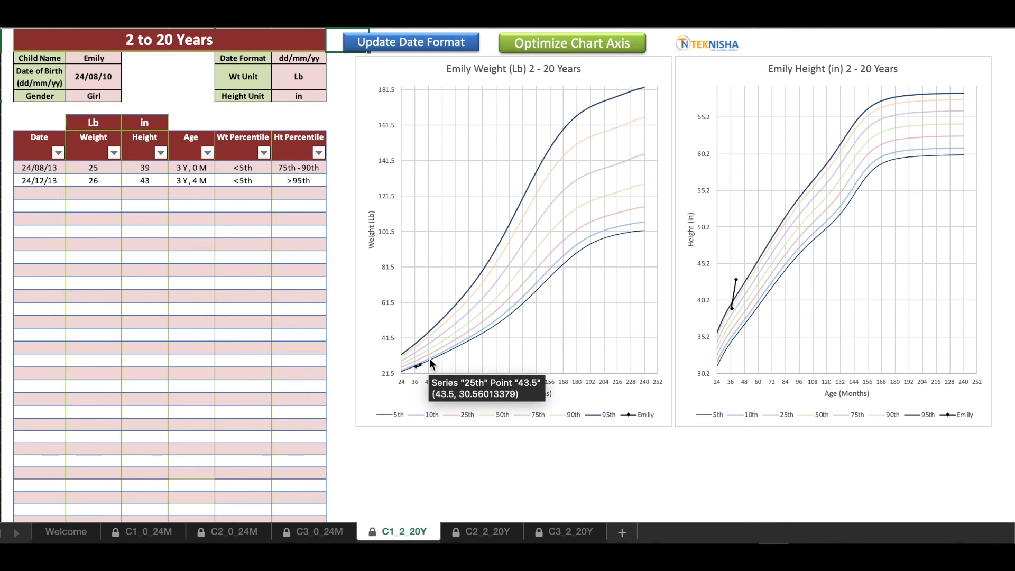
{"action": "left_click", "coordinate": [570, 531]}
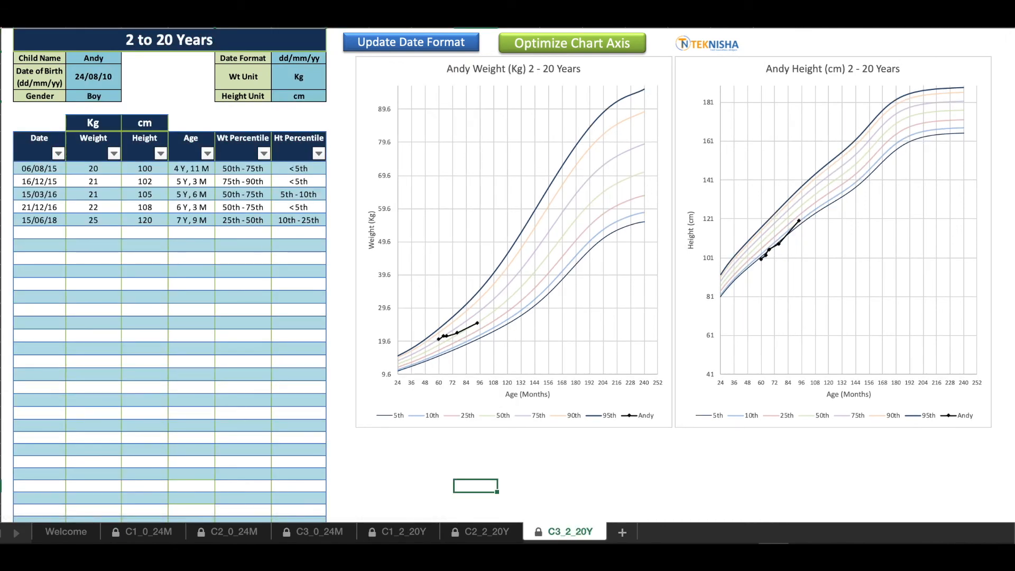
Revisit Robert's C1_0_24M sheet, then return to Andy's C3_2_20Y sheet.
{"action": "left_click", "coordinate": [151, 532]}
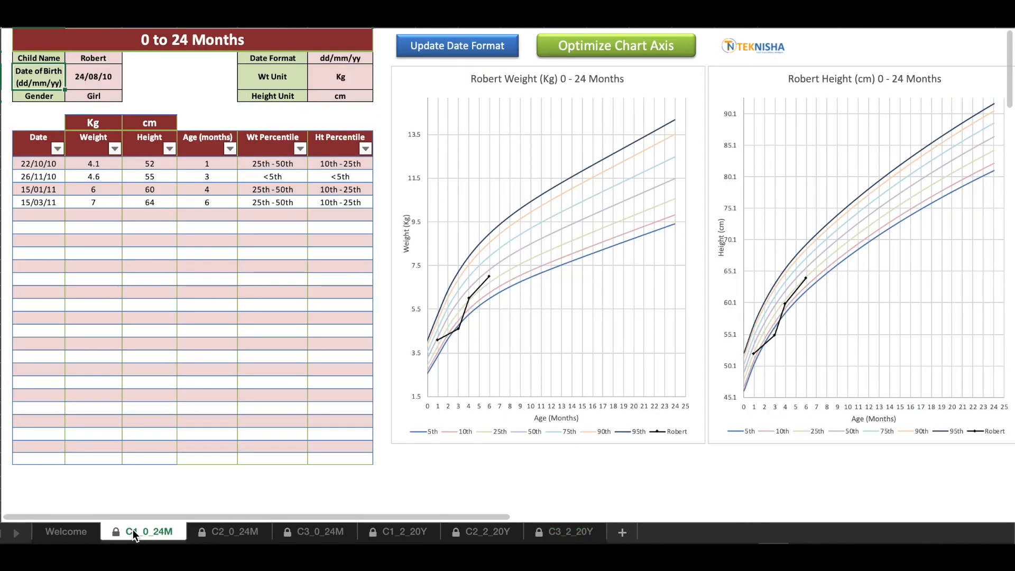
{"action": "left_click", "coordinate": [151, 532]}
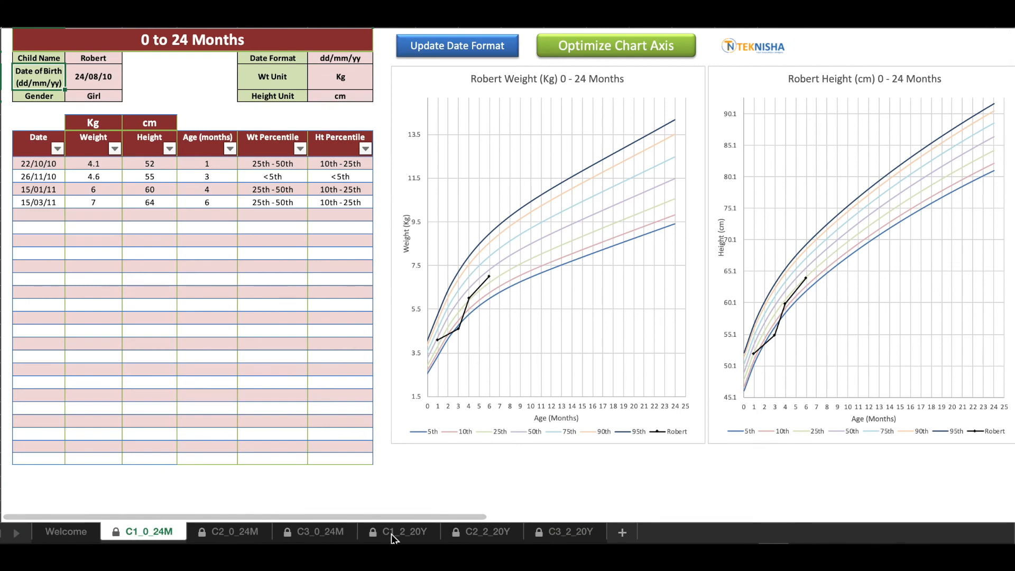
{"action": "left_click", "coordinate": [570, 532]}
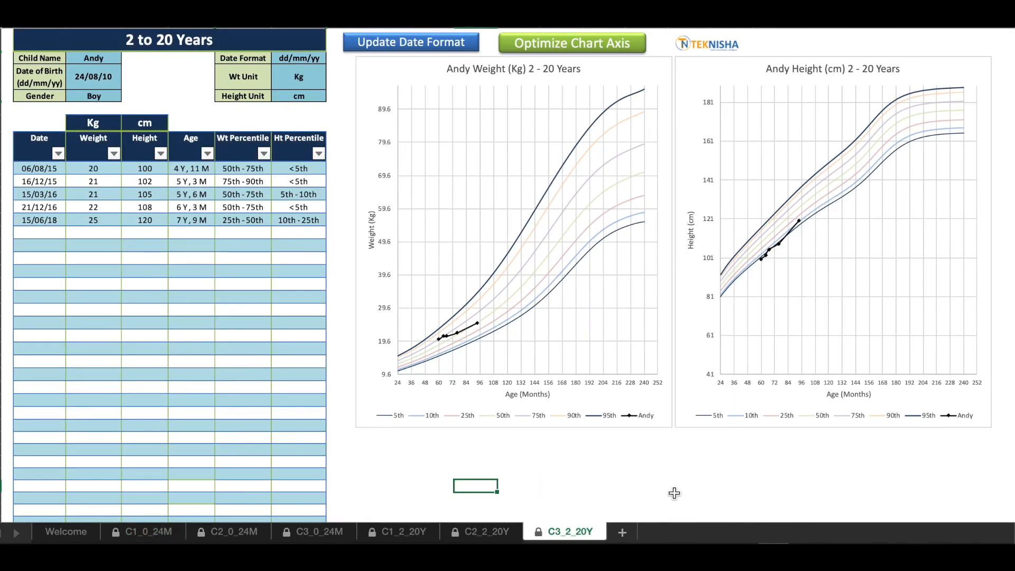